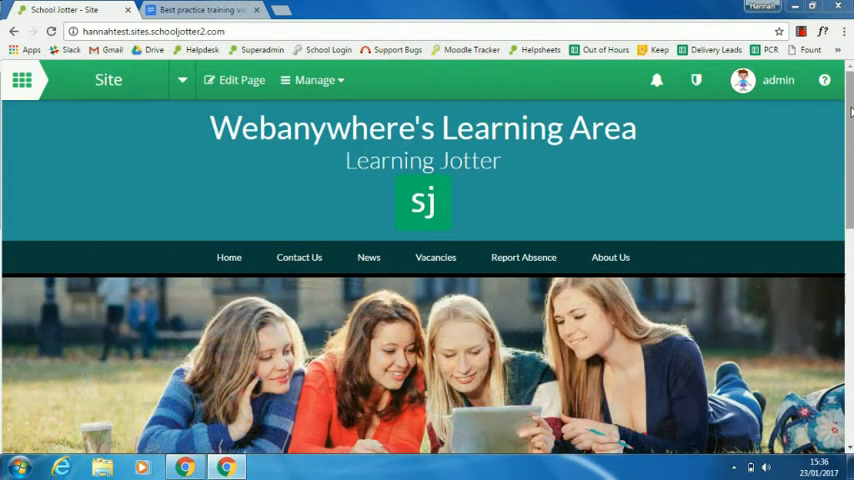
Step: Review the Home page, then bring up the site's Newsletters list from Manage
{"action": "scroll", "scroll_direction": "down", "scroll_amount": 3}
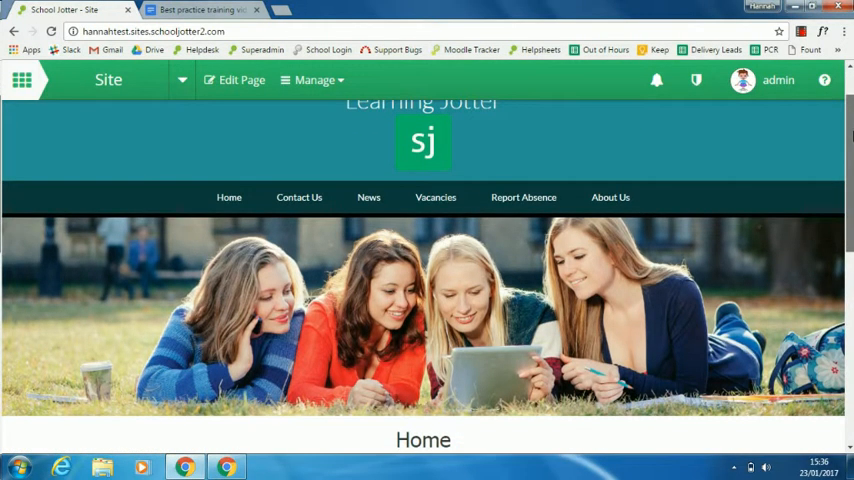
{"action": "scroll", "scroll_direction": "down", "scroll_amount": 3}
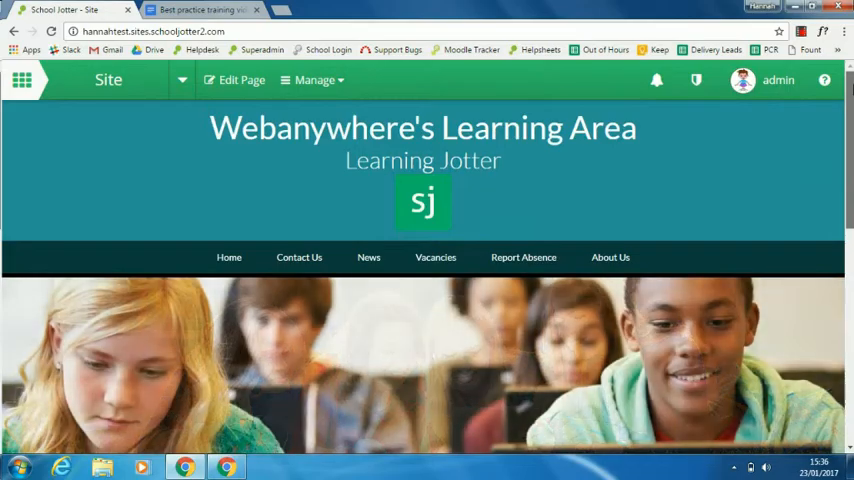
{"action": "scroll", "scroll_direction": "down", "scroll_amount": 3}
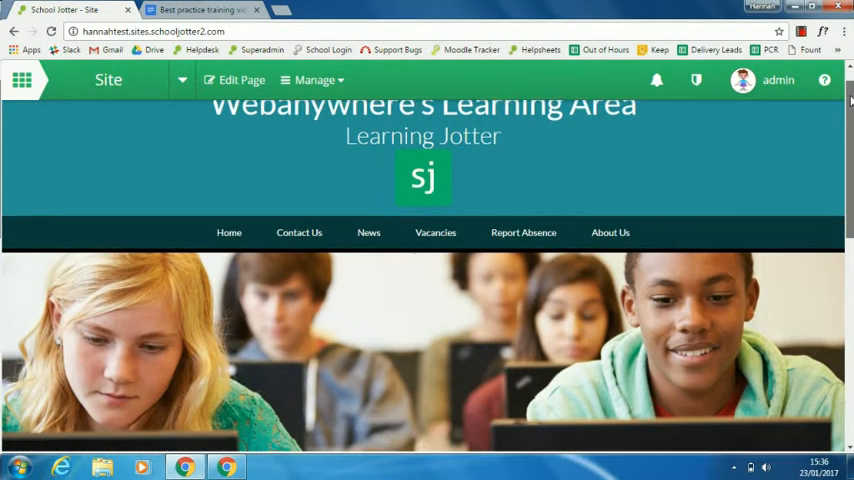
{"action": "scroll", "scroll_direction": "down", "scroll_amount": 3}
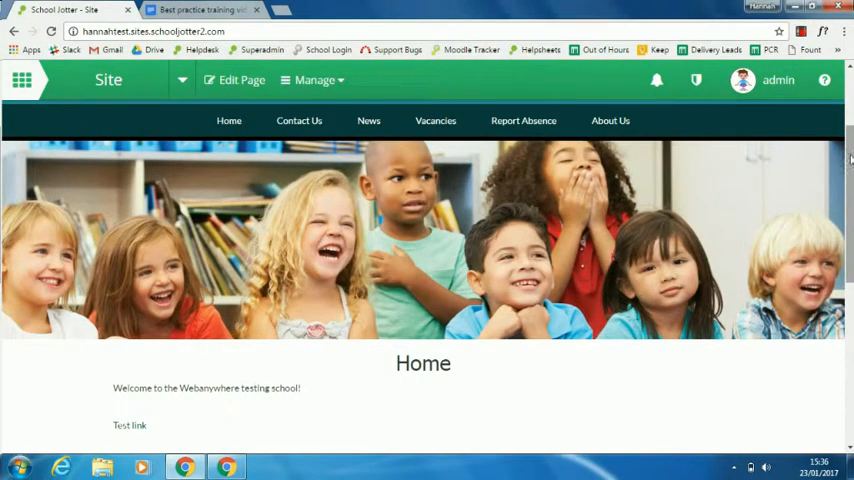
{"action": "scroll", "scroll_direction": "up", "scroll_amount": 3}
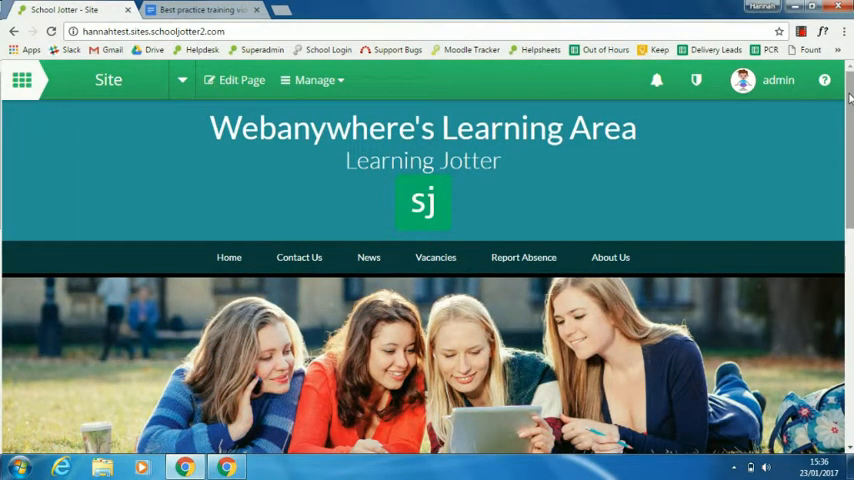
{"action": "scroll", "scroll_direction": "down", "scroll_amount": 3}
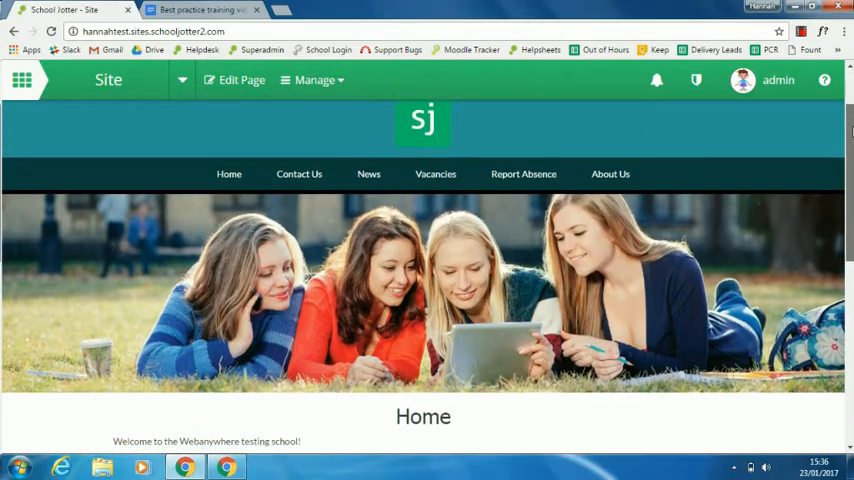
{"action": "scroll", "scroll_direction": "down", "scroll_amount": 3}
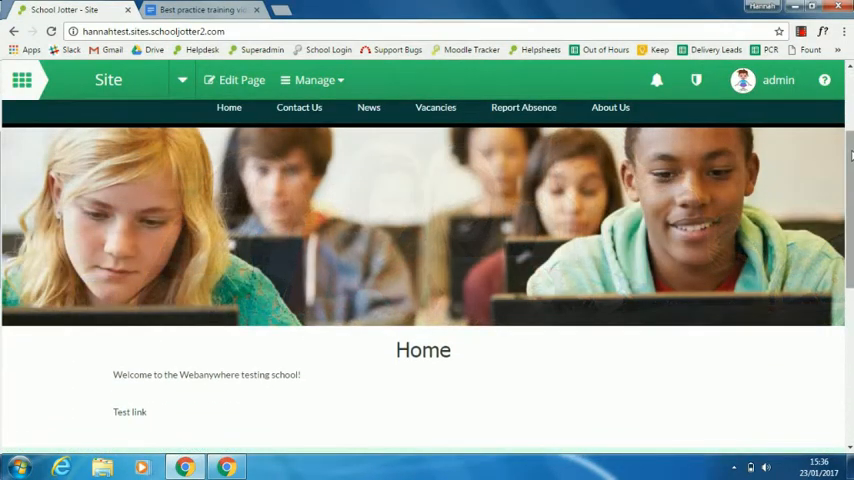
{"action": "scroll", "scroll_direction": "down", "scroll_amount": 3}
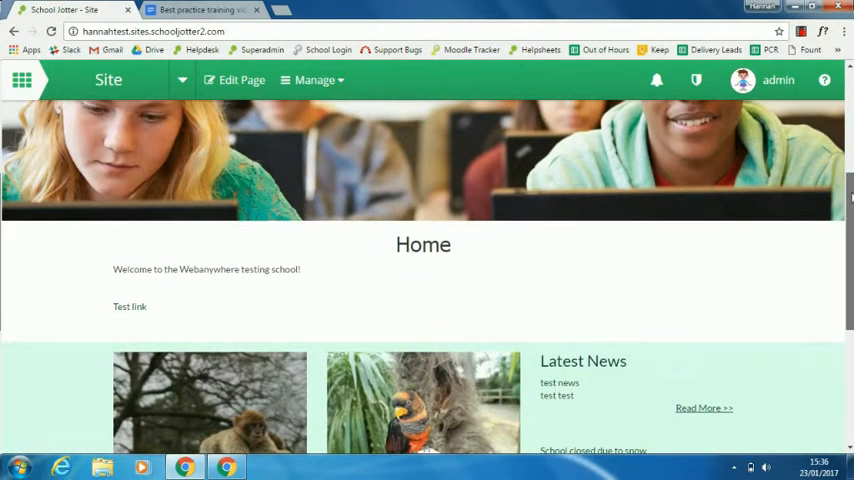
{"action": "scroll", "scroll_direction": "down", "scroll_amount": 3}
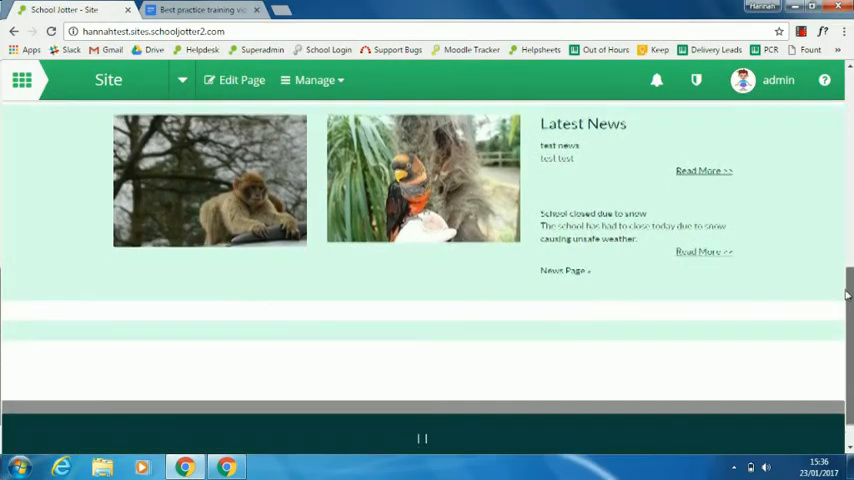
{"action": "scroll", "scroll_direction": "up", "scroll_amount": 3}
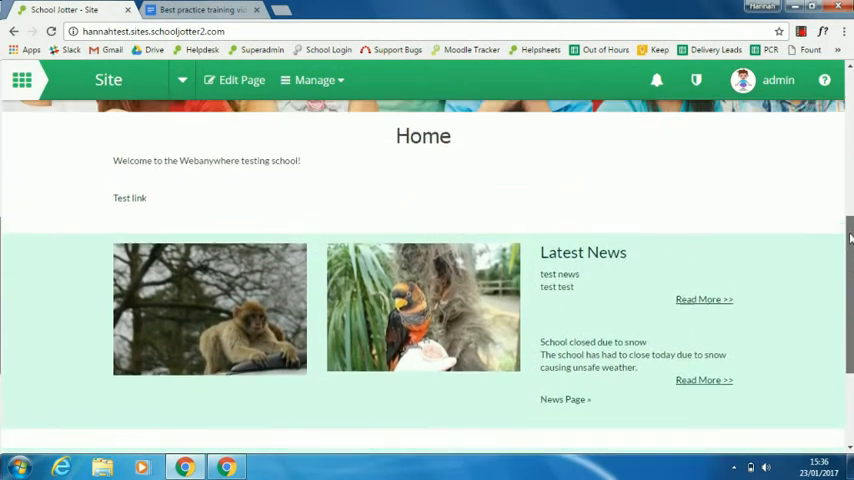
{"action": "scroll", "scroll_direction": "up", "scroll_amount": 3}
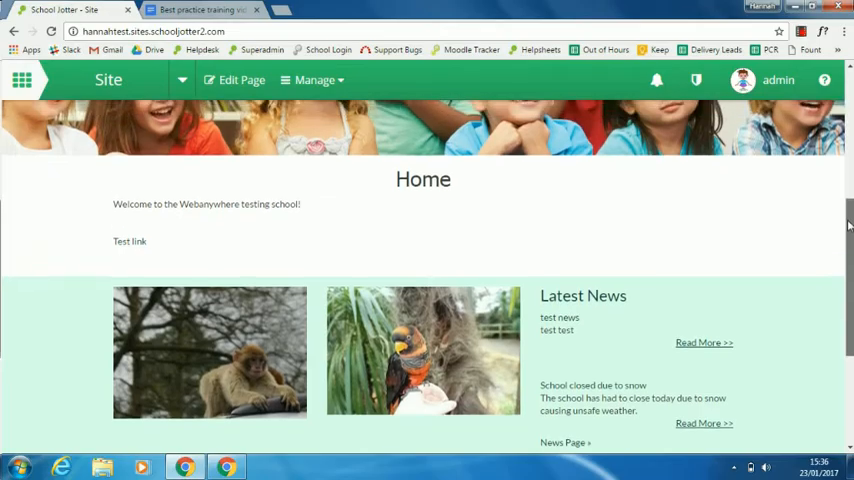
{"action": "scroll", "scroll_direction": "up", "scroll_amount": 3}
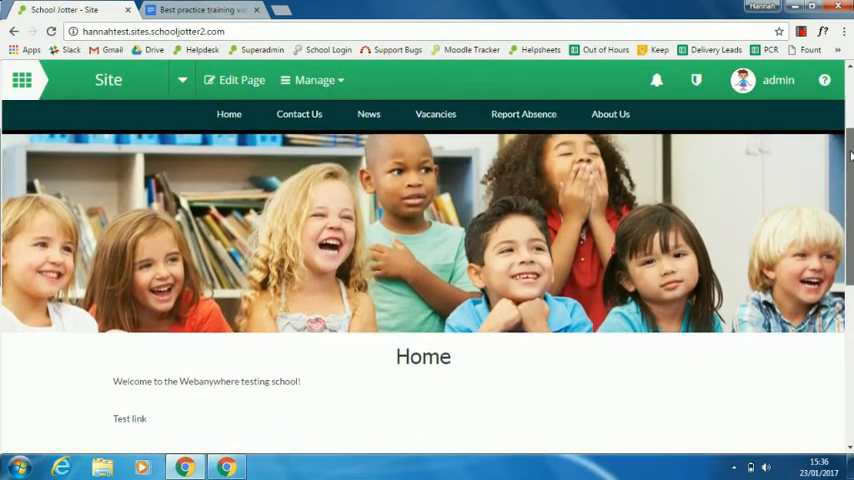
{"action": "scroll", "scroll_direction": "up", "scroll_amount": 3}
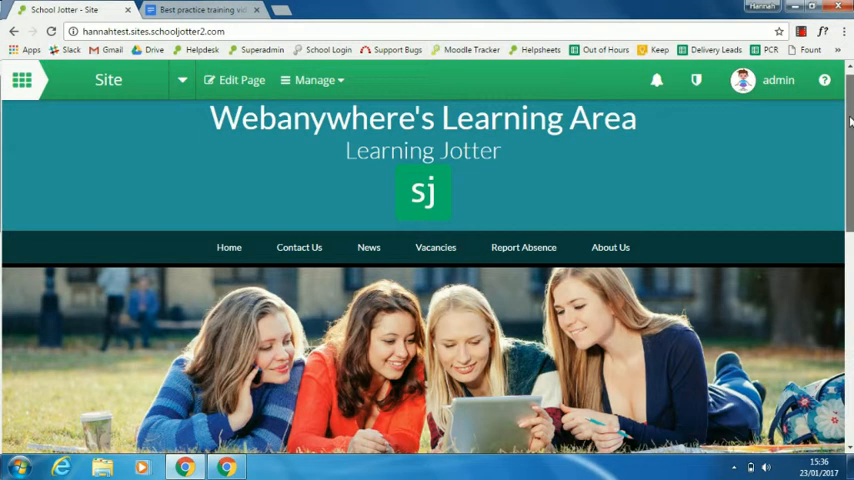
{"action": "scroll", "scroll_direction": "down", "scroll_amount": 3}
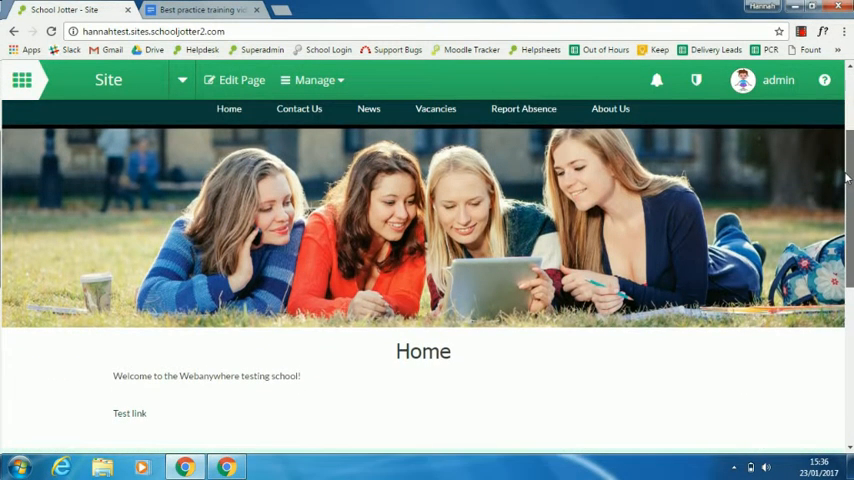
{"action": "scroll", "scroll_direction": "up", "scroll_amount": 3}
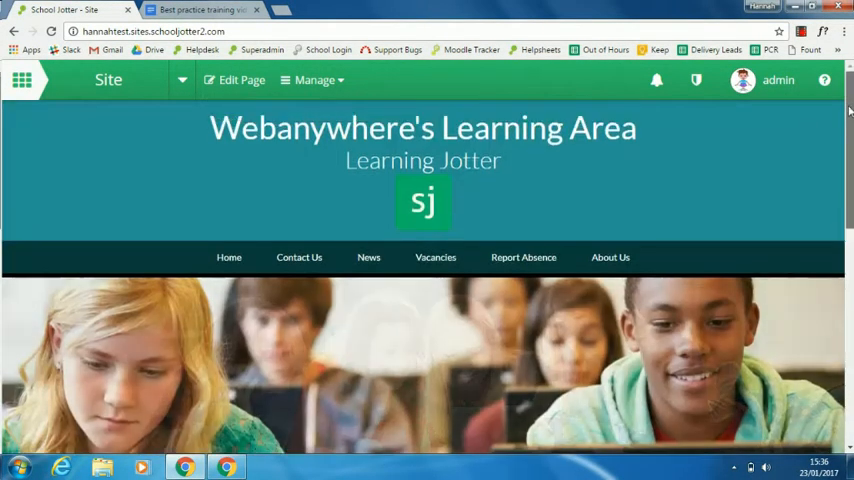
{"action": "mouse_move", "coordinate": [312, 80]}
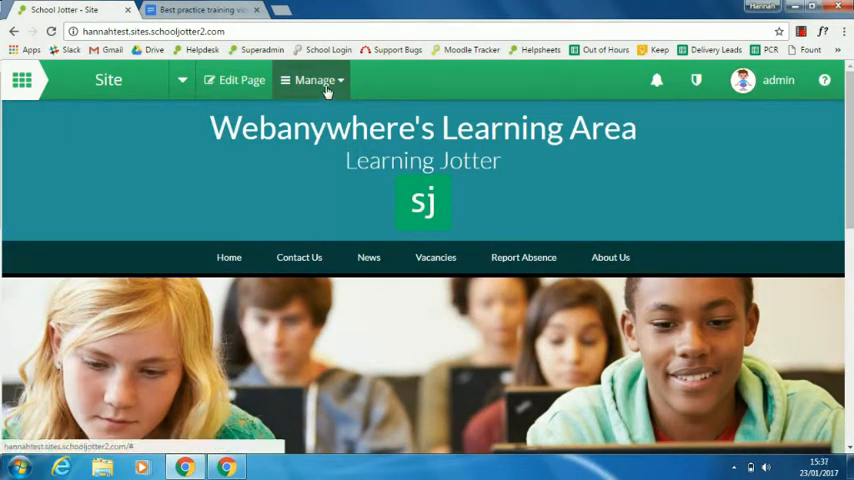
{"action": "left_click", "coordinate": [314, 80]}
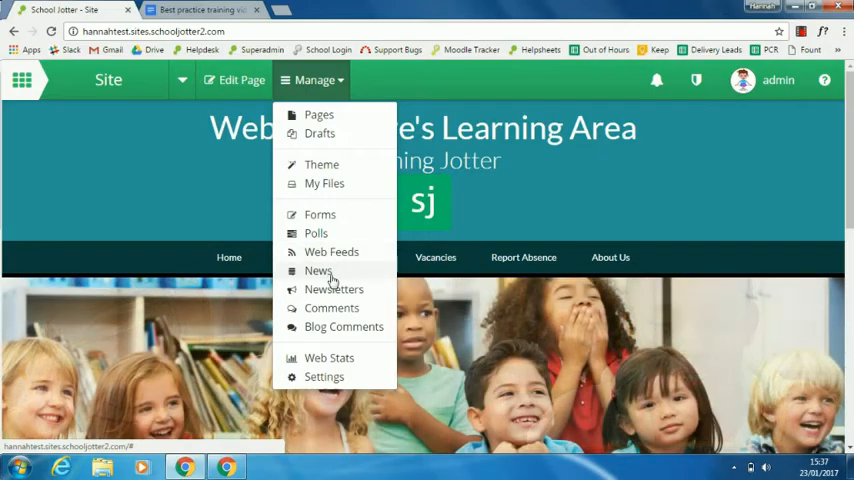
{"action": "left_click", "coordinate": [334, 288]}
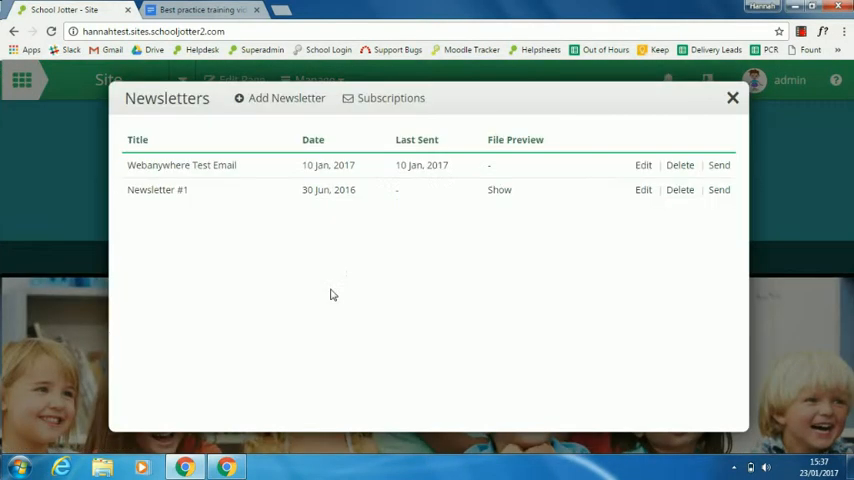
{"action": "mouse_move", "coordinate": [212, 164]}
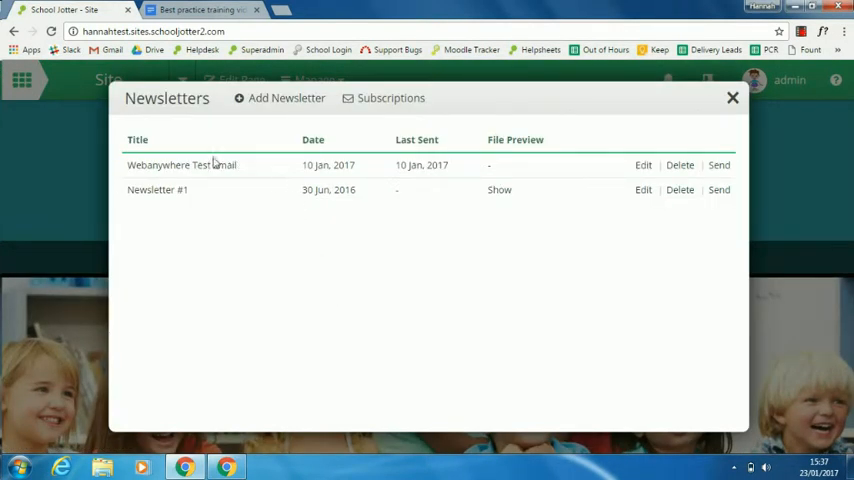
{"action": "mouse_move", "coordinate": [364, 212]}
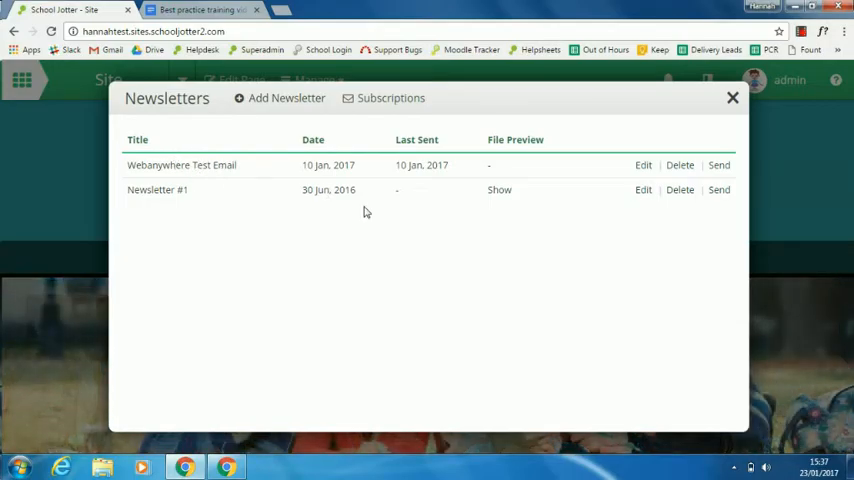
{"action": "mouse_move", "coordinate": [680, 164]}
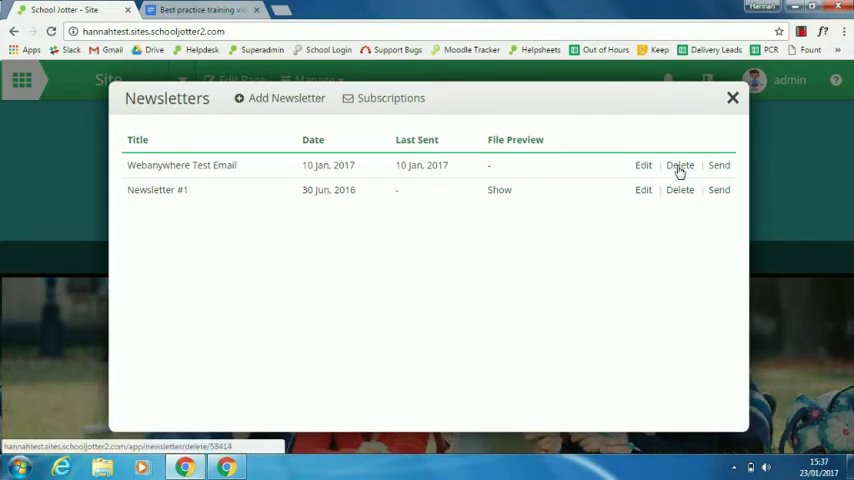
Step: Delete the Webanywhere Test Email and Newsletter #1 newsletters, confirming each deletion
{"action": "left_click", "coordinate": [680, 164]}
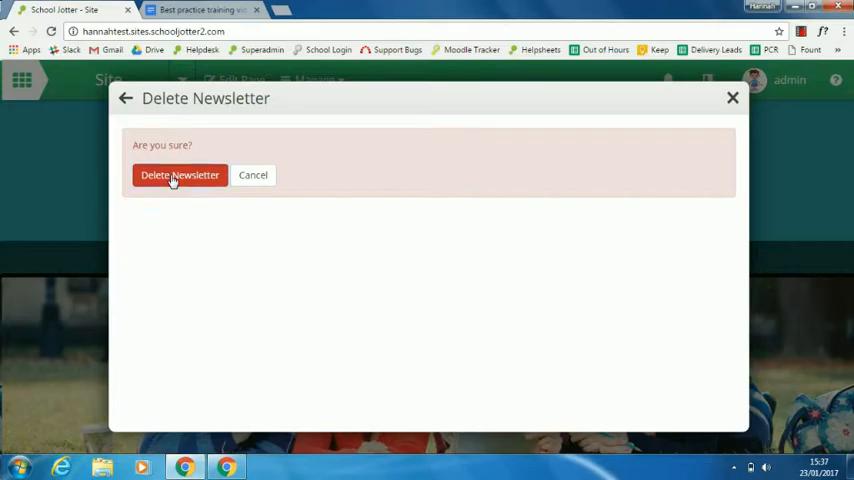
{"action": "left_click", "coordinate": [180, 176]}
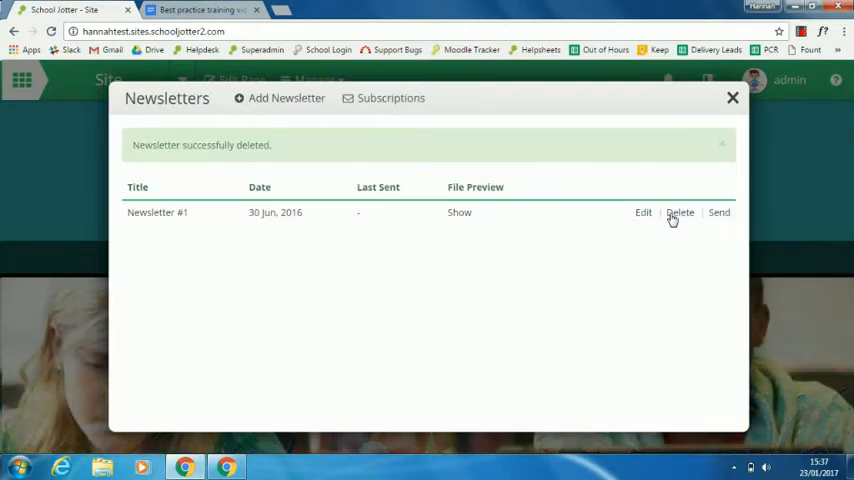
{"action": "left_click", "coordinate": [680, 212]}
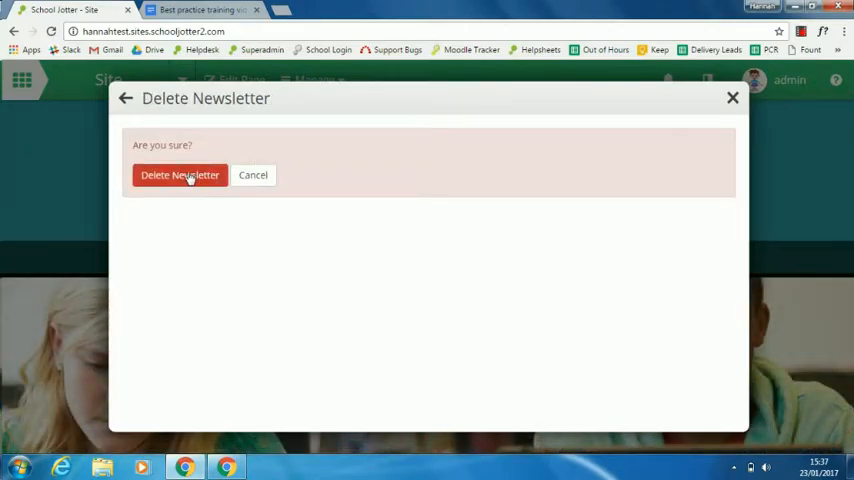
{"action": "left_click", "coordinate": [180, 176]}
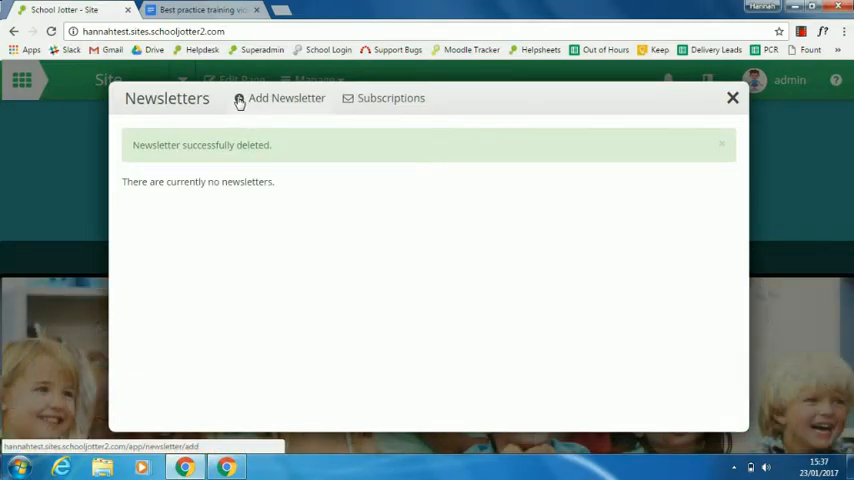
Step: Start a new newsletter titled 'June Newsletter 2016' with the description 'Trip to the Zoo.'
{"action": "left_click", "coordinate": [288, 98]}
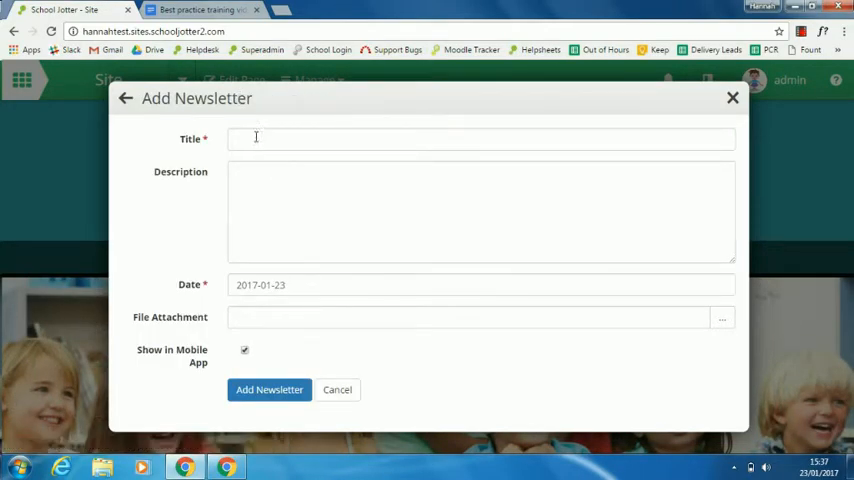
{"action": "left_click", "coordinate": [480, 138]}
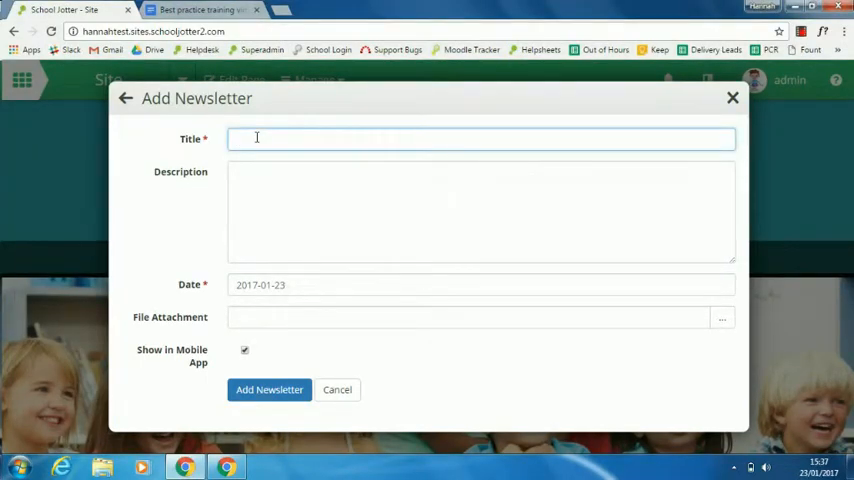
{"action": "type", "text": "June Newsletter 2016"}
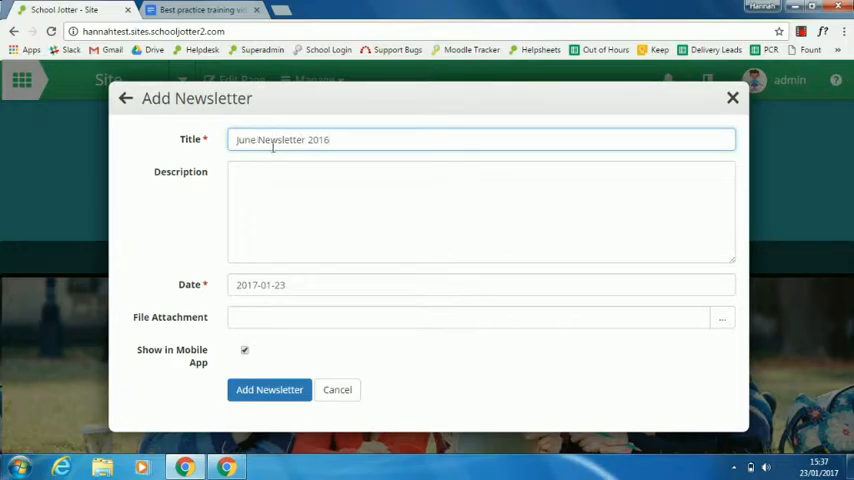
{"action": "left_click", "coordinate": [320, 210]}
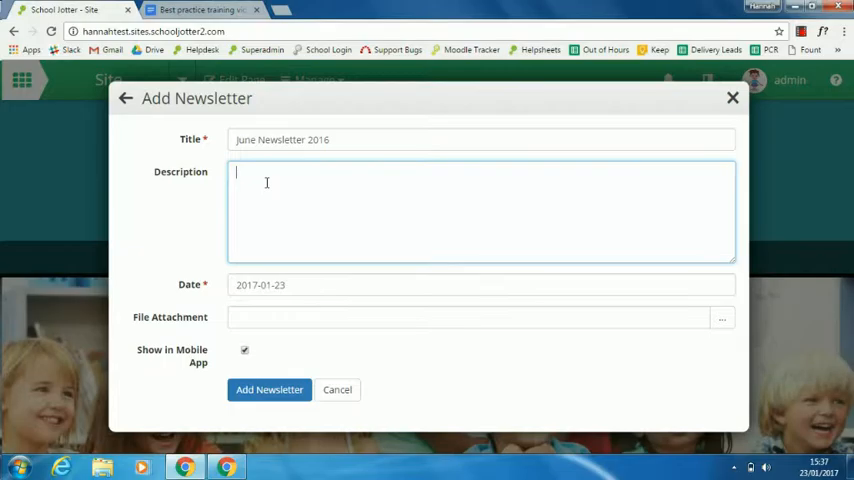
{"action": "type", "text": "Trip to the Z"}
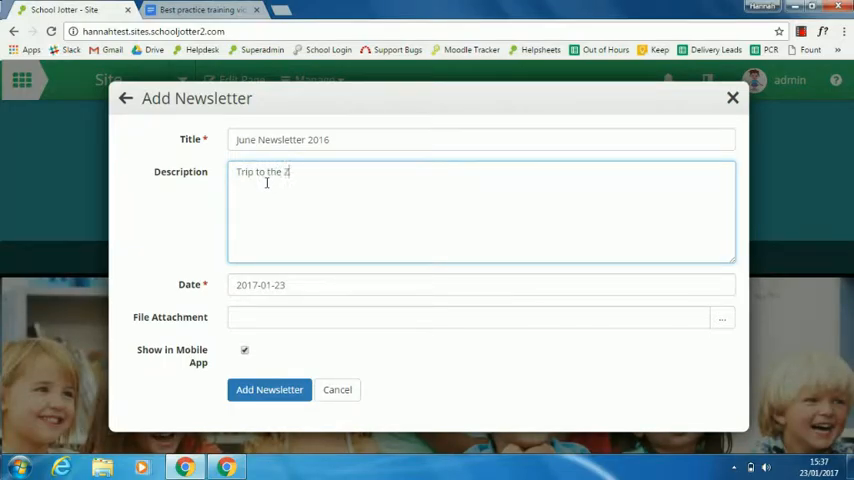
{"action": "type", "text": "oo."}
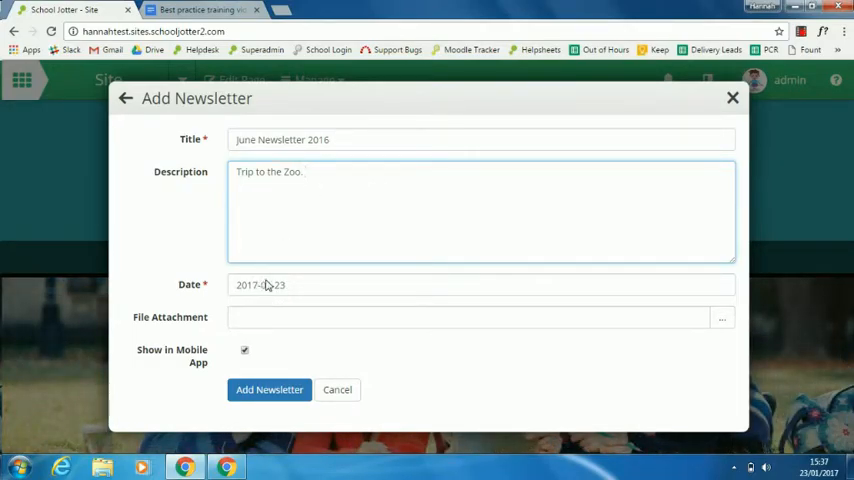
Step: Set the newsletter's date to 1 June 2017 using the calendar picker
{"action": "left_click", "coordinate": [480, 284]}
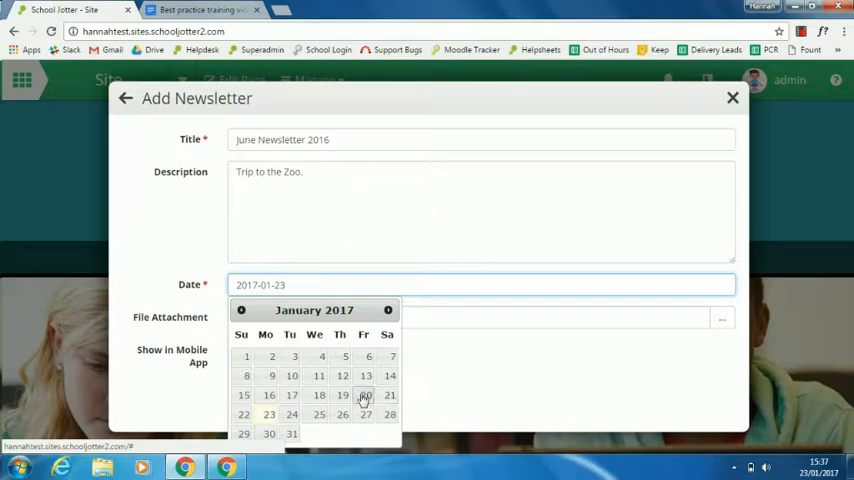
{"action": "mouse_move", "coordinate": [272, 376]}
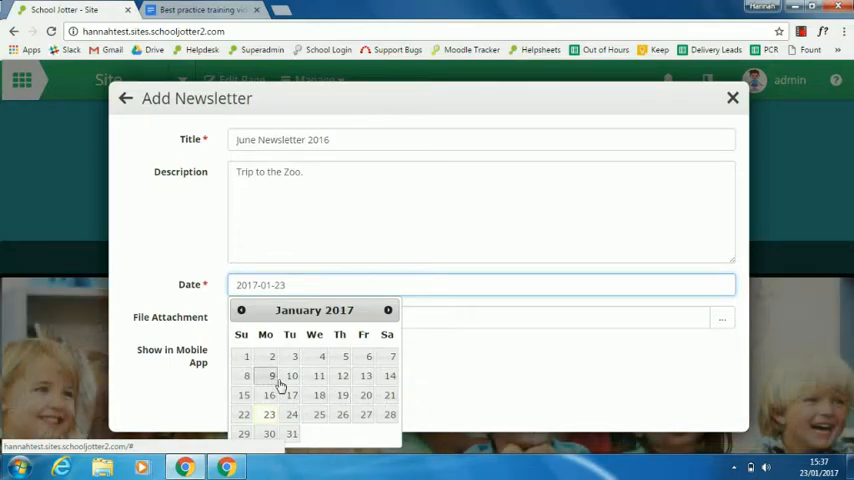
{"action": "mouse_move", "coordinate": [366, 394]}
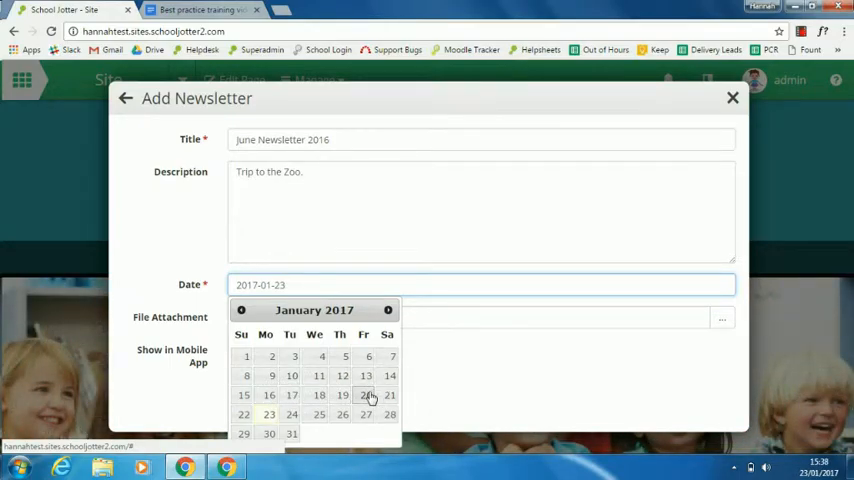
{"action": "mouse_move", "coordinate": [246, 360]}
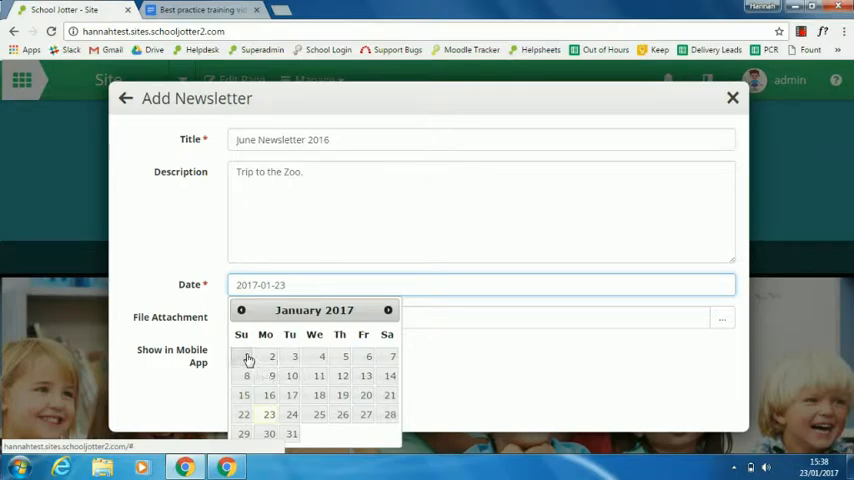
{"action": "left_click", "coordinate": [388, 310]}
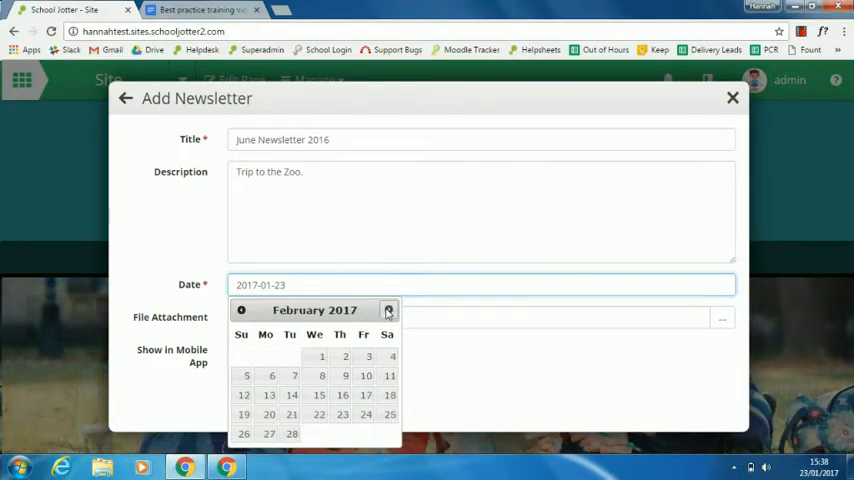
{"action": "left_click", "coordinate": [388, 310]}
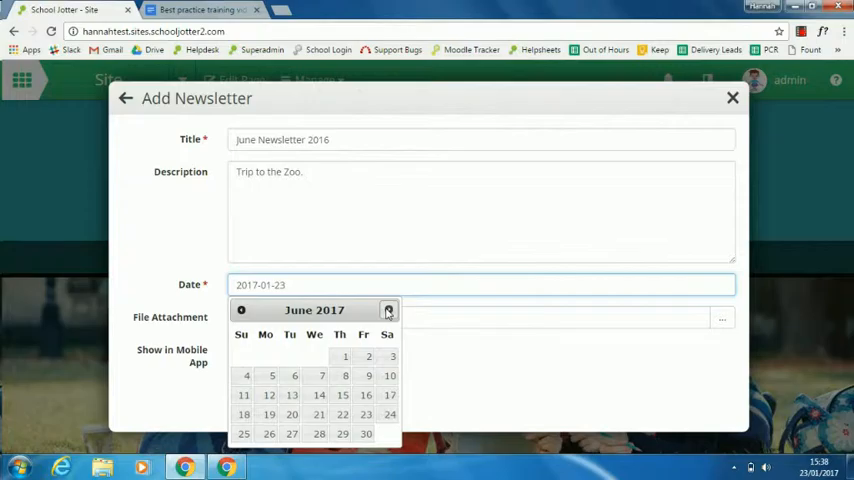
{"action": "left_click", "coordinate": [344, 356]}
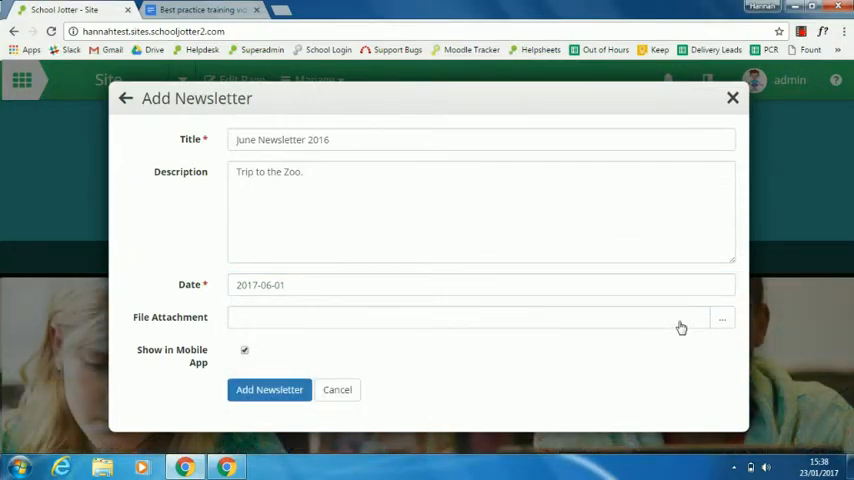
Step: Browse the stored My Files library for the attachment, scrolling toward Document.rtf
{"action": "left_click", "coordinate": [722, 318]}
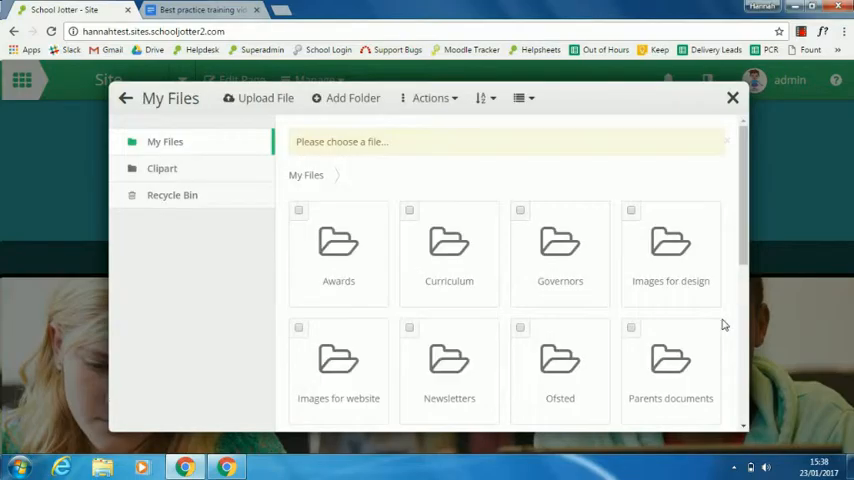
{"action": "mouse_move", "coordinate": [368, 256]}
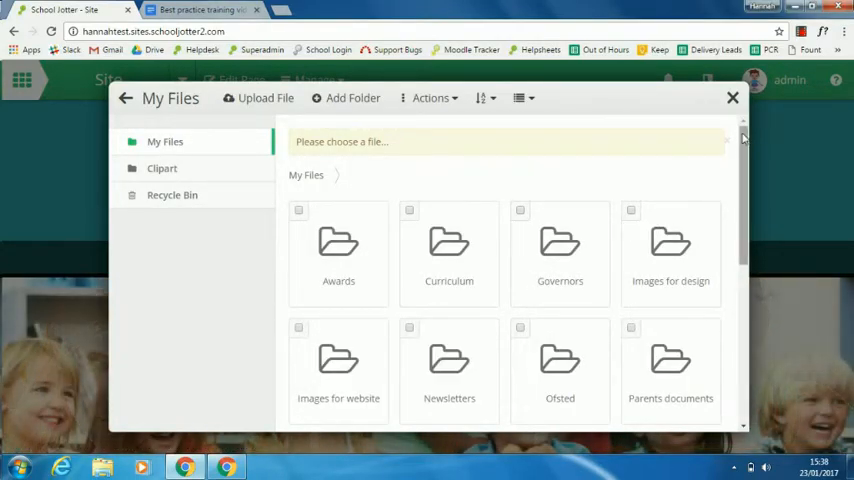
{"action": "scroll", "scroll_direction": "down", "scroll_amount": 3}
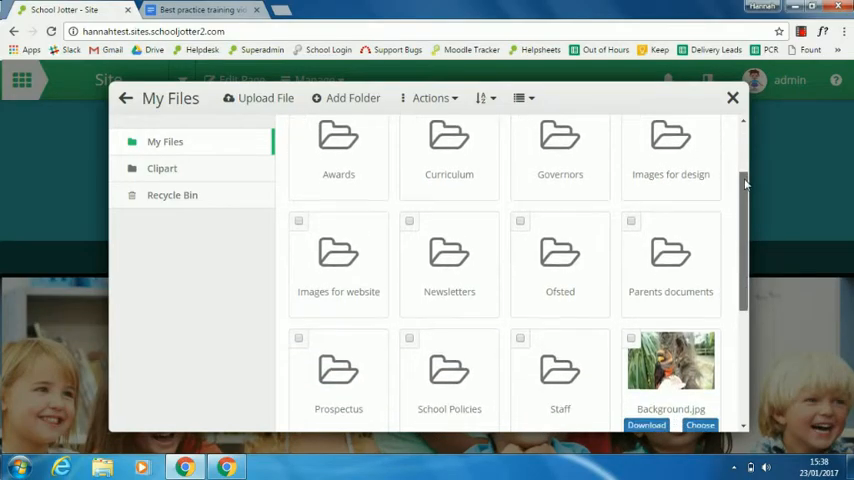
{"action": "scroll", "scroll_direction": "down", "scroll_amount": 3}
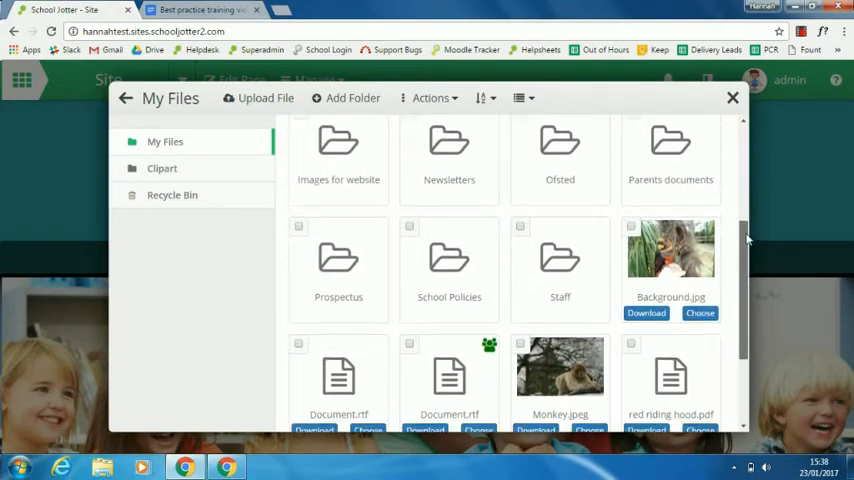
{"action": "scroll", "scroll_direction": "down", "scroll_amount": 3}
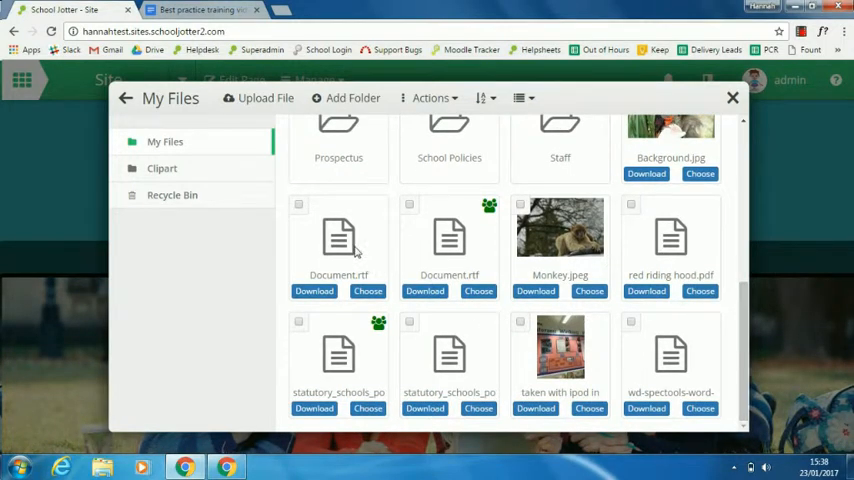
{"action": "mouse_move", "coordinate": [480, 364]}
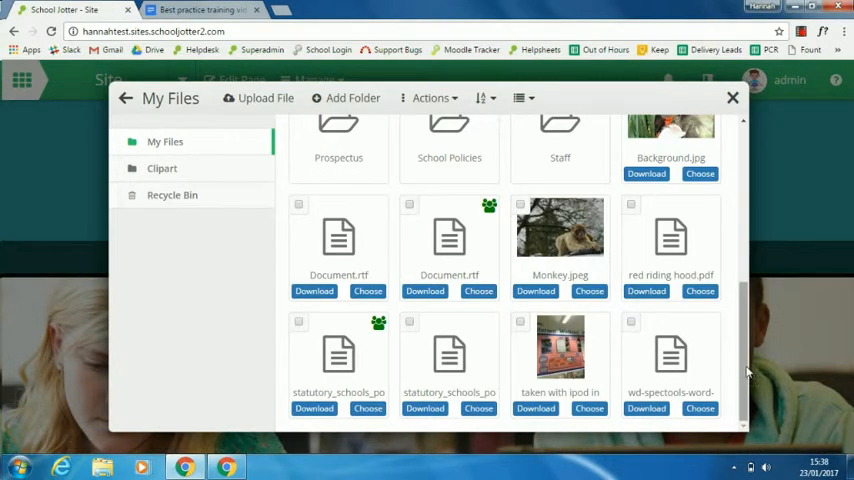
{"action": "mouse_move", "coordinate": [478, 292]}
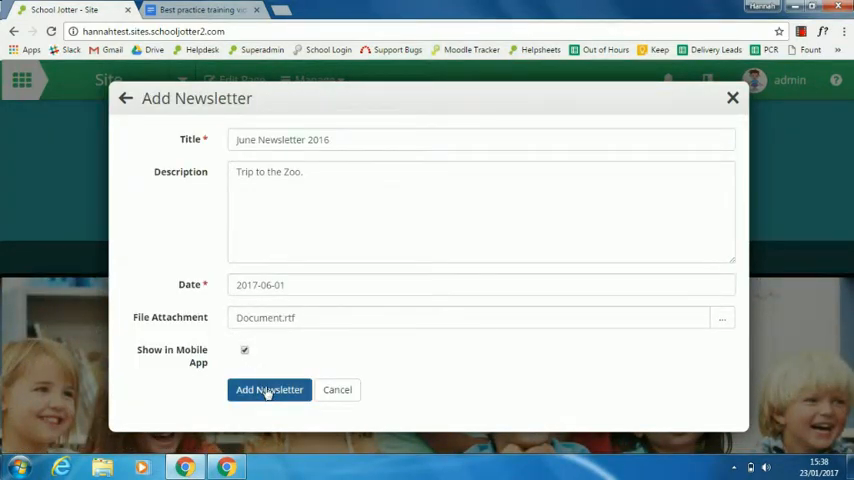
Step: Save the newsletter so June Newsletter 2016, dated 1 Jun 2017, appears in the list
{"action": "left_click", "coordinate": [268, 388]}
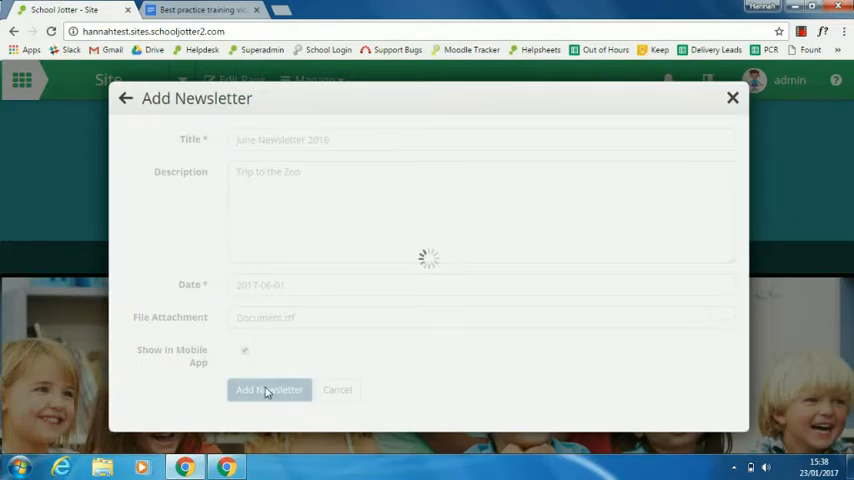
{"action": "left_click", "coordinate": [268, 390]}
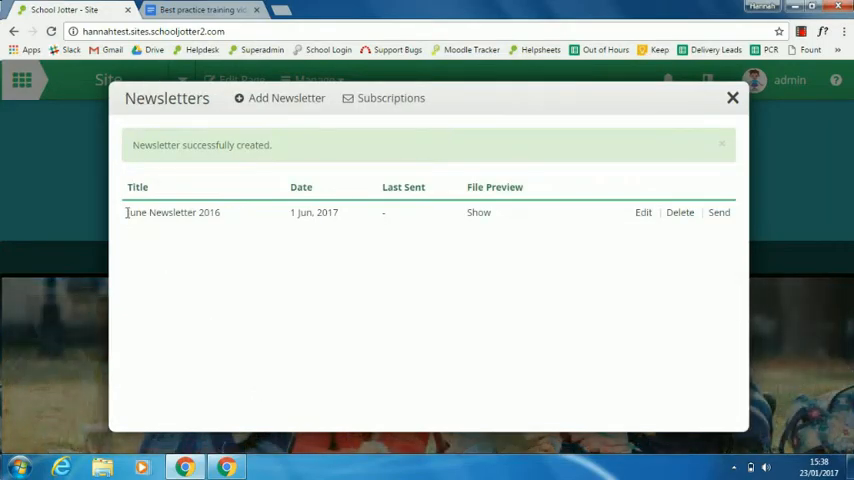
{"action": "mouse_move", "coordinate": [594, 182]}
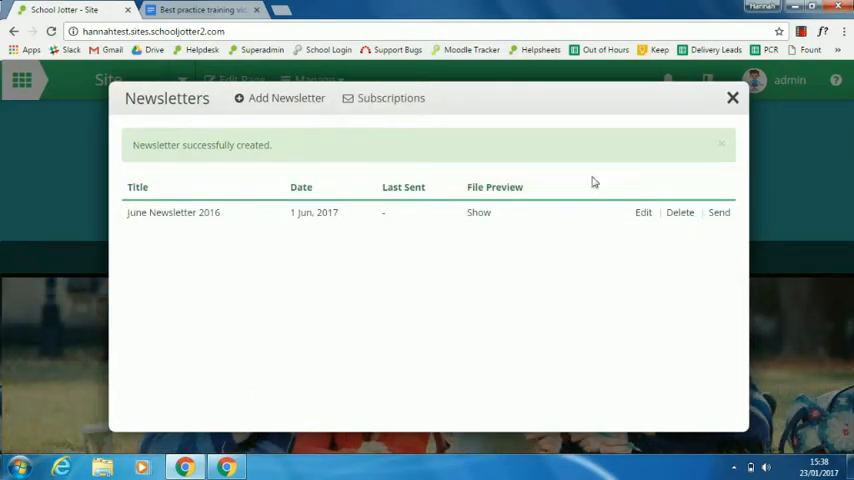
{"action": "mouse_move", "coordinate": [408, 270]}
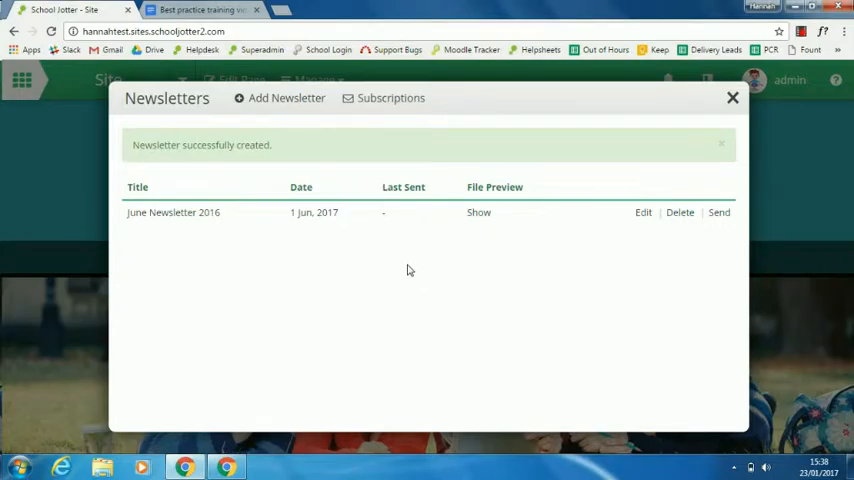
{"action": "mouse_move", "coordinate": [424, 254]}
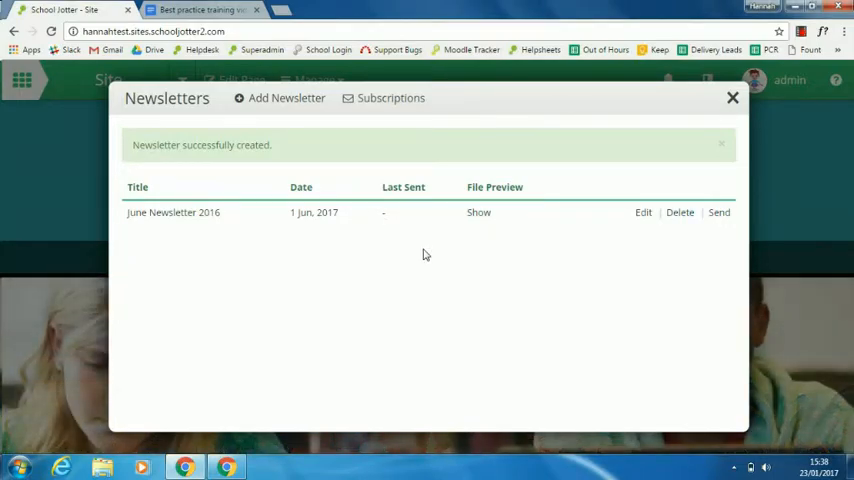
{"action": "mouse_move", "coordinate": [356, 212]}
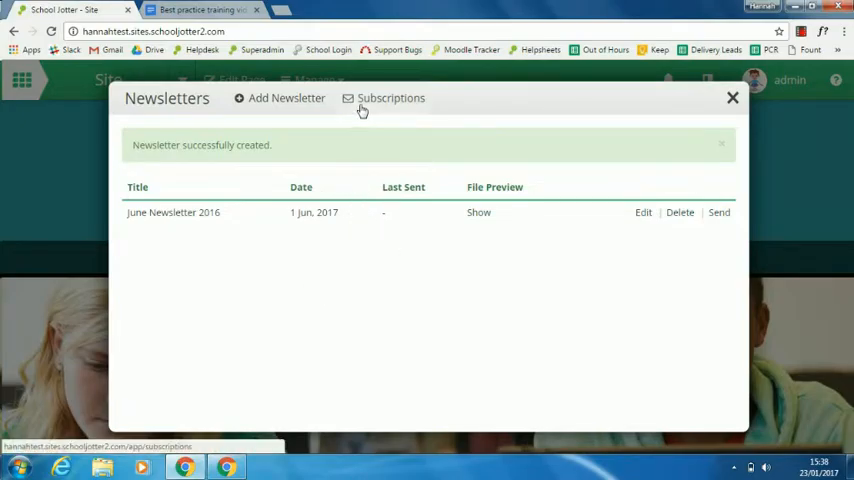
{"action": "left_click", "coordinate": [390, 98]}
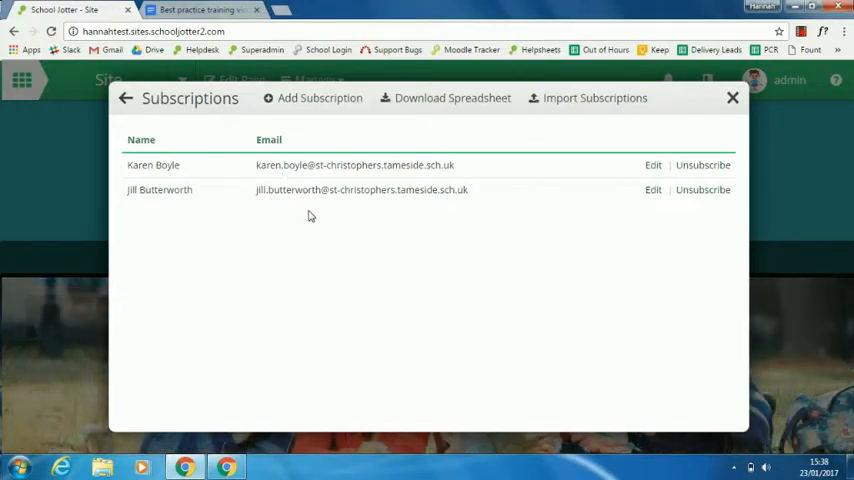
{"action": "mouse_move", "coordinate": [448, 102]}
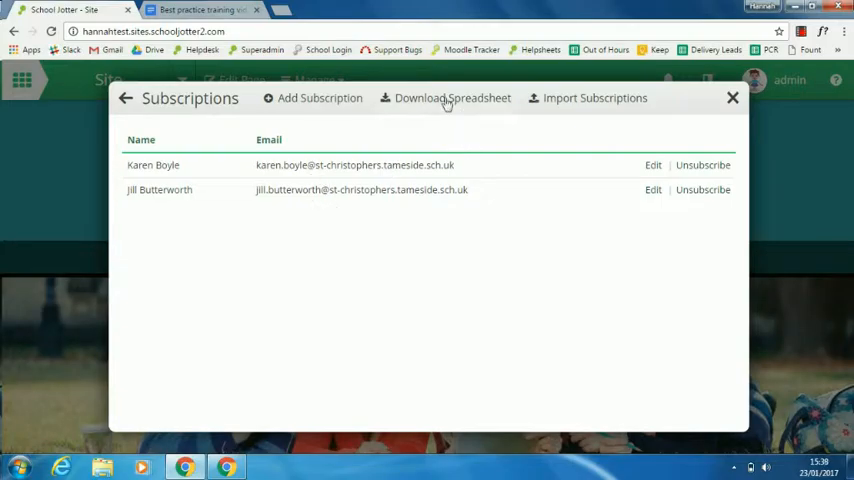
{"action": "mouse_move", "coordinate": [594, 98]}
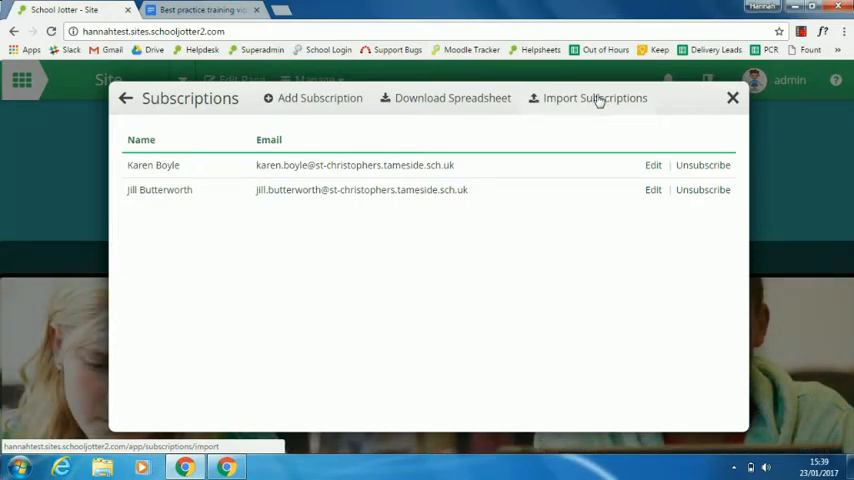
{"action": "mouse_move", "coordinate": [560, 104]}
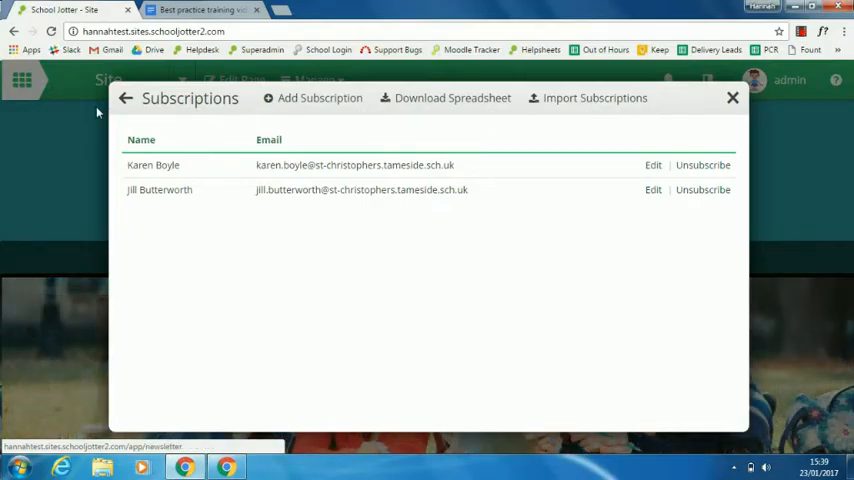
{"action": "mouse_move", "coordinate": [560, 98]}
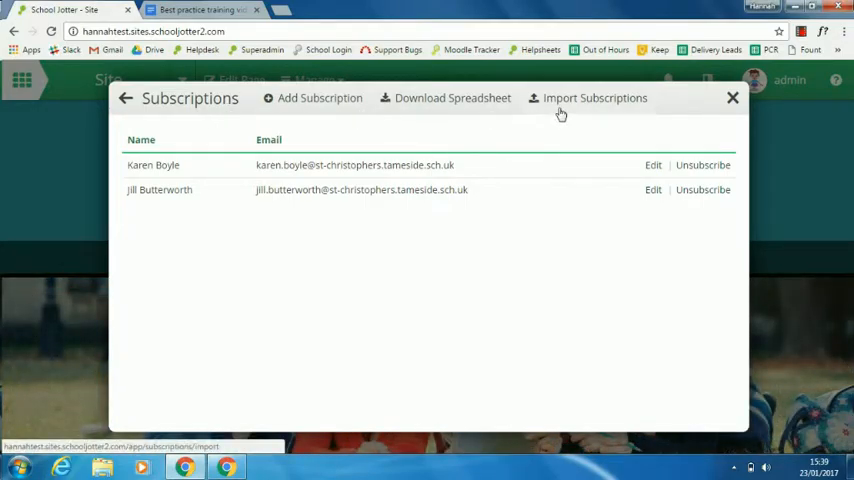
{"action": "mouse_move", "coordinate": [704, 164]}
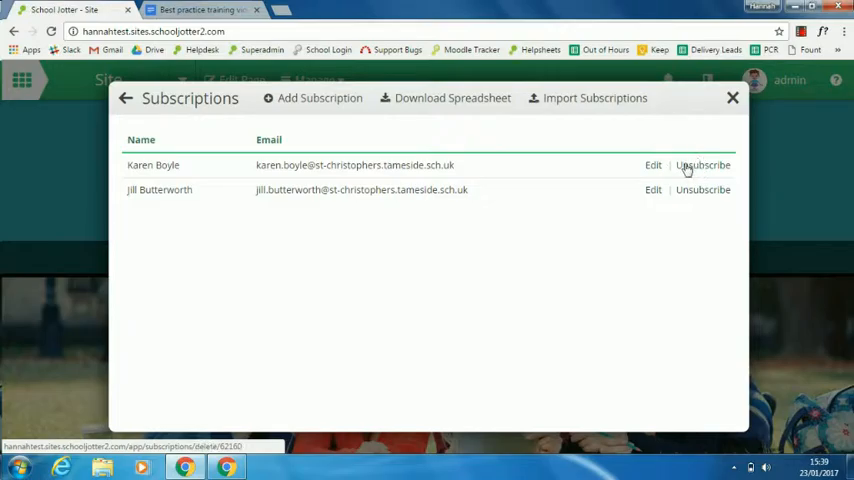
{"action": "left_click", "coordinate": [652, 164]}
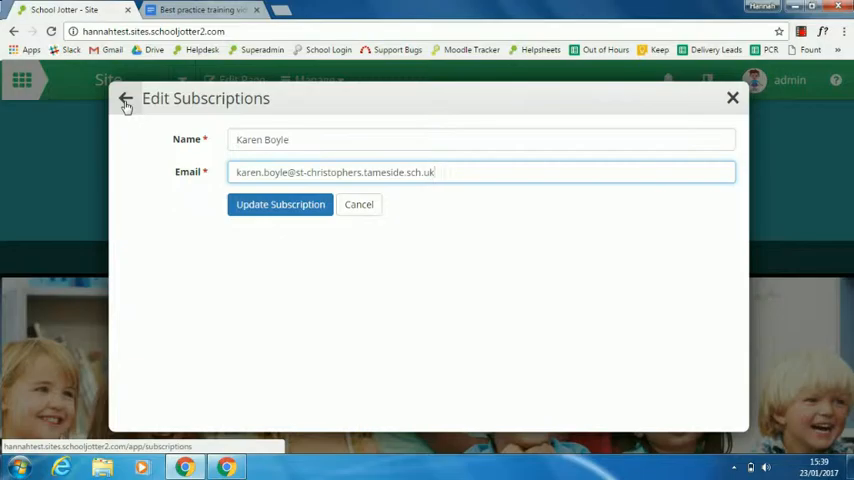
{"action": "left_click", "coordinate": [124, 98]}
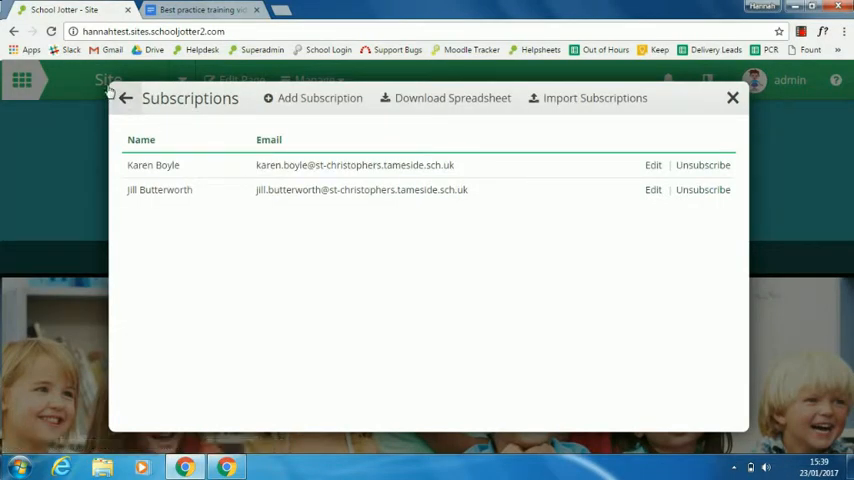
{"action": "left_click", "coordinate": [124, 98]}
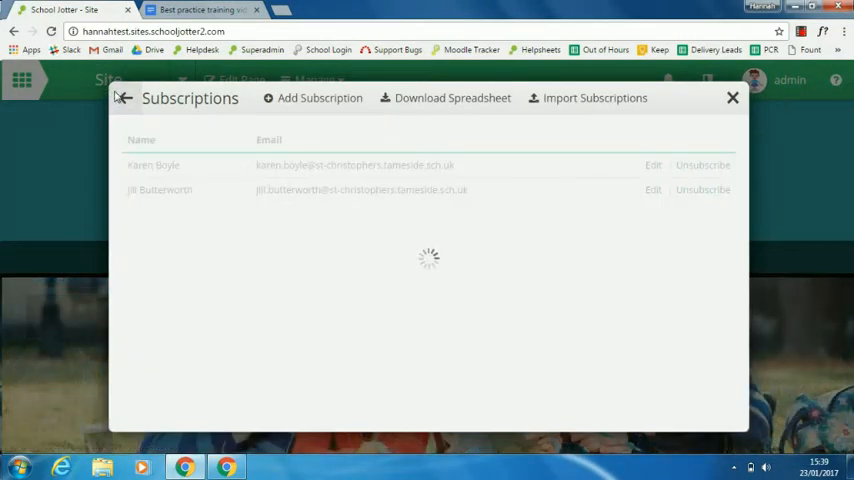
{"action": "left_click", "coordinate": [122, 96]}
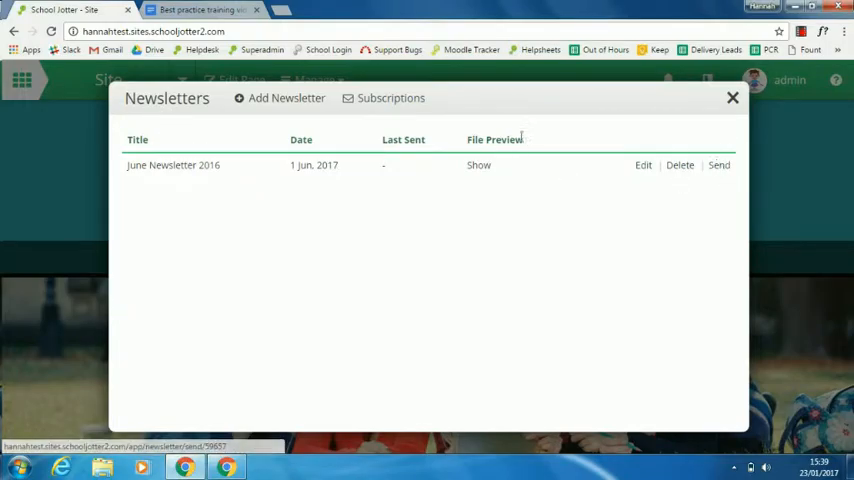
{"action": "mouse_move", "coordinate": [732, 98]}
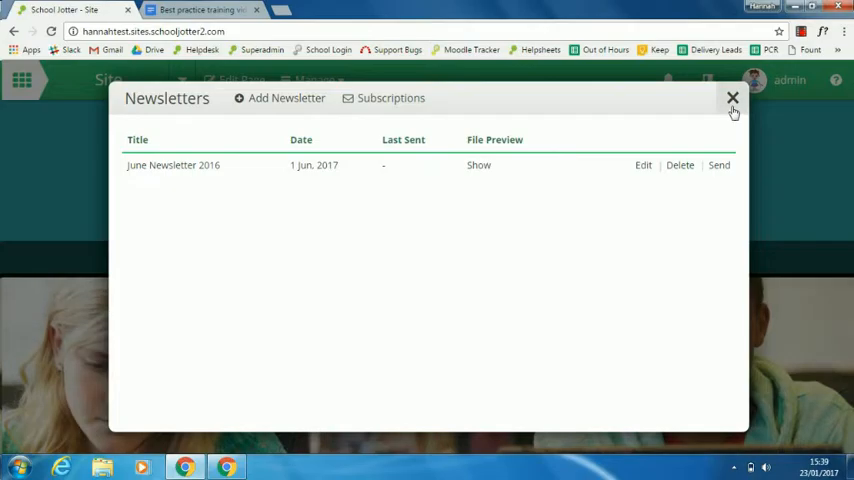
Step: Close the Newsletters manager and return to the Home page, reviewing its content
{"action": "left_click", "coordinate": [732, 98]}
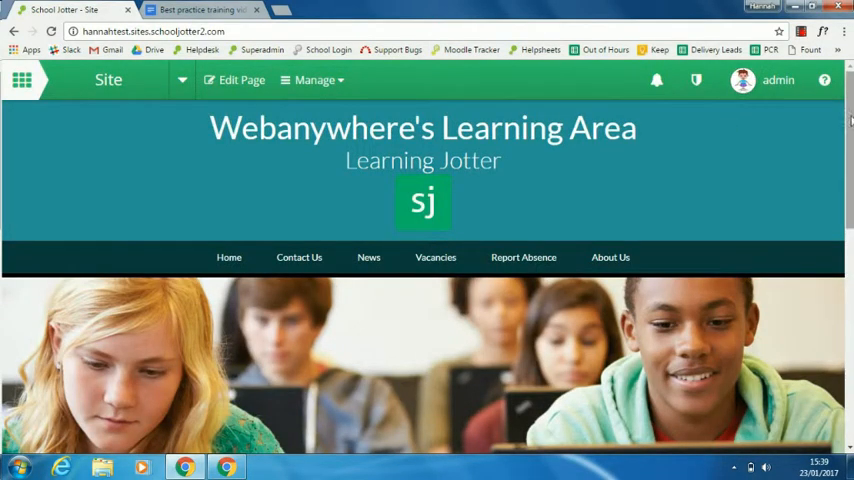
{"action": "scroll", "scroll_direction": "down", "scroll_amount": 3}
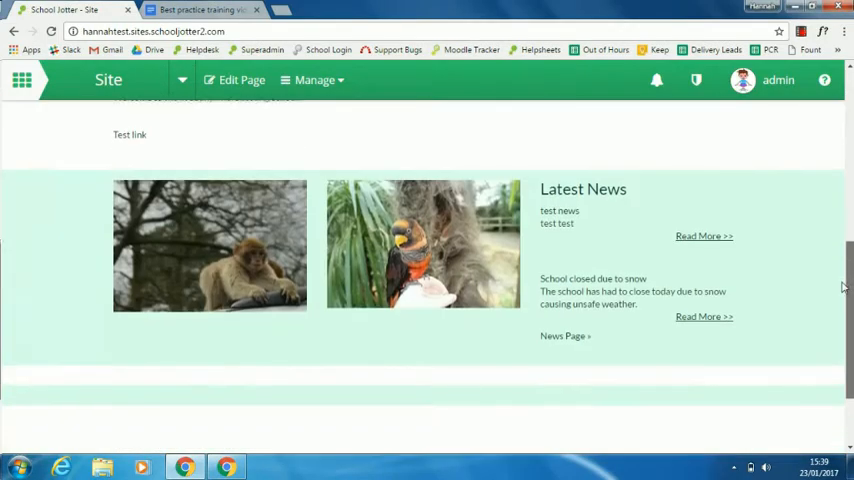
{"action": "scroll", "scroll_direction": "up", "scroll_amount": 3}
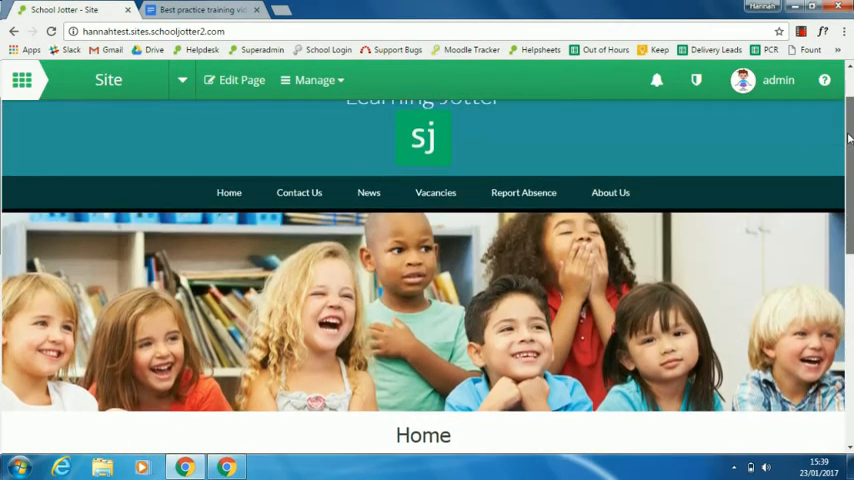
{"action": "scroll", "scroll_direction": "down", "scroll_amount": 3}
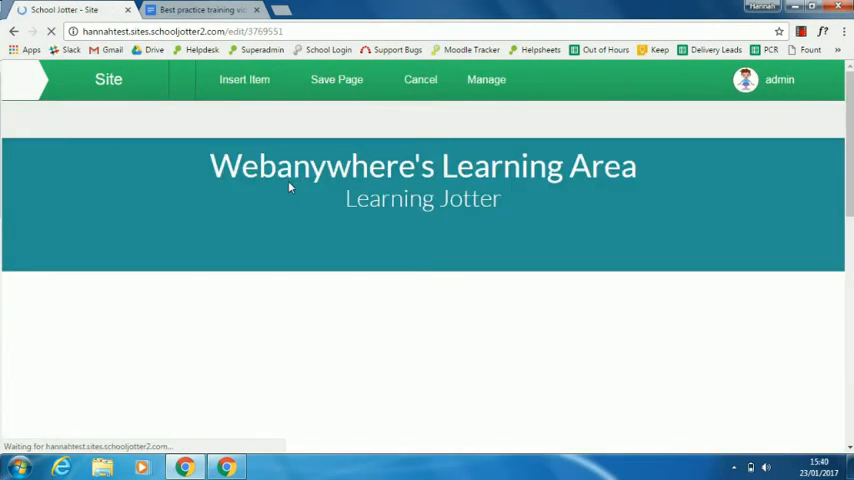
Step: Insert a News > Latest Newsletters widget into the slot above the Home heading
{"action": "left_click", "coordinate": [244, 80]}
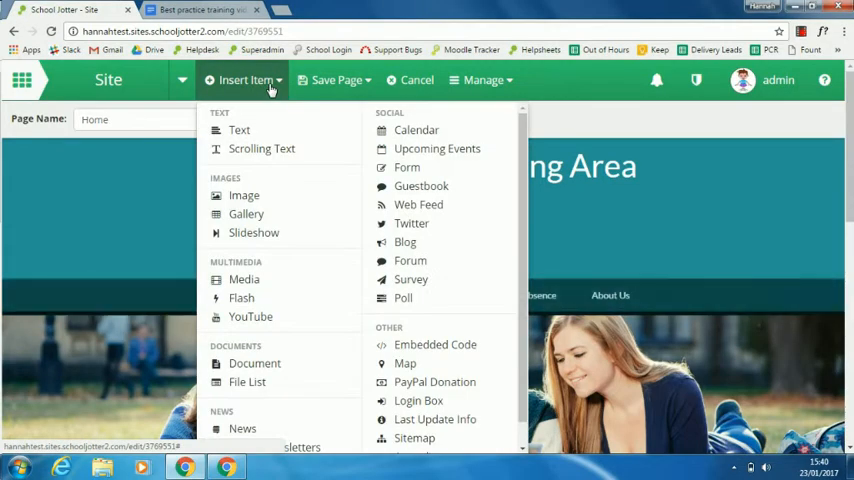
{"action": "mouse_move", "coordinate": [416, 252]}
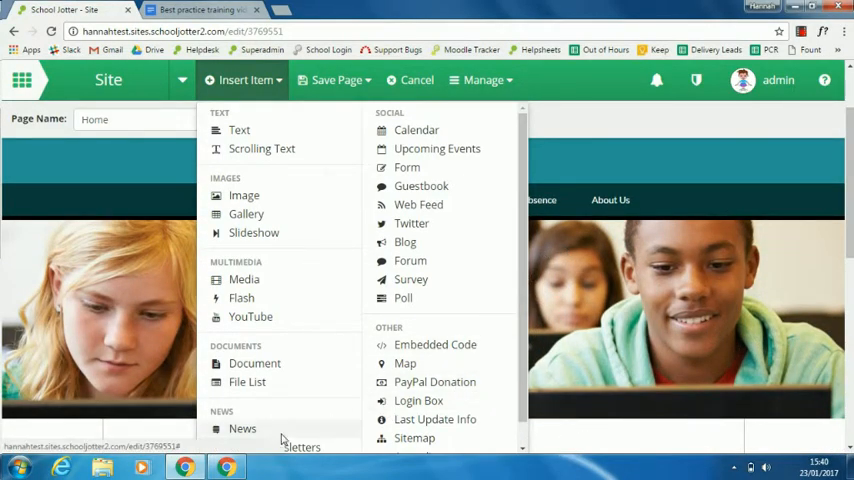
{"action": "mouse_move", "coordinate": [280, 340]}
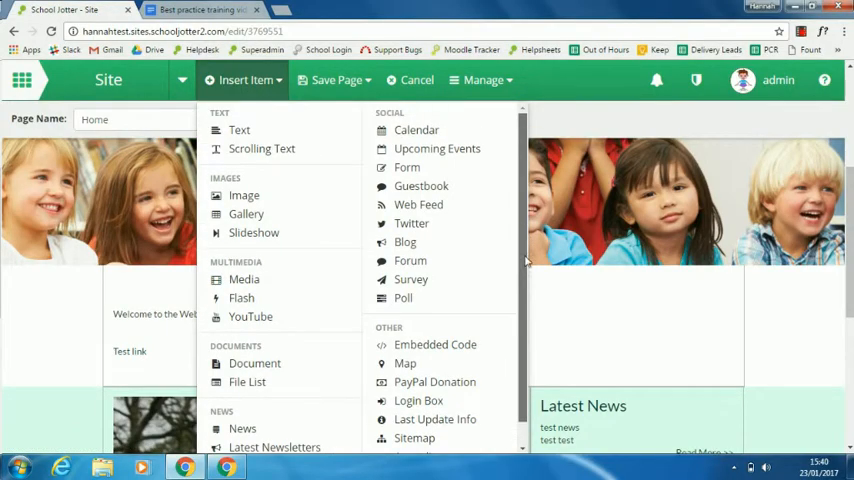
{"action": "scroll", "scroll_direction": "down", "scroll_amount": 3}
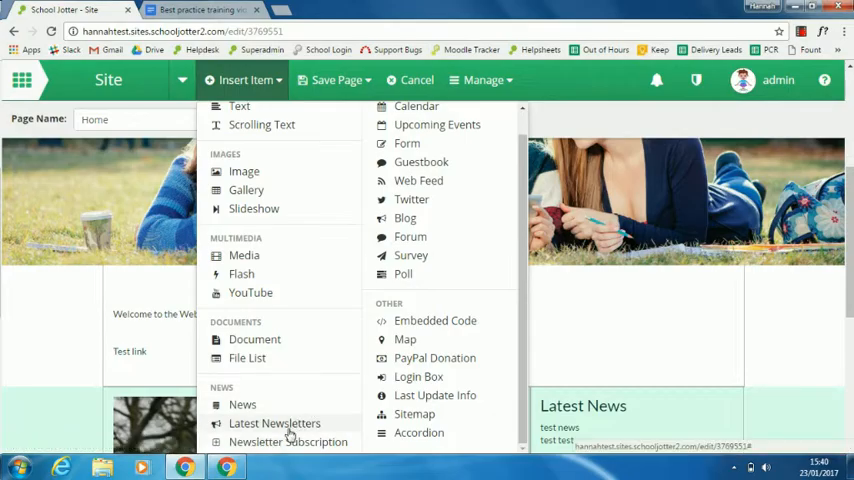
{"action": "left_click", "coordinate": [274, 424]}
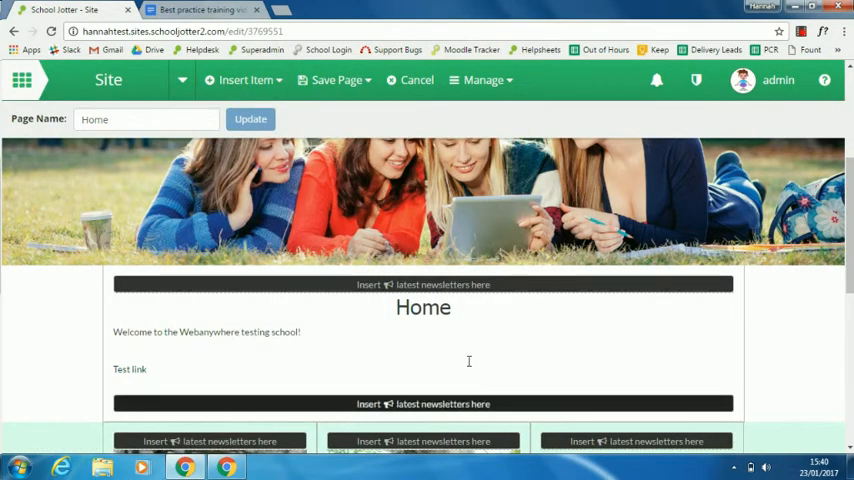
{"action": "scroll", "scroll_direction": "down", "scroll_amount": 3}
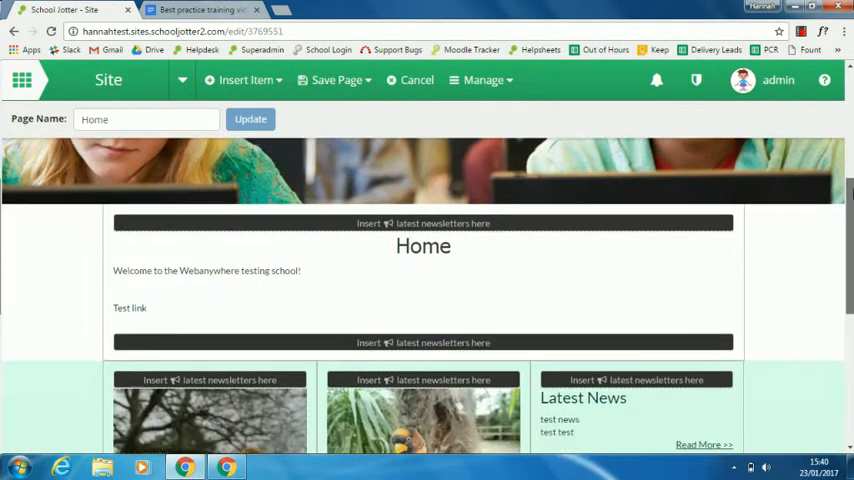
{"action": "scroll", "scroll_direction": "down", "scroll_amount": 3}
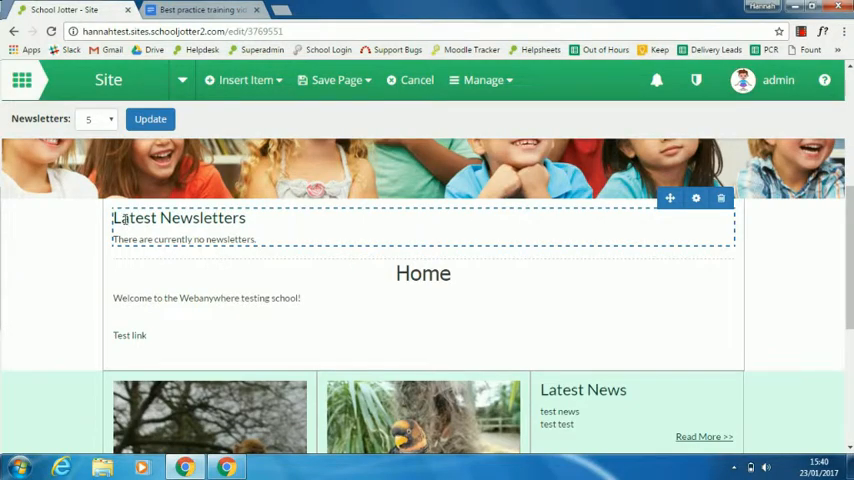
{"action": "mouse_move", "coordinate": [320, 246]}
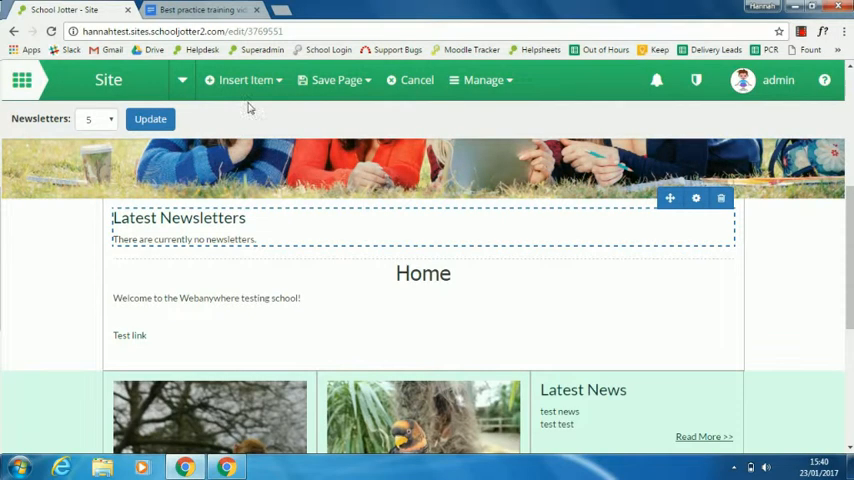
Step: Save the Home page with the new widget, then reopen the Newsletters manager from Manage
{"action": "left_click", "coordinate": [336, 80]}
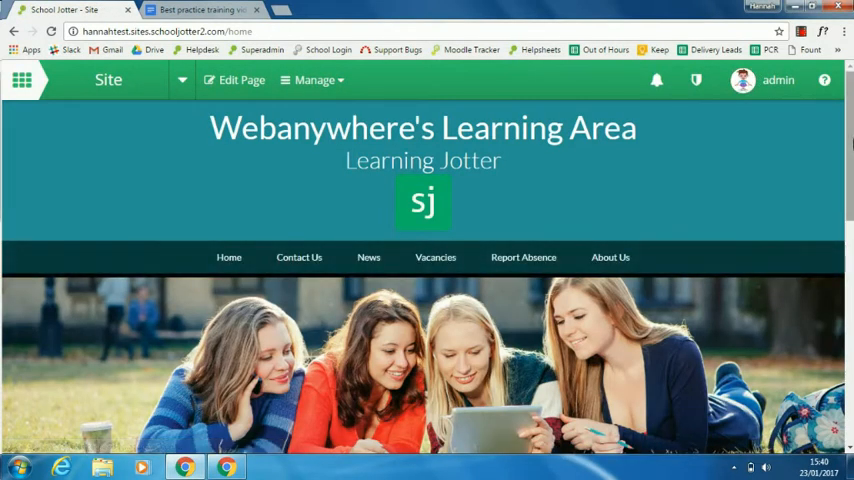
{"action": "scroll", "scroll_direction": "down", "scroll_amount": 3}
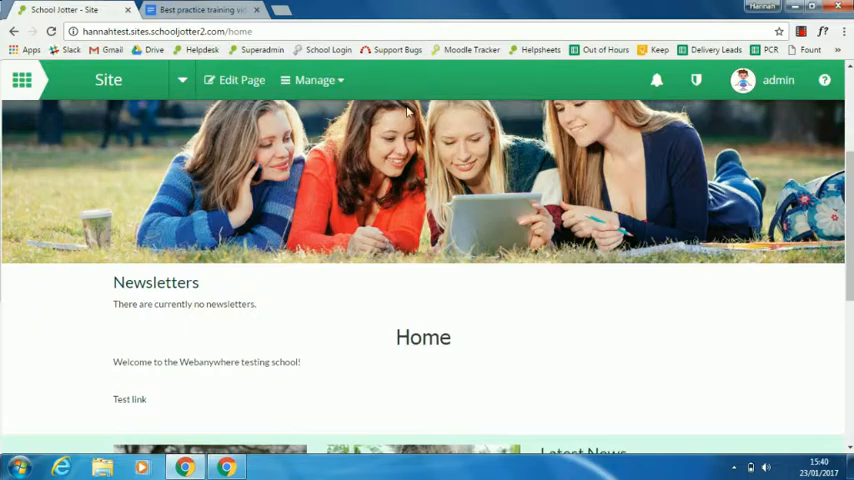
{"action": "left_click", "coordinate": [314, 80]}
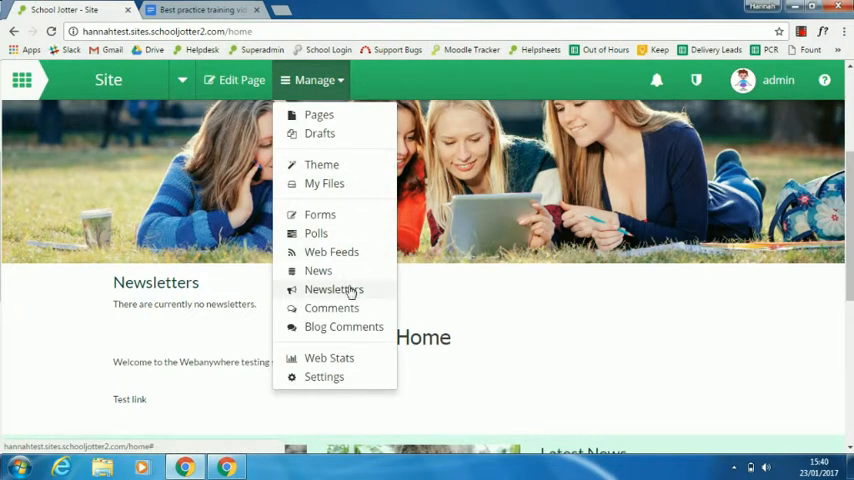
{"action": "left_click", "coordinate": [332, 288]}
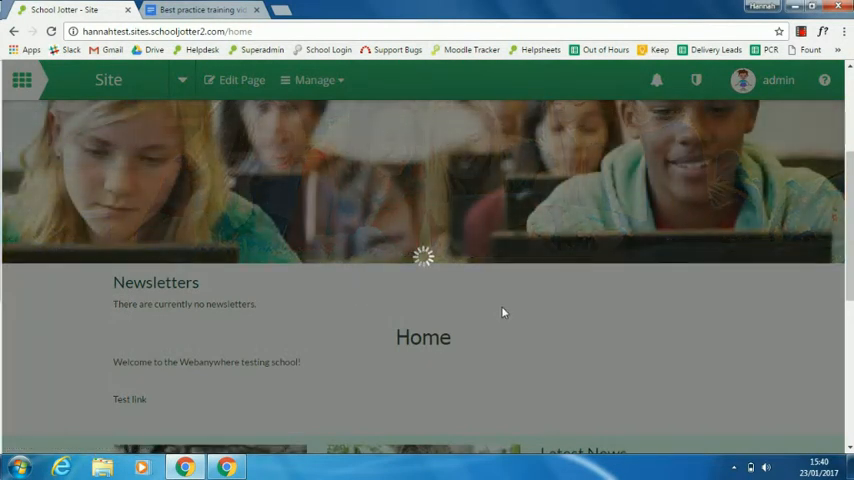
{"action": "left_click", "coordinate": [156, 282]}
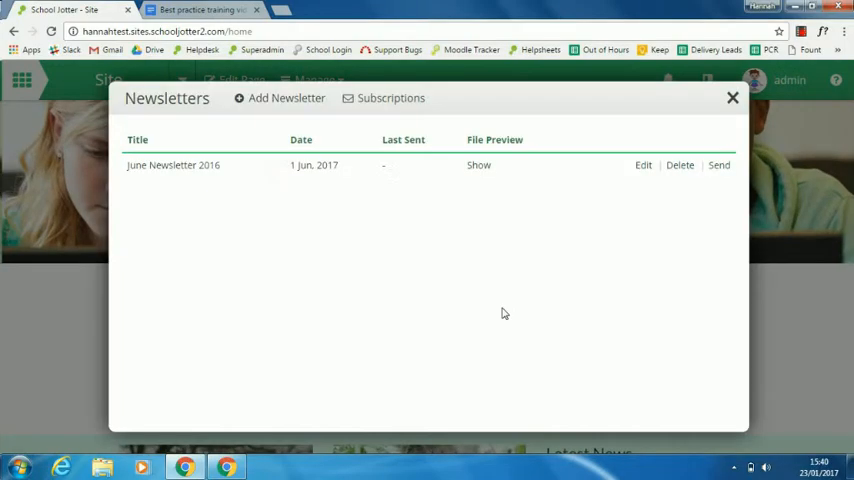
{"action": "mouse_move", "coordinate": [140, 164]}
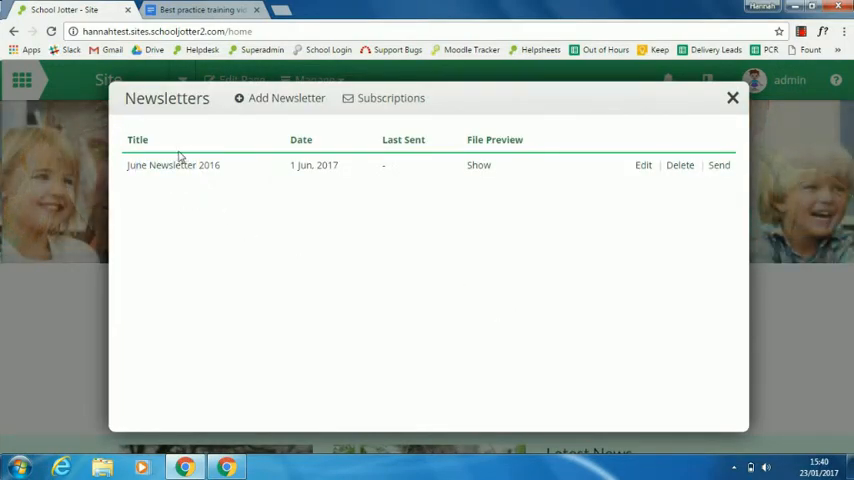
{"action": "mouse_move", "coordinate": [244, 182]}
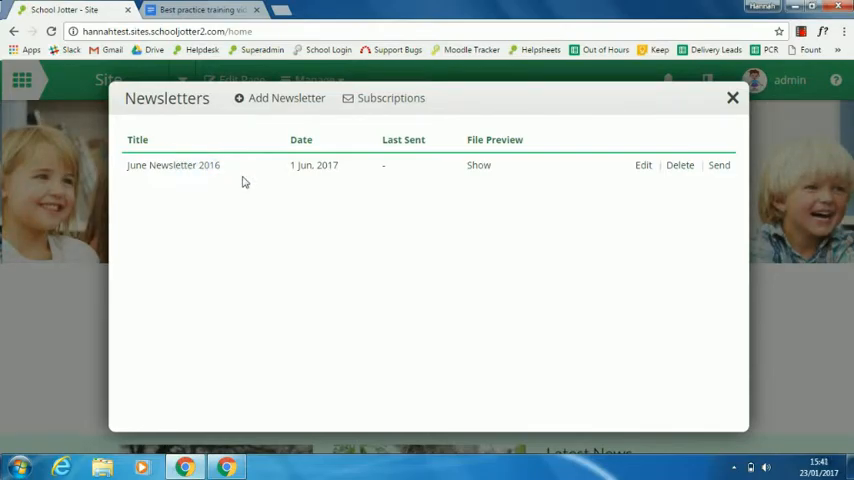
{"action": "mouse_move", "coordinate": [92, 260]}
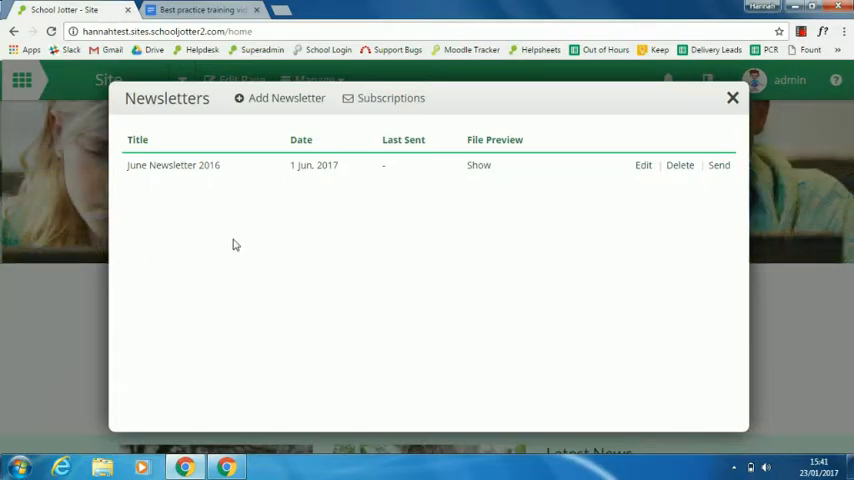
{"action": "mouse_move", "coordinate": [464, 252]}
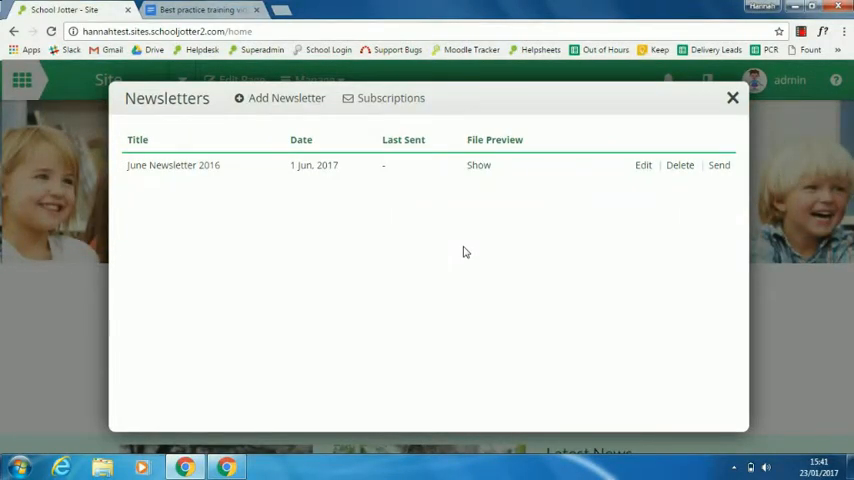
Step: Send June Newsletter 2016 to all recipients, then close the newsletters list
{"action": "left_click", "coordinate": [720, 164]}
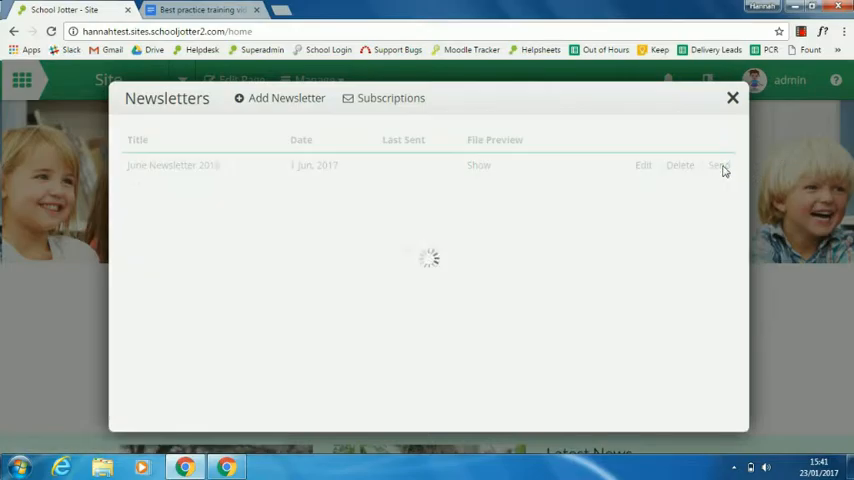
{"action": "left_click", "coordinate": [720, 164]}
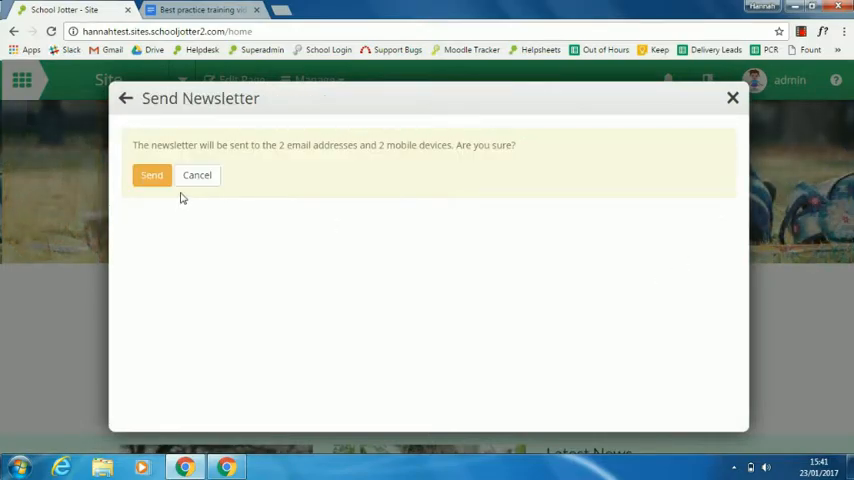
{"action": "mouse_move", "coordinate": [304, 210]}
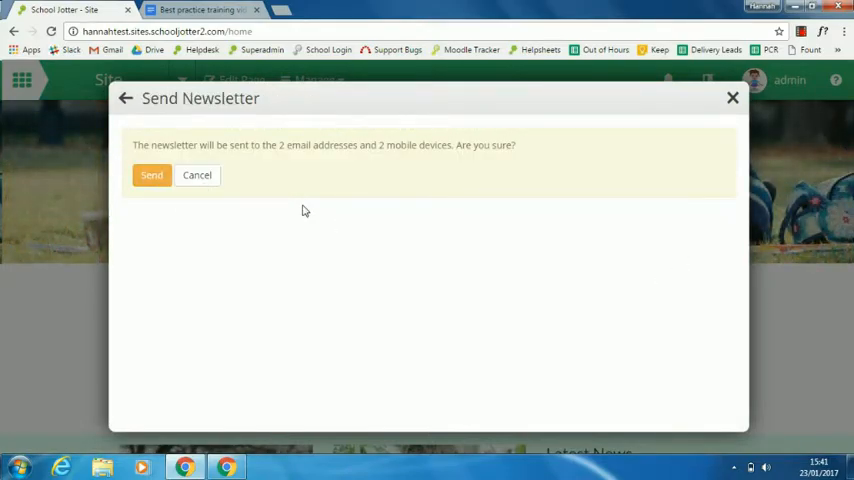
{"action": "mouse_move", "coordinate": [480, 168]}
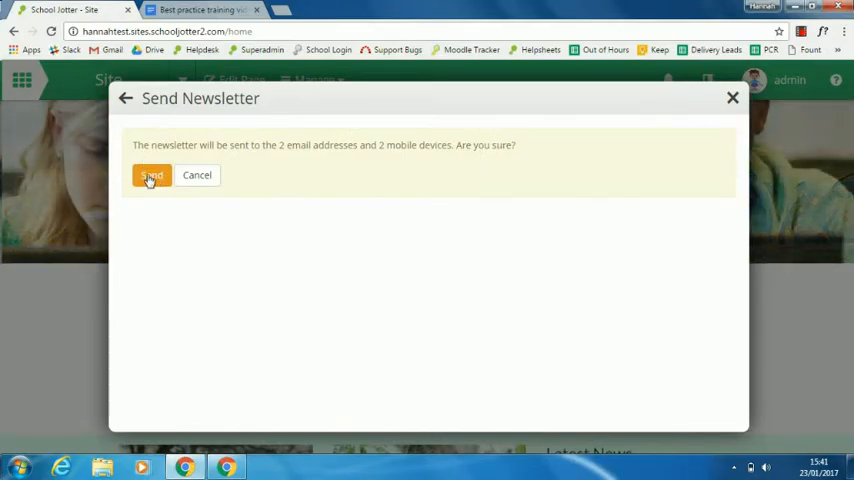
{"action": "left_click", "coordinate": [152, 176]}
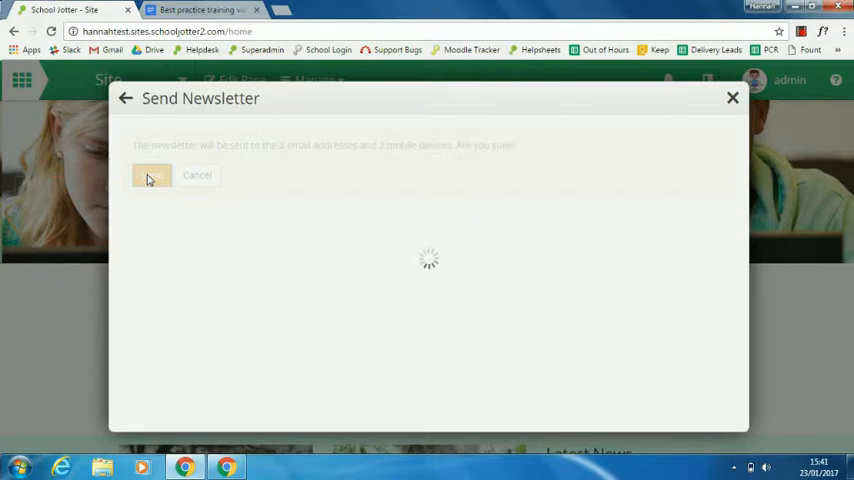
{"action": "left_click", "coordinate": [152, 176]}
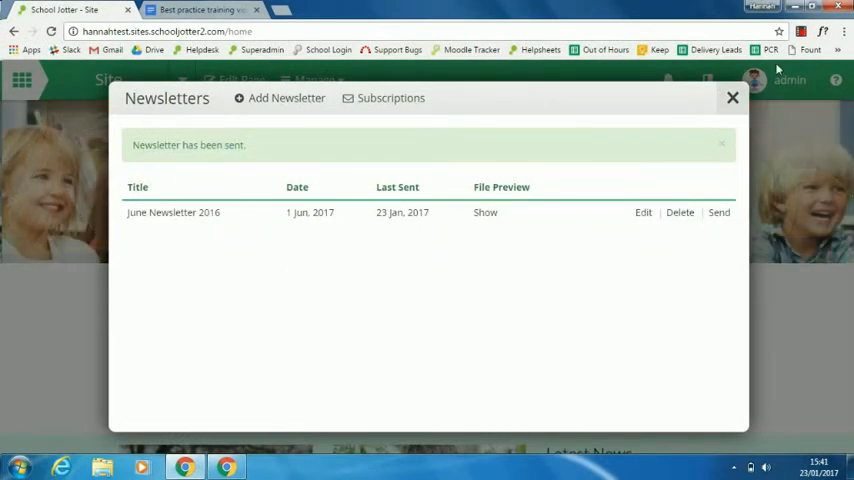
{"action": "left_click", "coordinate": [732, 96]}
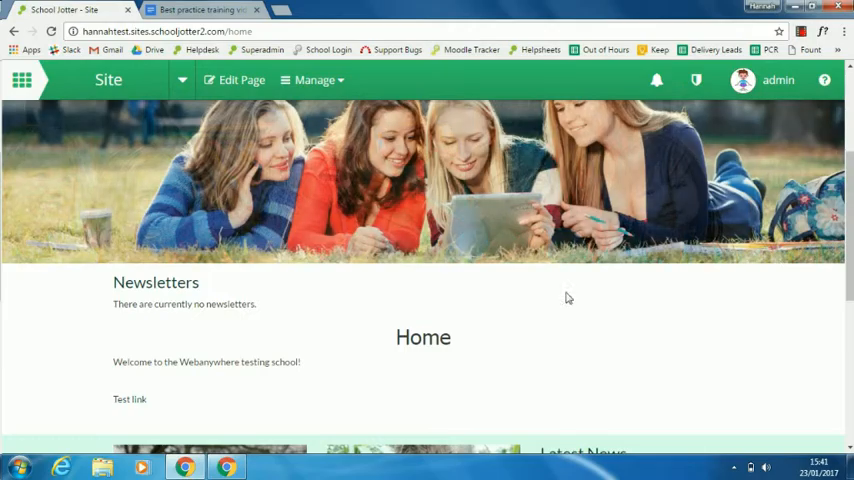
Step: Scroll to the Newsletters widget and reopen the Home page in Edit Page mode
{"action": "scroll", "scroll_direction": "up", "scroll_amount": 3}
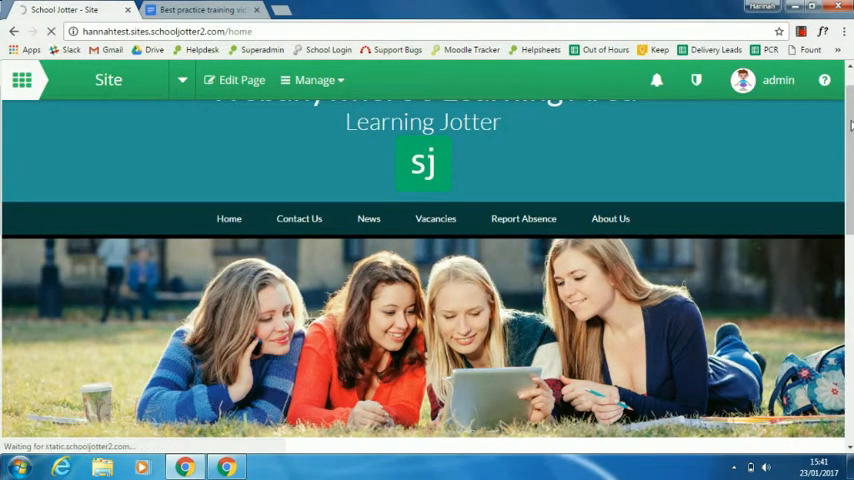
{"action": "scroll", "scroll_direction": "down", "scroll_amount": 3}
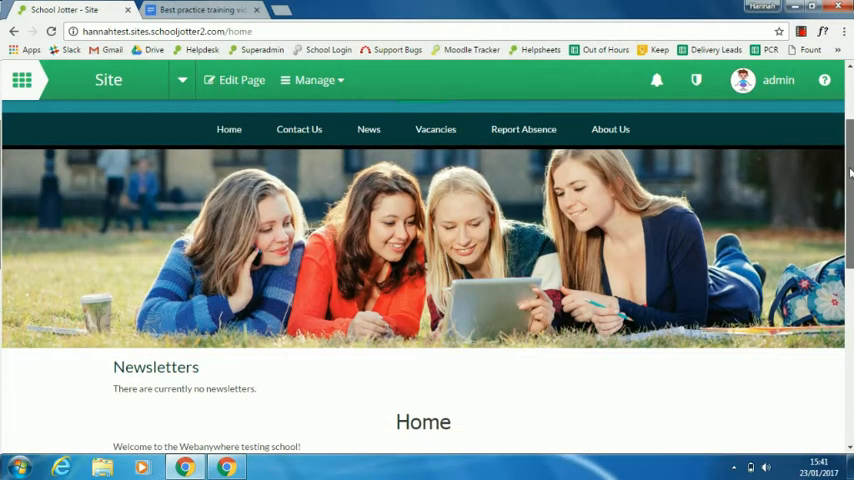
{"action": "scroll", "scroll_direction": "down", "scroll_amount": 3}
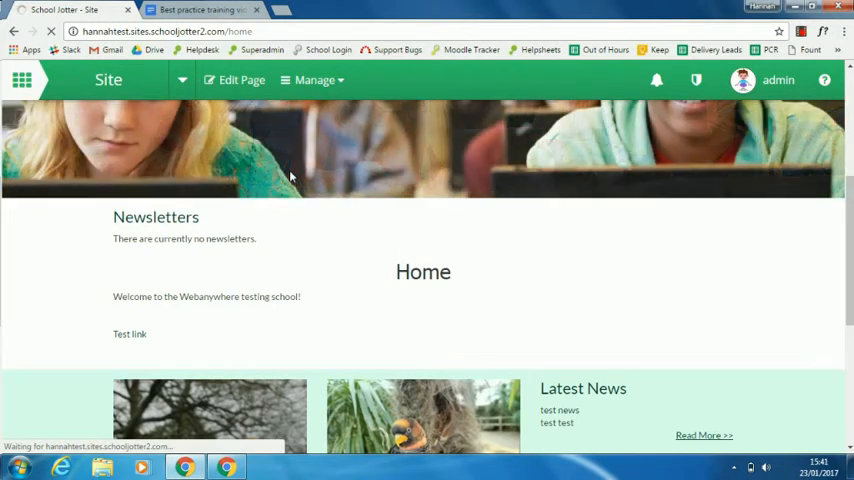
{"action": "mouse_move", "coordinate": [212, 236]}
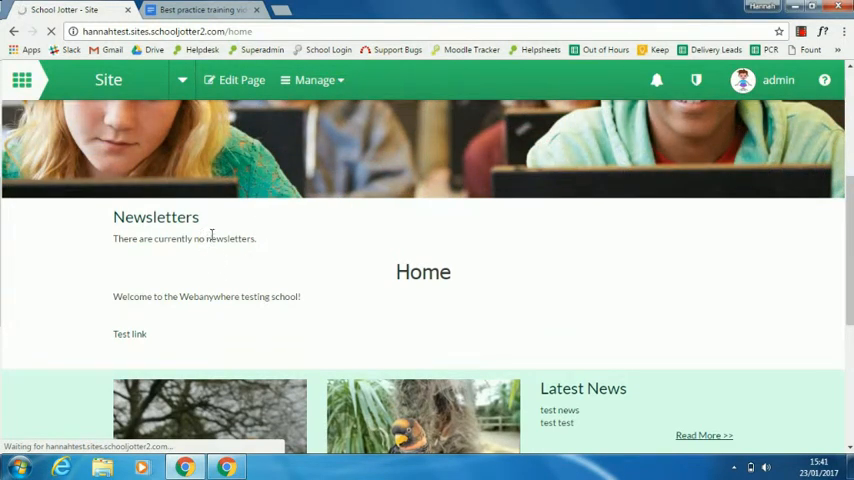
{"action": "left_click", "coordinate": [242, 80]}
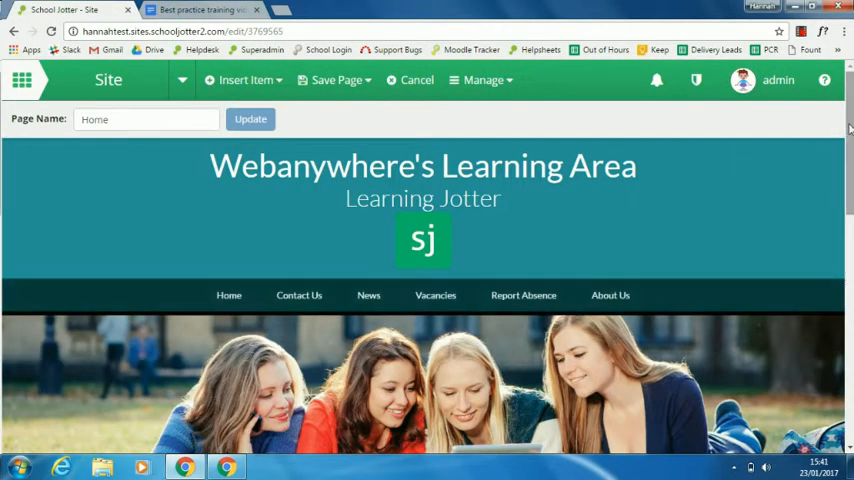
Step: Remove the old Newsletters widget and insert a Latest Newsletters widget above the Home heading
{"action": "scroll", "scroll_direction": "down", "scroll_amount": 3}
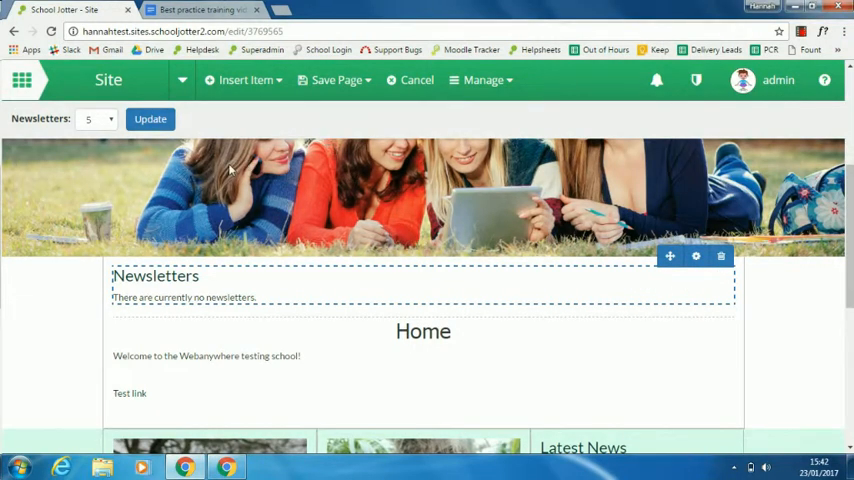
{"action": "left_click", "coordinate": [720, 256]}
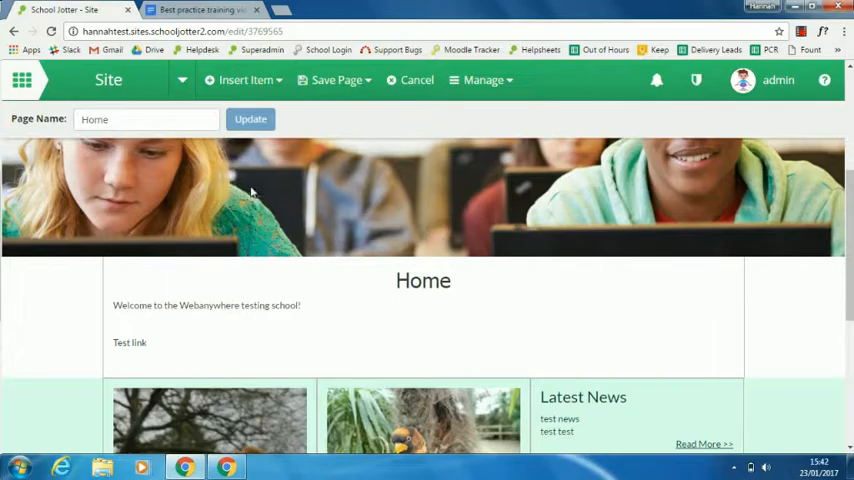
{"action": "left_click", "coordinate": [244, 80]}
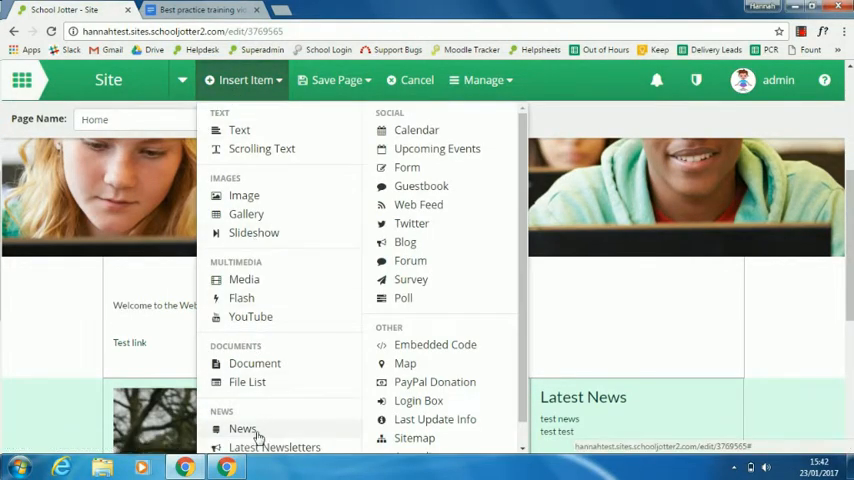
{"action": "scroll", "scroll_direction": "down", "scroll_amount": 3}
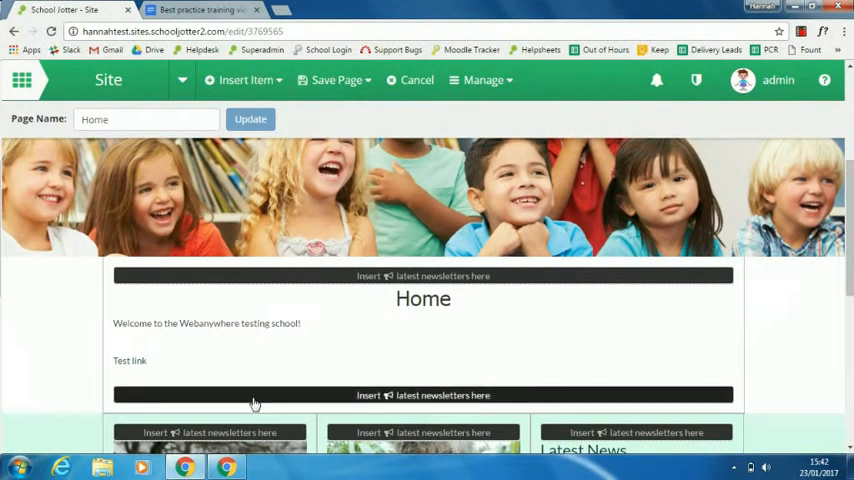
{"action": "left_click", "coordinate": [424, 276]}
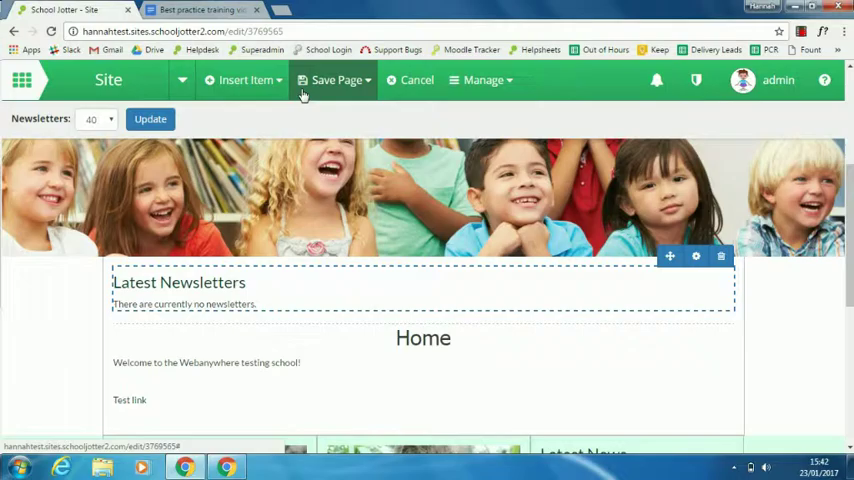
Step: Save and publish the home page
{"action": "left_click", "coordinate": [336, 80]}
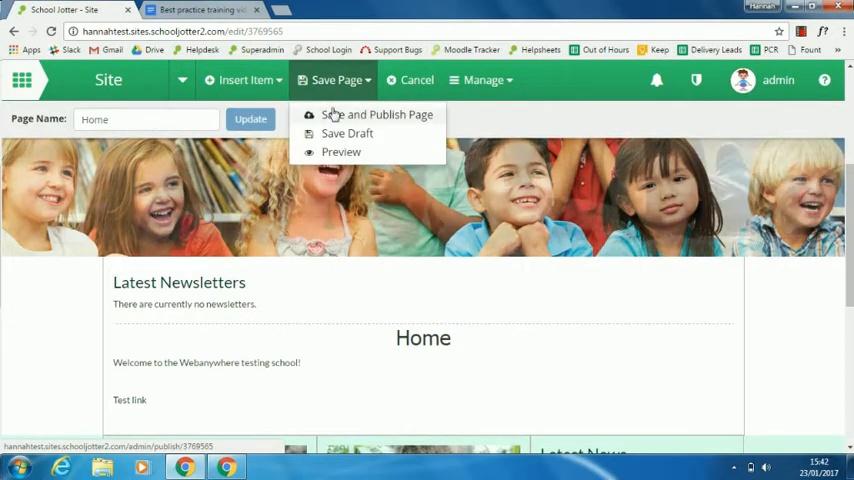
{"action": "left_click", "coordinate": [376, 114]}
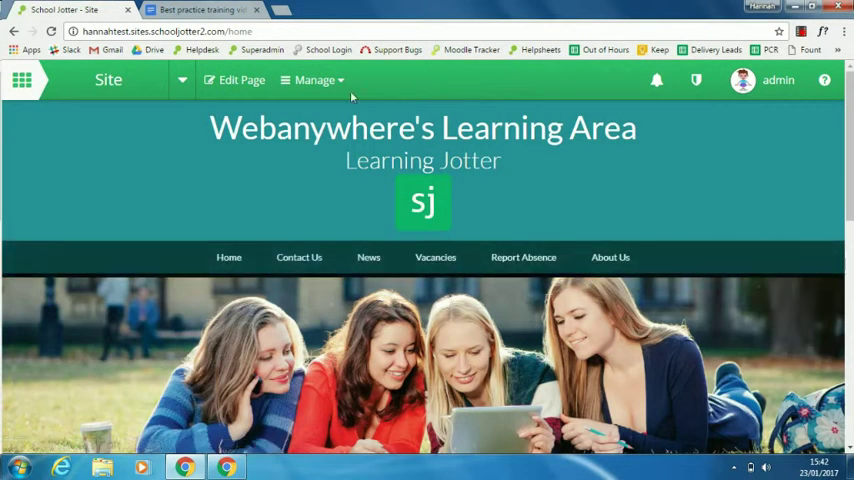
Step: From Manage > Newsletters, preview the June Newsletter 2016 attachment
{"action": "left_click", "coordinate": [314, 80]}
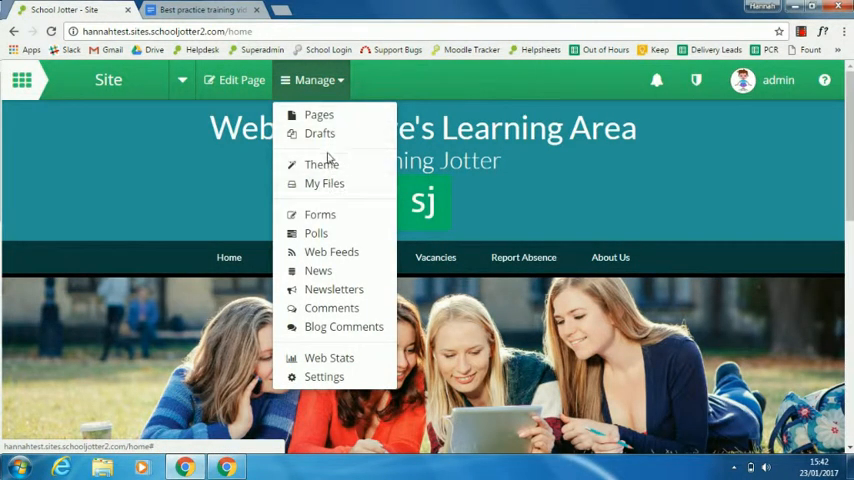
{"action": "mouse_move", "coordinate": [334, 288]}
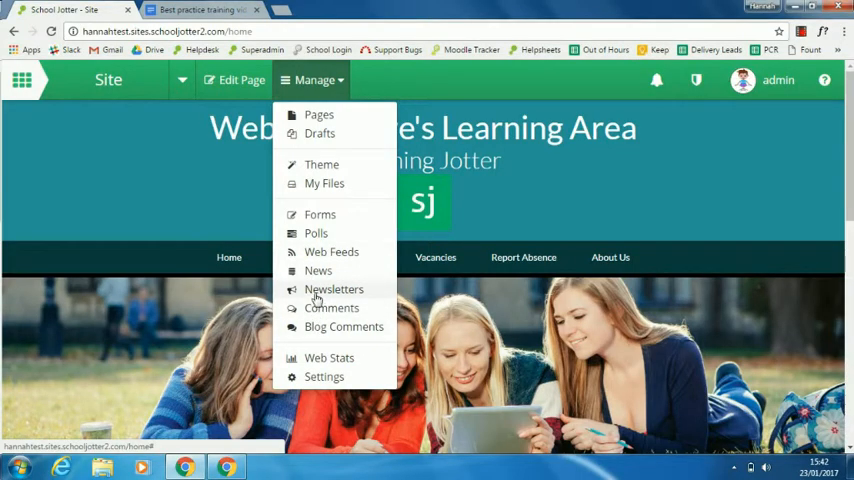
{"action": "left_click", "coordinate": [334, 288]}
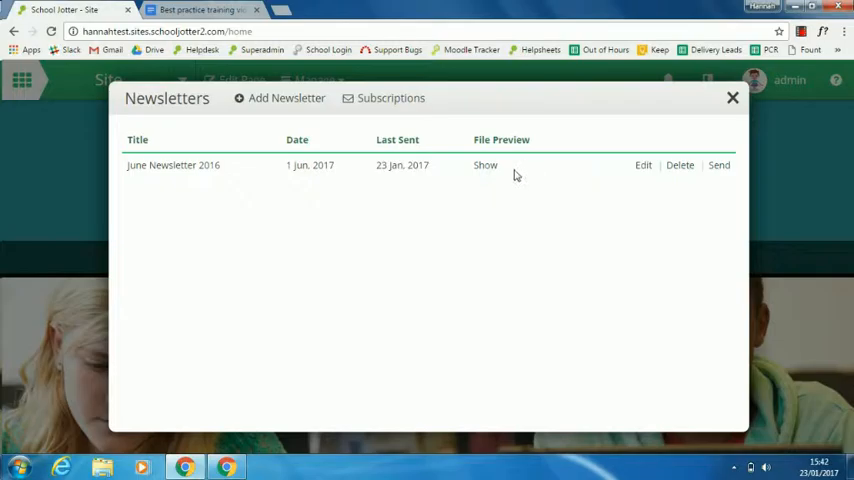
{"action": "left_click", "coordinate": [484, 164]}
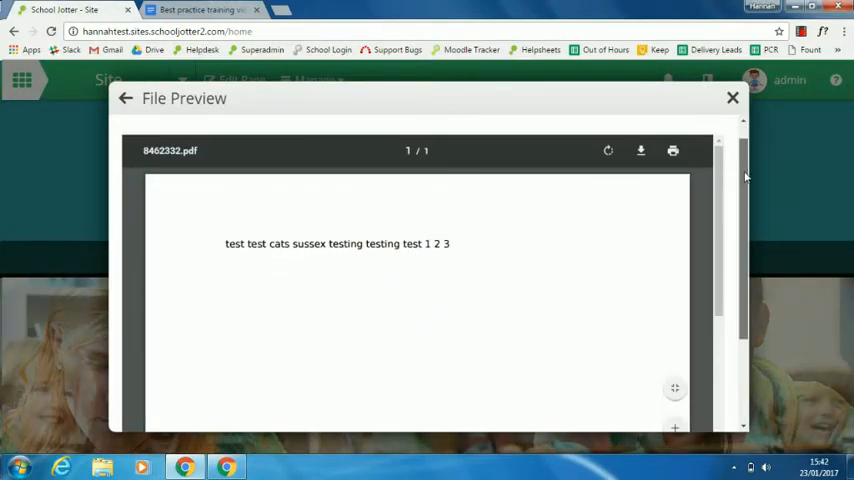
{"action": "scroll", "scroll_direction": "down", "scroll_amount": 3}
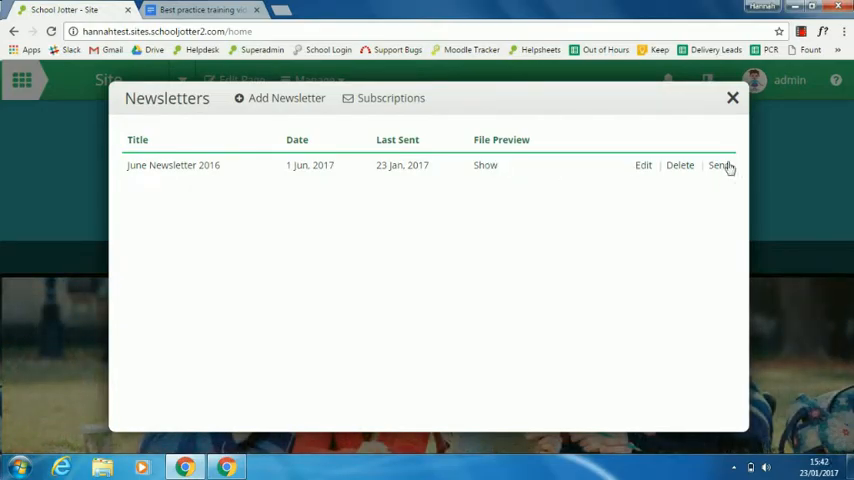
{"action": "mouse_move", "coordinate": [700, 116]}
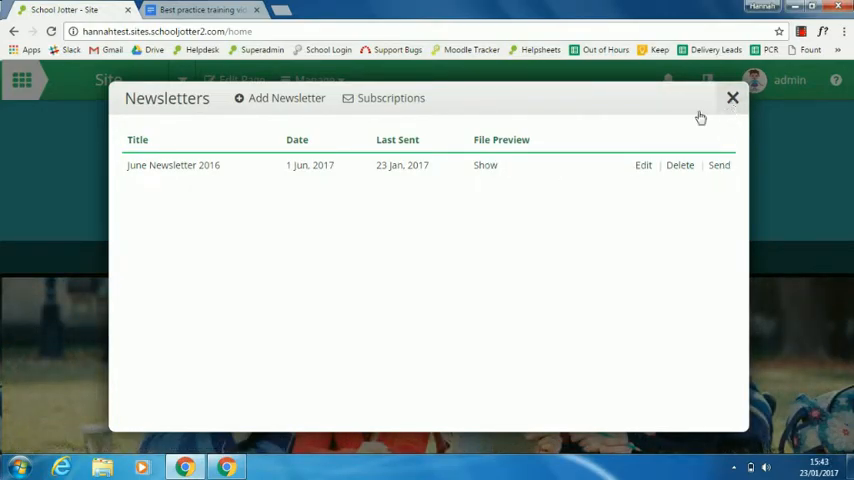
Step: Start a new newsletter titled 'test newsletter Jan 2017'
{"action": "left_click", "coordinate": [286, 98]}
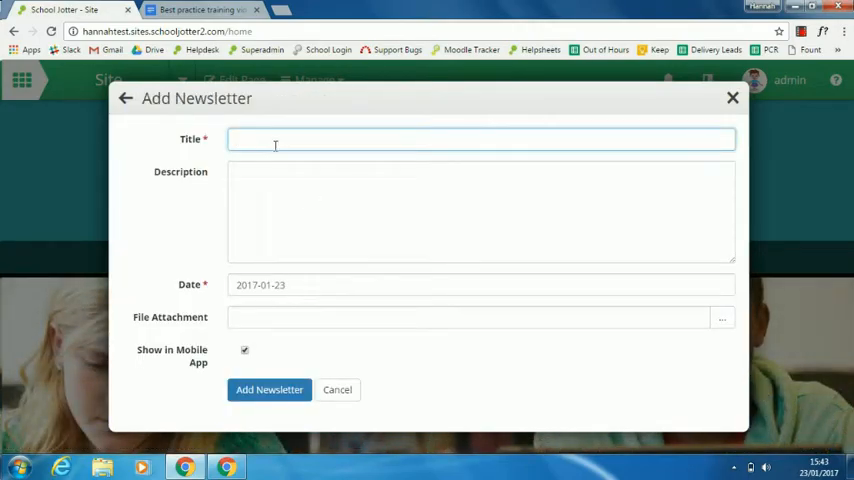
{"action": "type", "text": "Test"}
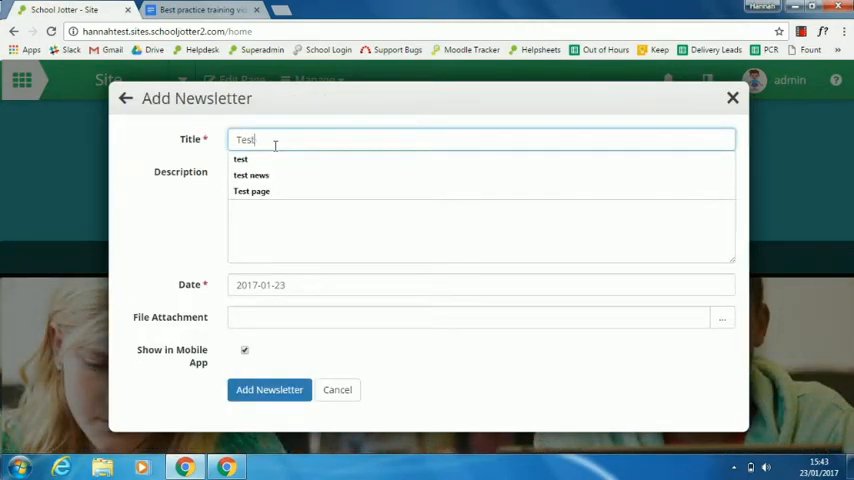
{"action": "key", "text": "ctrl+a"}
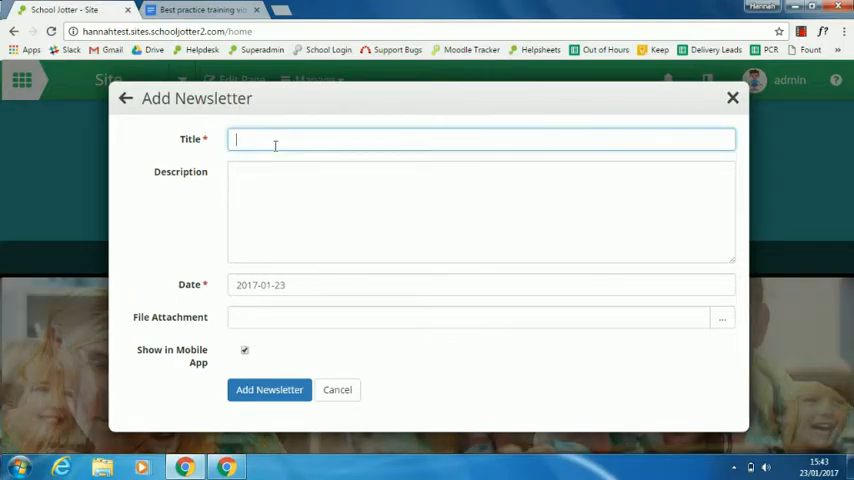
{"action": "type", "text": "test news"}
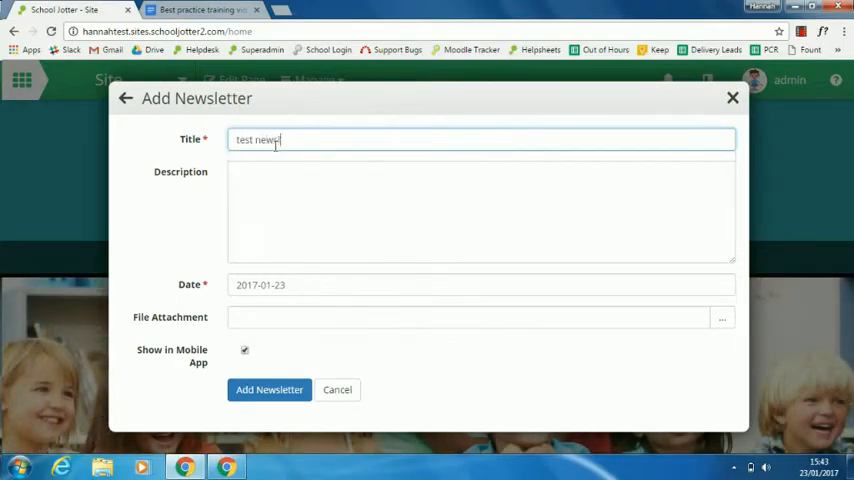
{"action": "type", "text": "letters"}
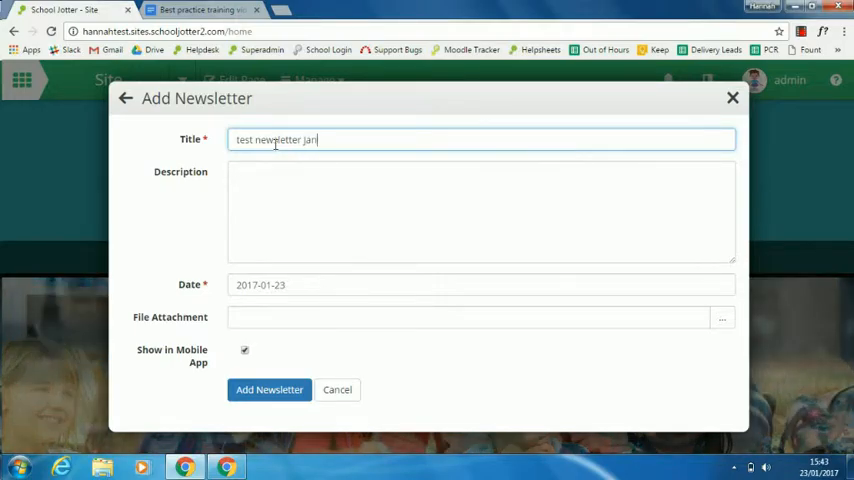
{"action": "type", "text": "2017"}
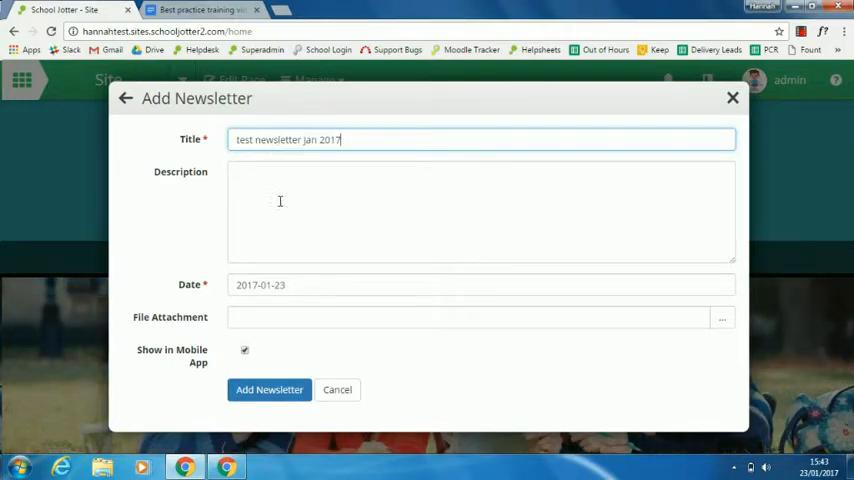
Step: Enter the description 'Trip to the seaside.' and go to choose its file attachment
{"action": "left_click", "coordinate": [280, 200]}
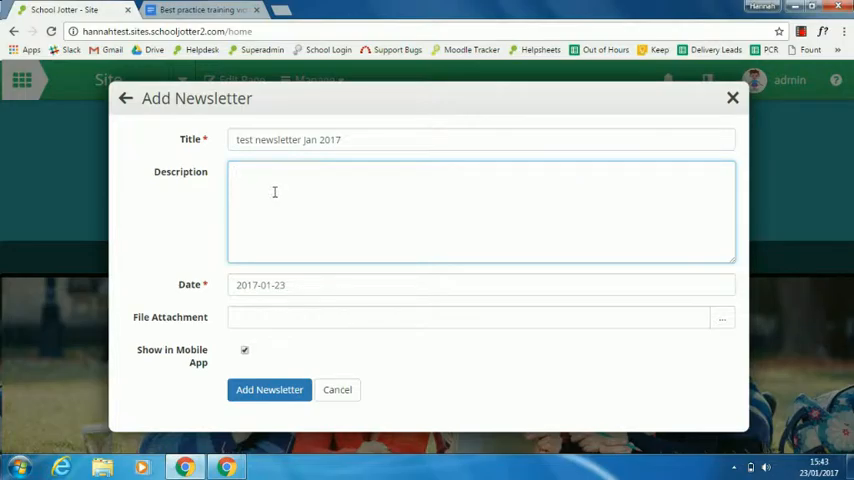
{"action": "type", "text": "Tri"}
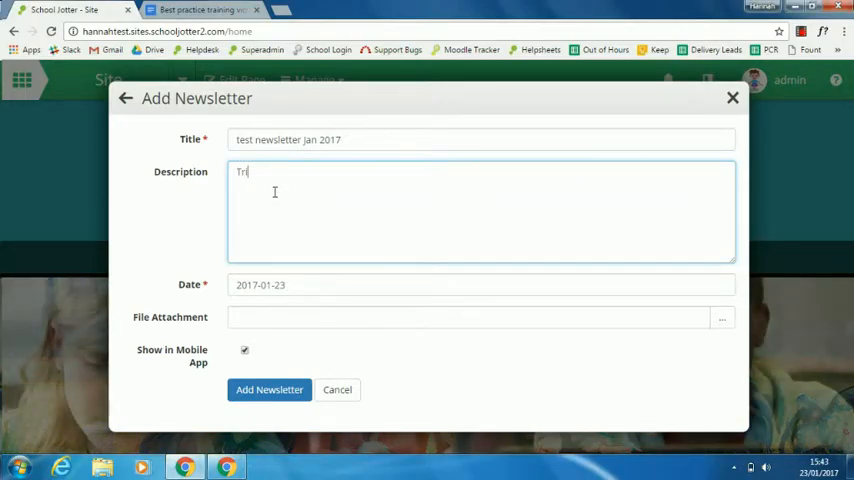
{"action": "type", "text": "Trip to the sea"}
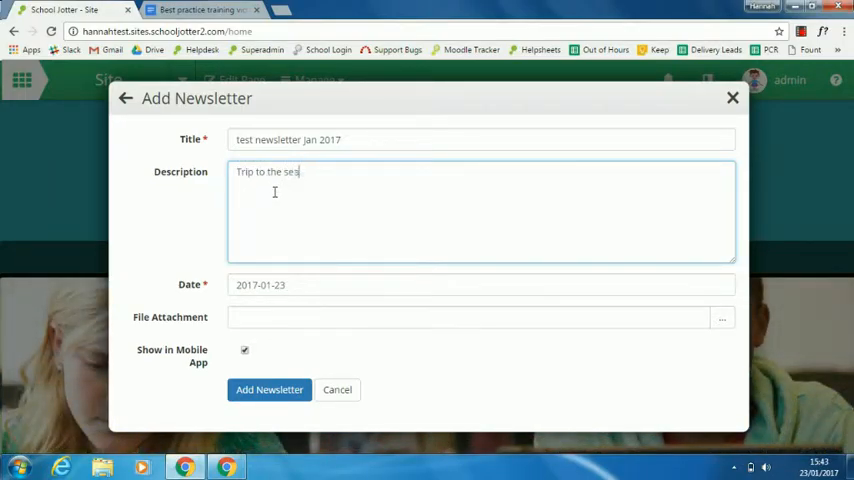
{"action": "type", "text": "side"}
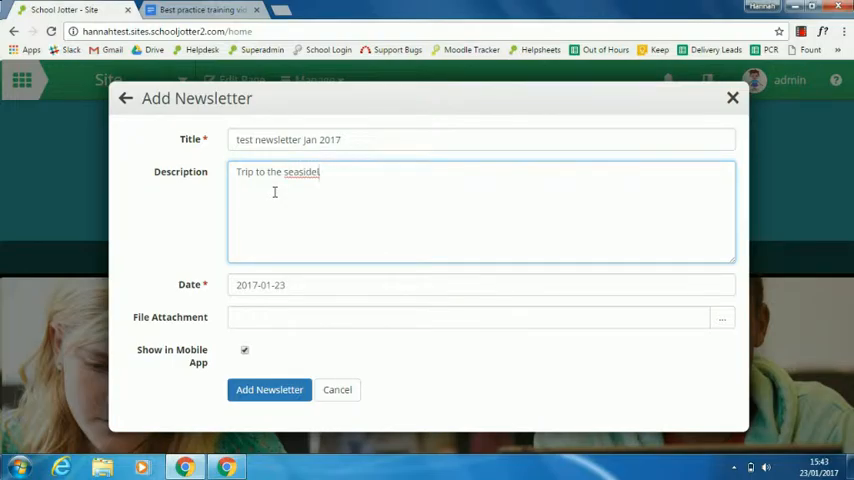
{"action": "type", "text": "."}
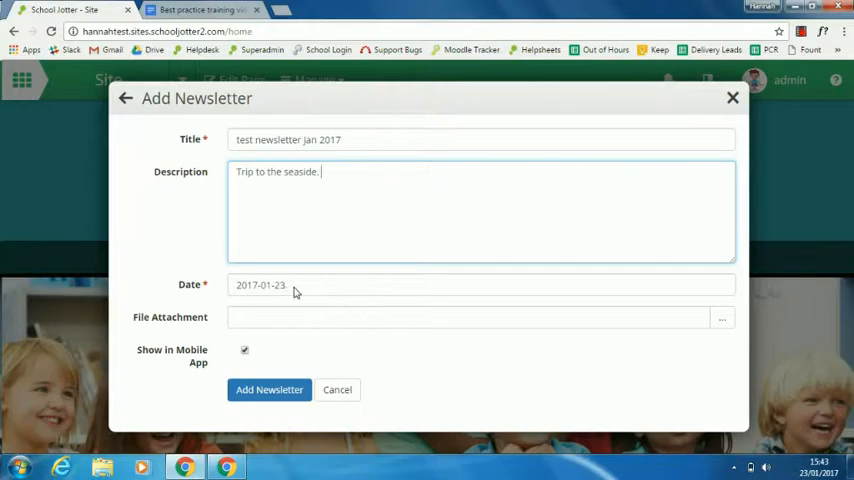
{"action": "mouse_move", "coordinate": [292, 318]}
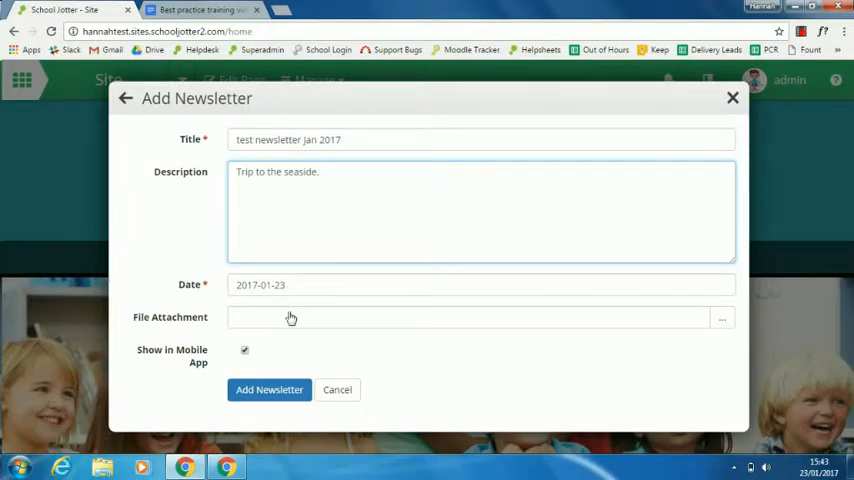
{"action": "left_click", "coordinate": [722, 318]}
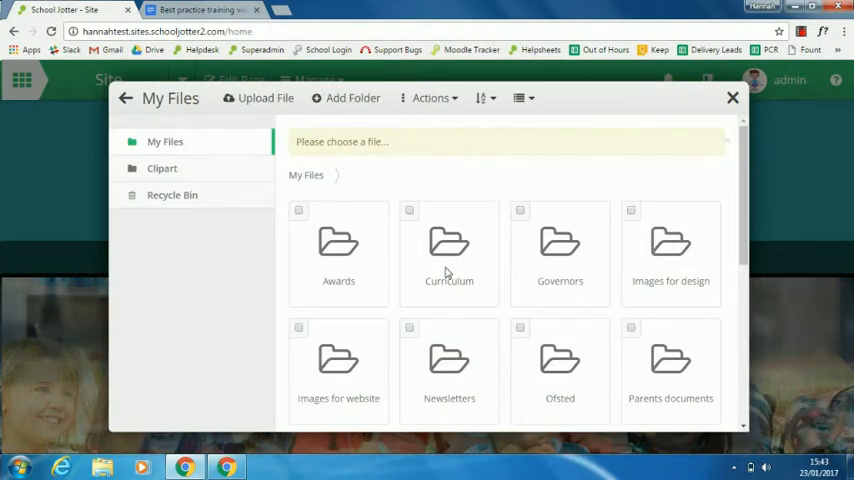
Step: Attach red riding hood.pdf from the Newsletters folder and add the newsletter
{"action": "scroll", "scroll_direction": "down", "scroll_amount": 3}
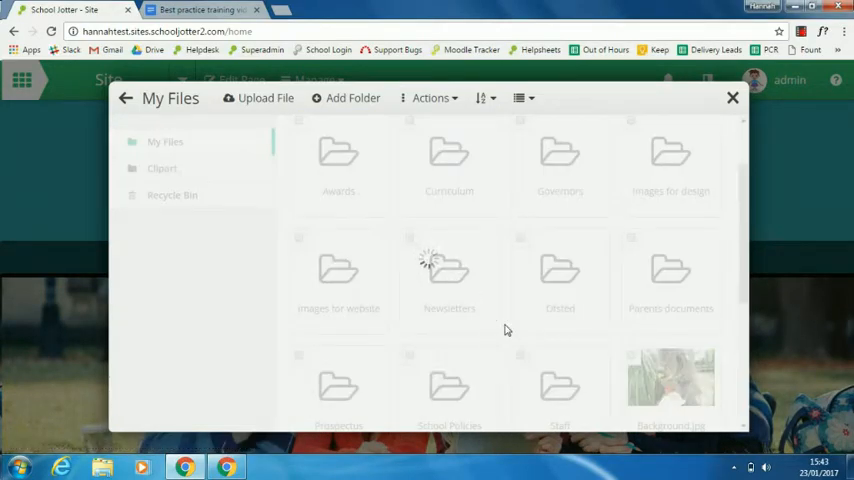
{"action": "double_click", "coordinate": [448, 270]}
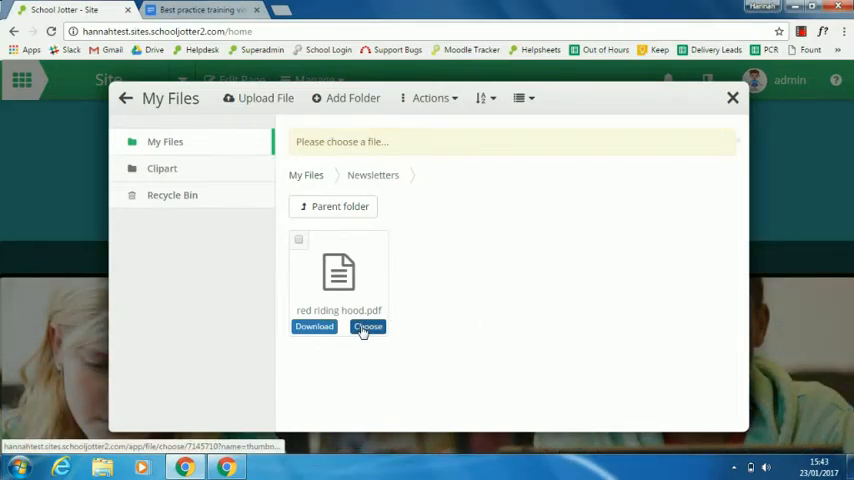
{"action": "left_click", "coordinate": [368, 328]}
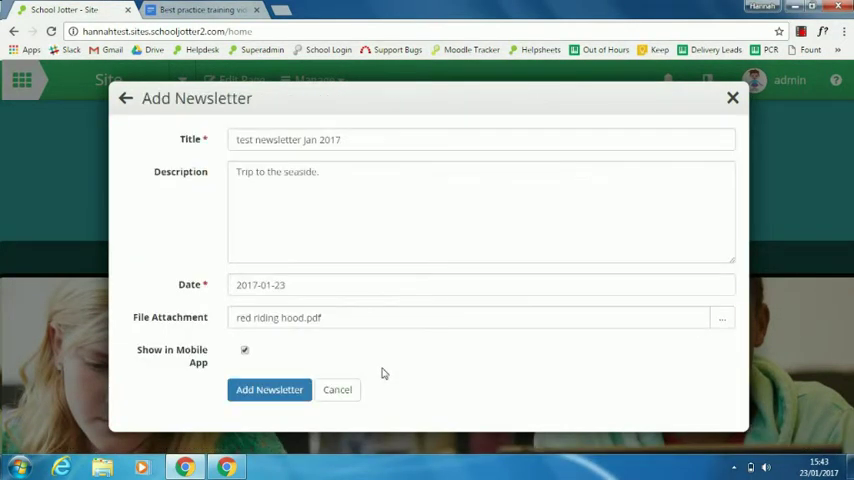
{"action": "left_click", "coordinate": [268, 388]}
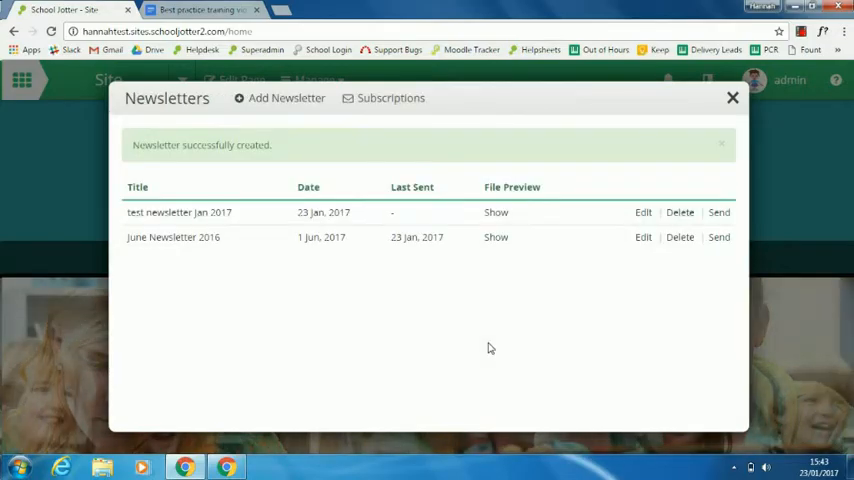
{"action": "mouse_move", "coordinate": [696, 250]}
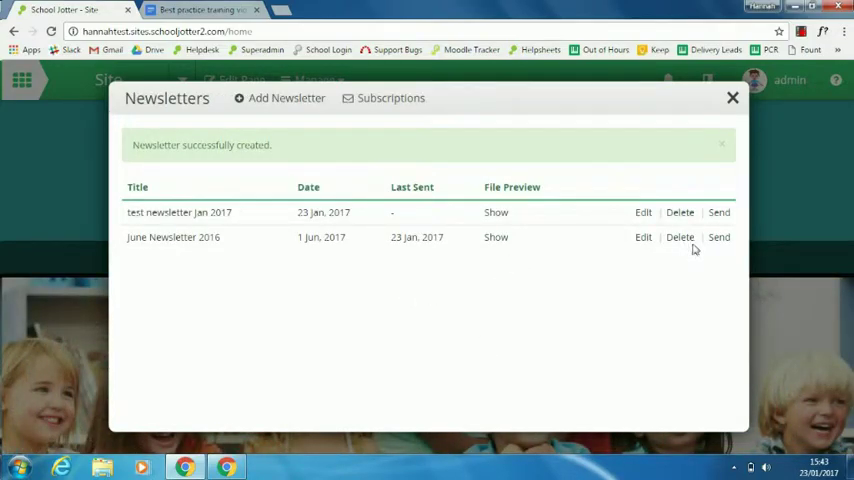
Step: Send test newsletter Jan 2017 to subscribers and close the Newsletters window
{"action": "left_click", "coordinate": [720, 236]}
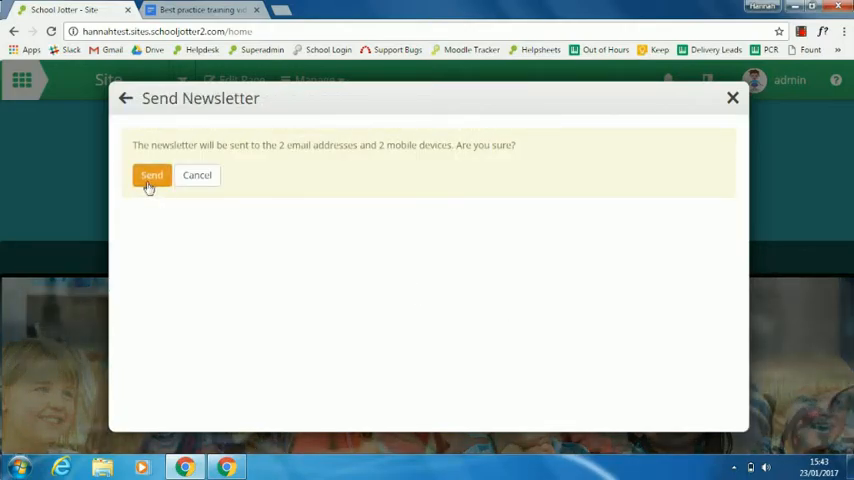
{"action": "left_click", "coordinate": [152, 176]}
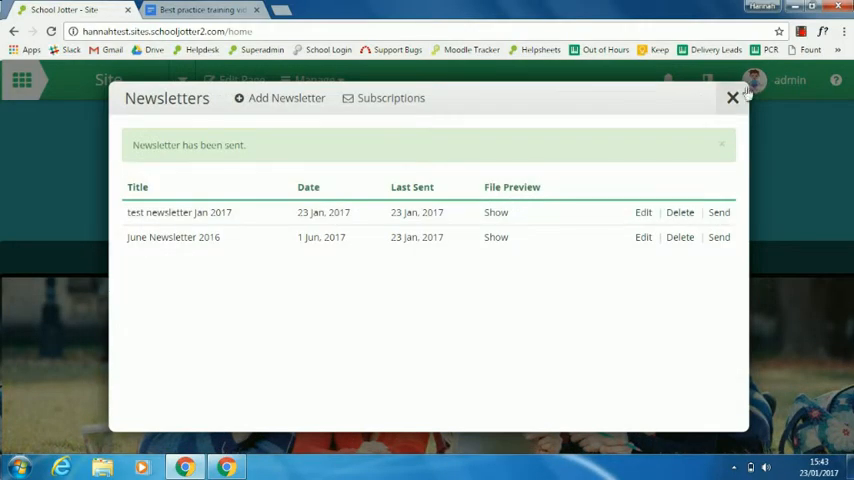
{"action": "left_click", "coordinate": [732, 96]}
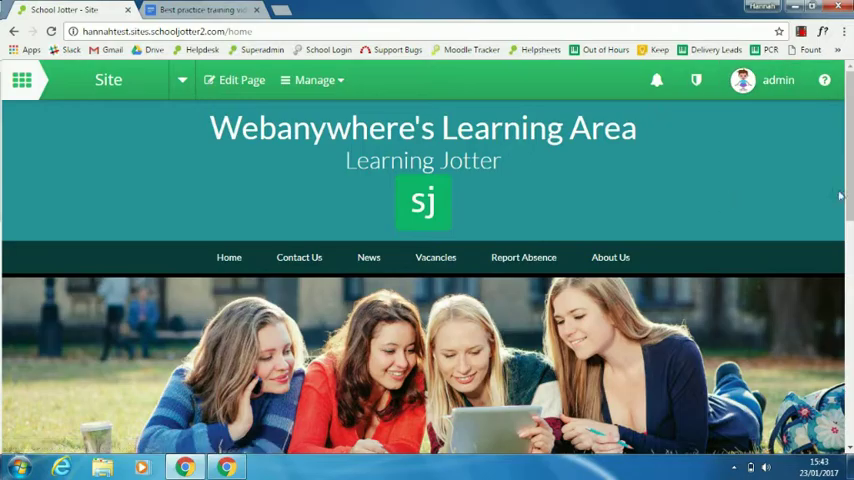
Step: Edit the home page and insert a Latest Newsletters widget above the Newsletters block
{"action": "scroll", "scroll_direction": "down", "scroll_amount": 3}
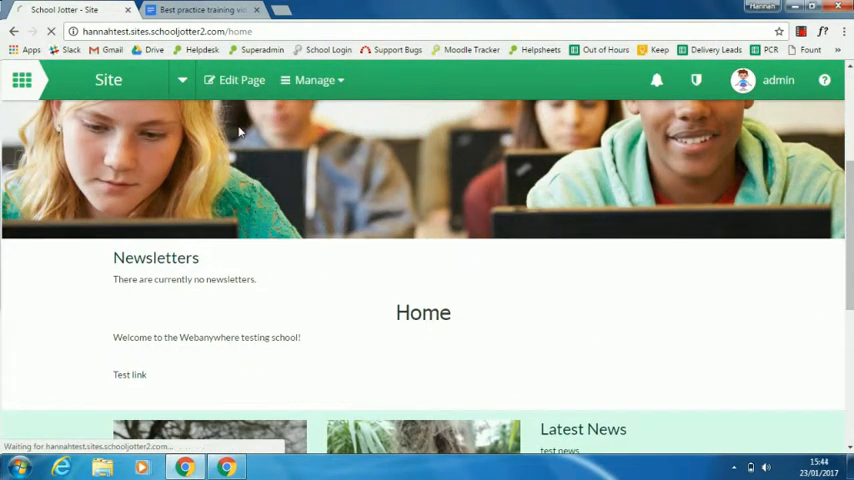
{"action": "left_click", "coordinate": [240, 80]}
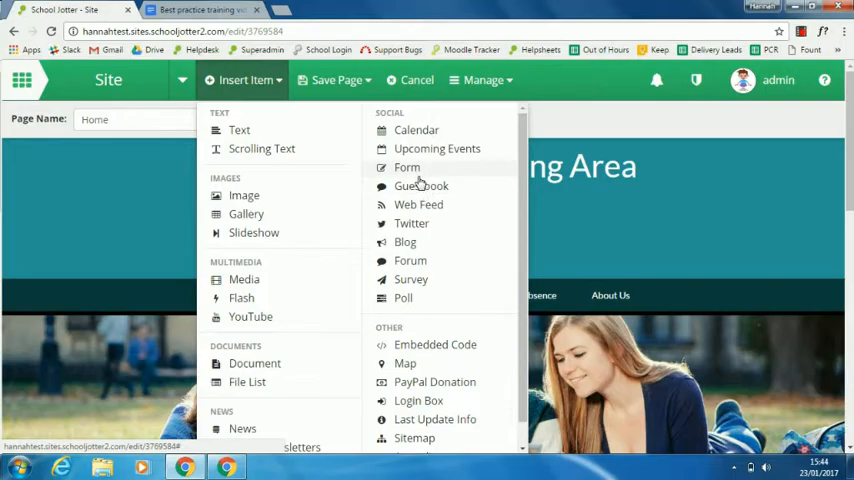
{"action": "scroll", "scroll_direction": "down", "scroll_amount": 3}
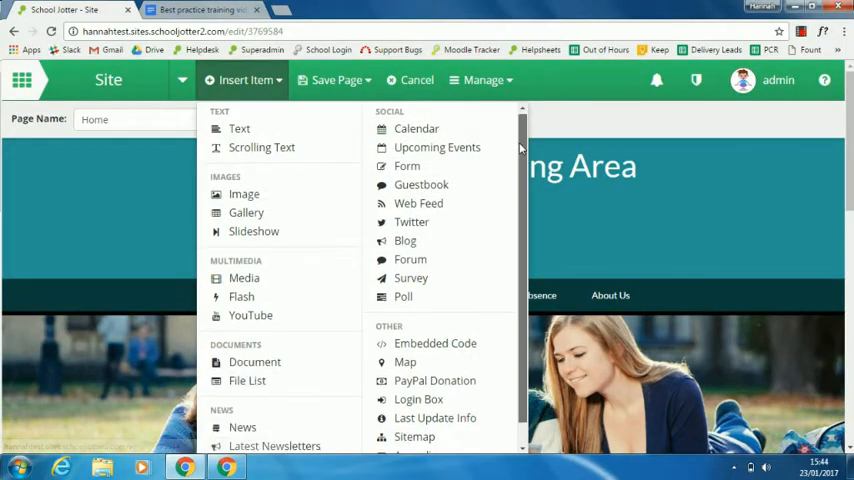
{"action": "scroll", "scroll_direction": "down", "scroll_amount": 3}
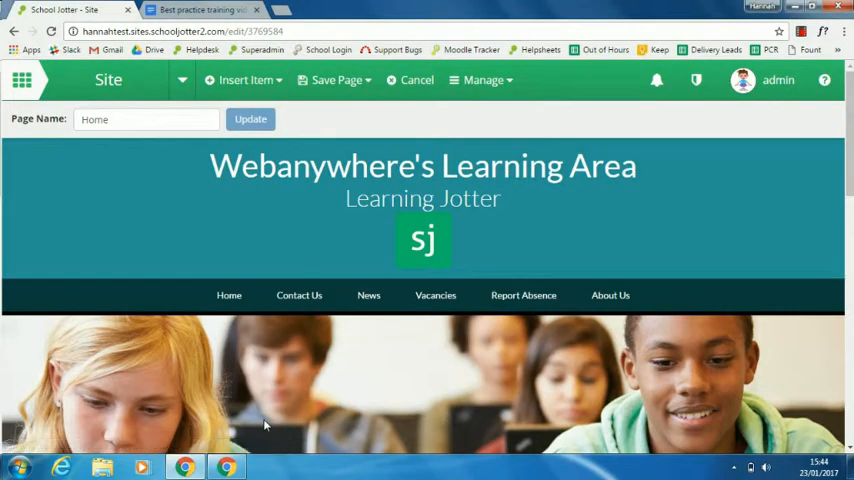
{"action": "scroll", "scroll_direction": "down", "scroll_amount": 3}
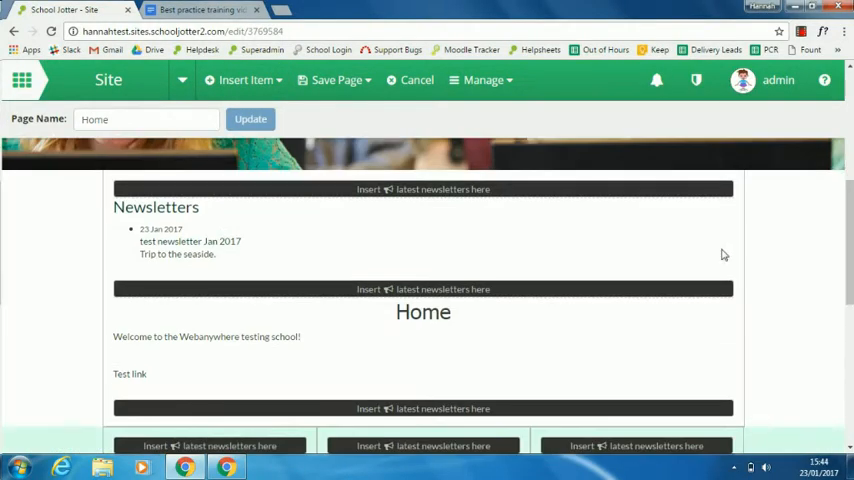
{"action": "left_click", "coordinate": [424, 188]}
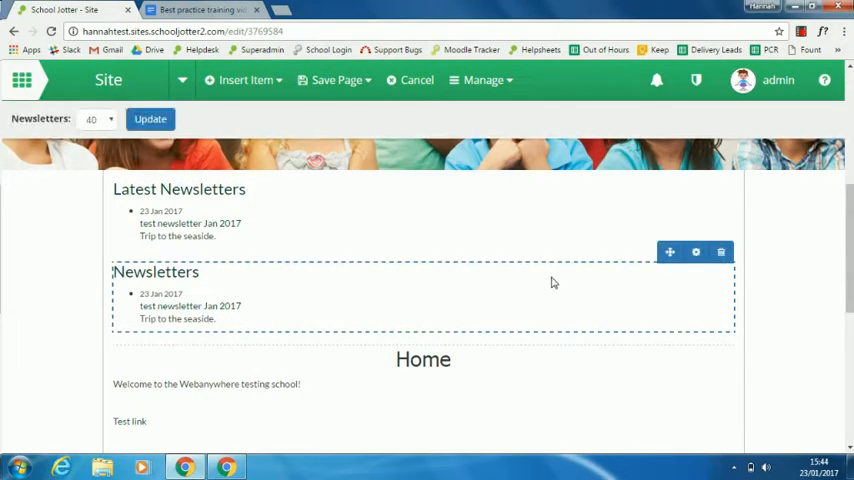
{"action": "left_click", "coordinate": [720, 252]}
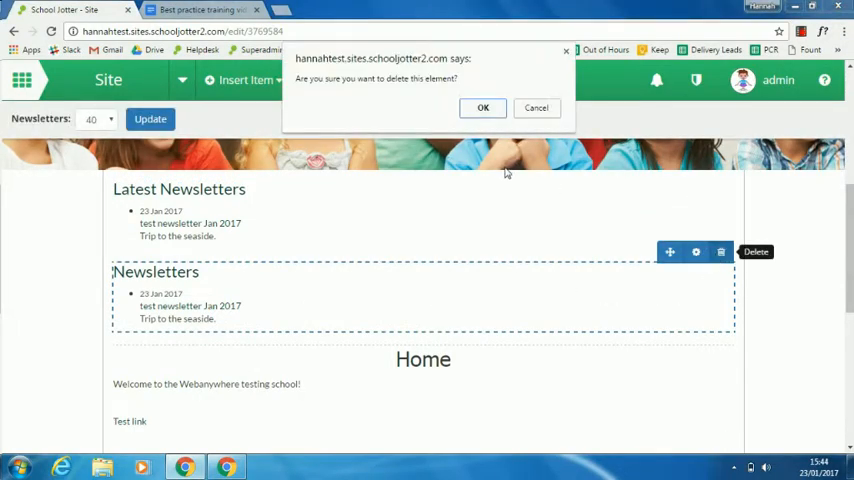
{"action": "left_click", "coordinate": [482, 108]}
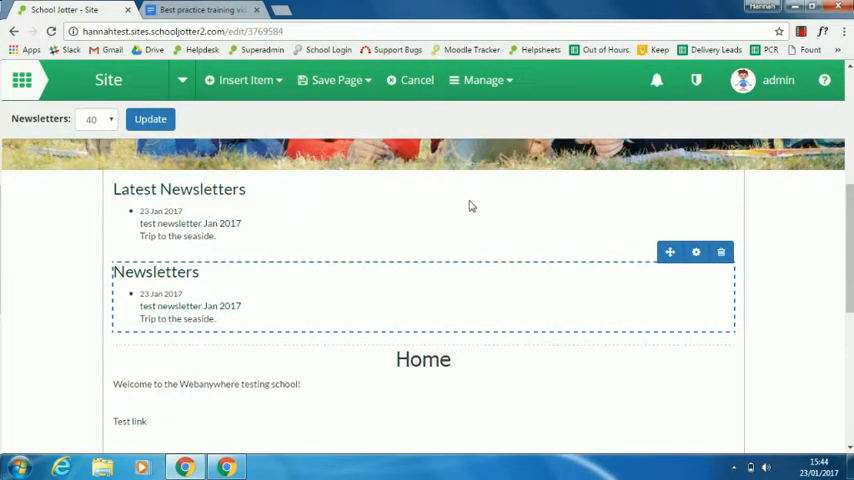
{"action": "left_click", "coordinate": [720, 252]}
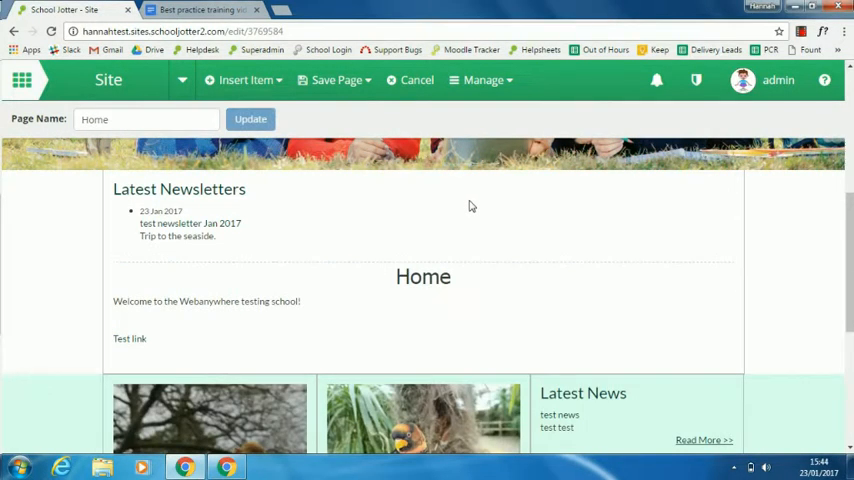
{"action": "mouse_move", "coordinate": [288, 212]}
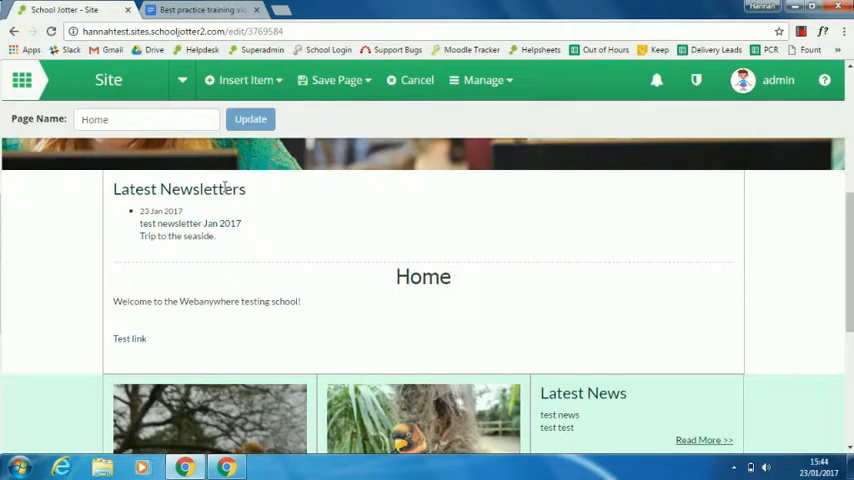
{"action": "mouse_move", "coordinate": [180, 224]}
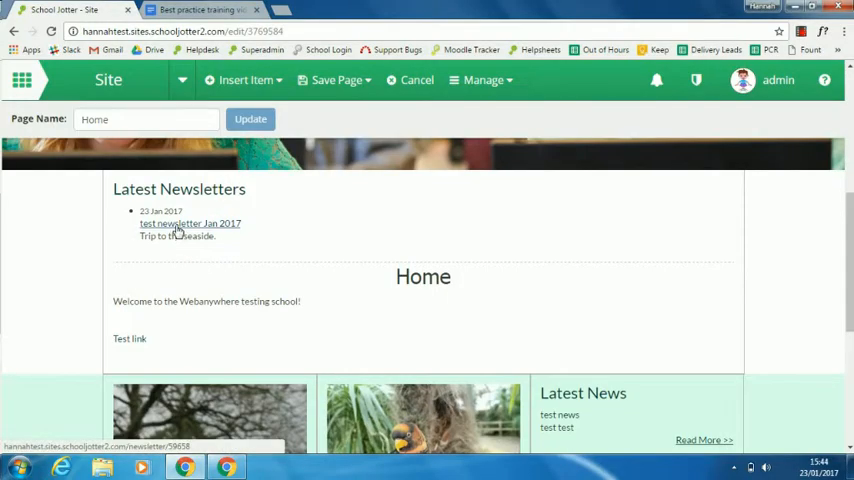
{"action": "mouse_move", "coordinate": [210, 208]}
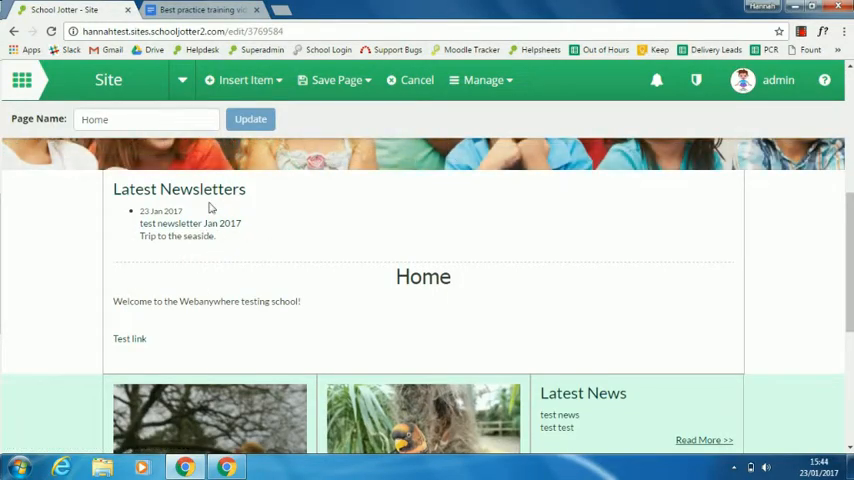
{"action": "mouse_move", "coordinate": [190, 224]}
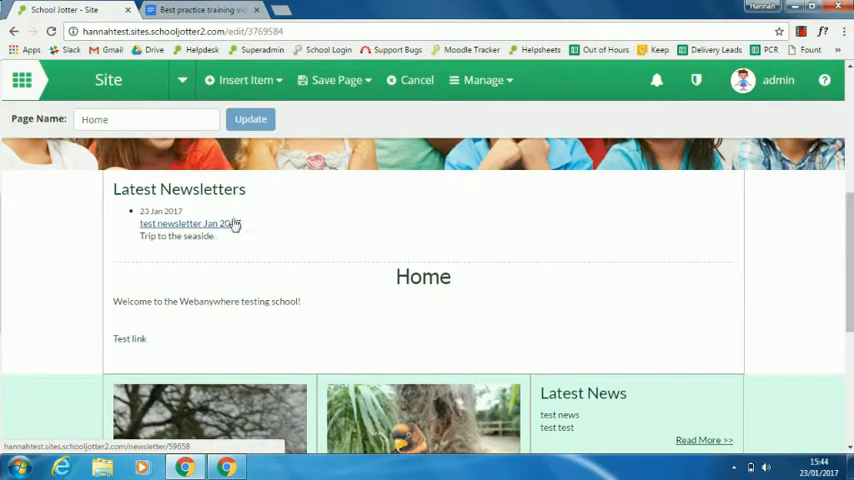
{"action": "mouse_move", "coordinate": [288, 240]}
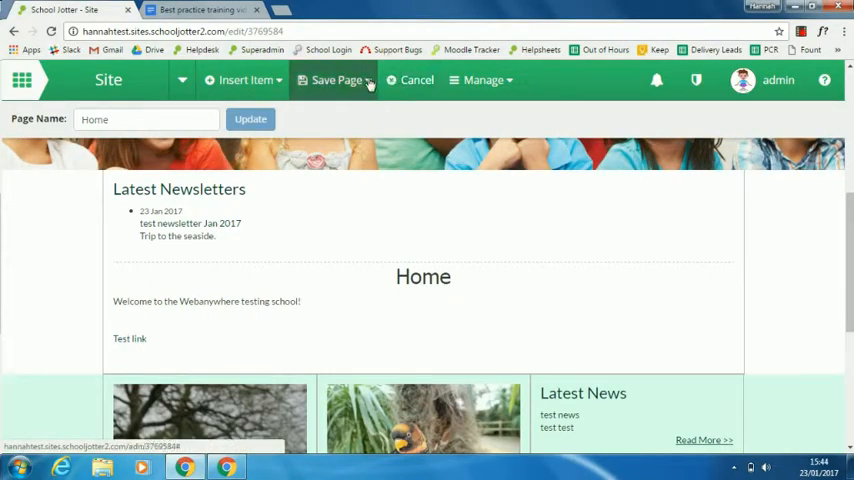
Step: Save the Home page and let the live front page load
{"action": "left_click", "coordinate": [336, 80]}
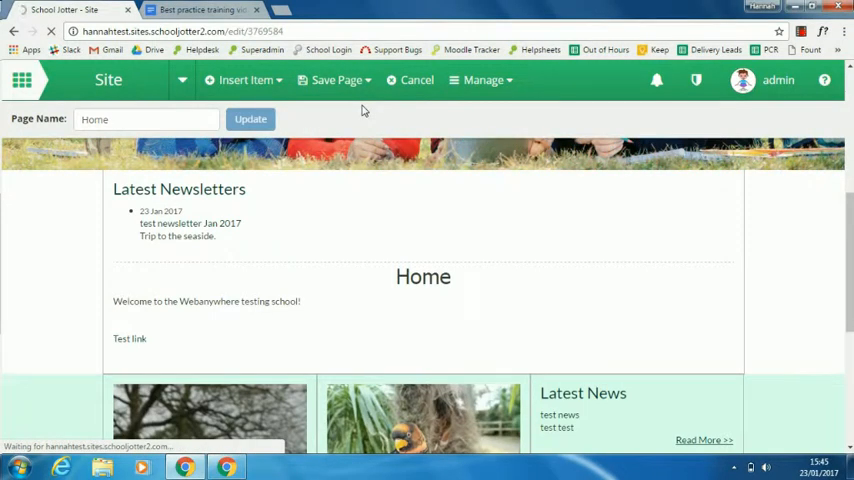
{"action": "mouse_move", "coordinate": [424, 6]}
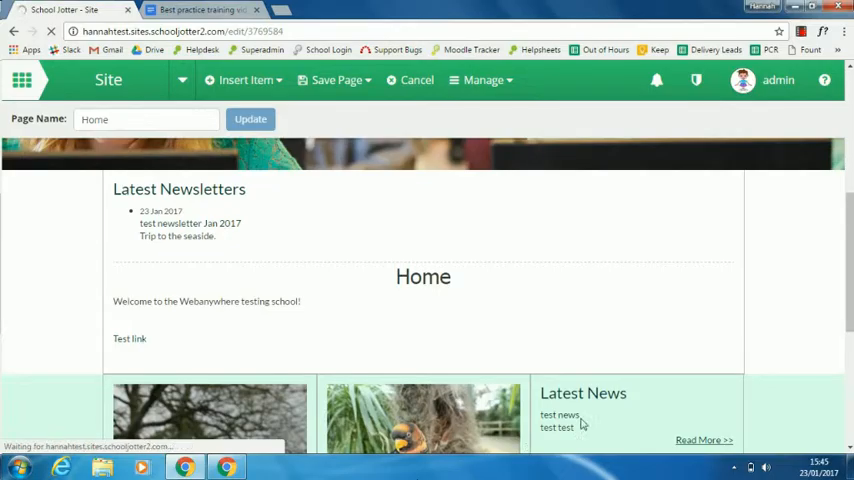
{"action": "scroll", "scroll_direction": "down", "scroll_amount": 3}
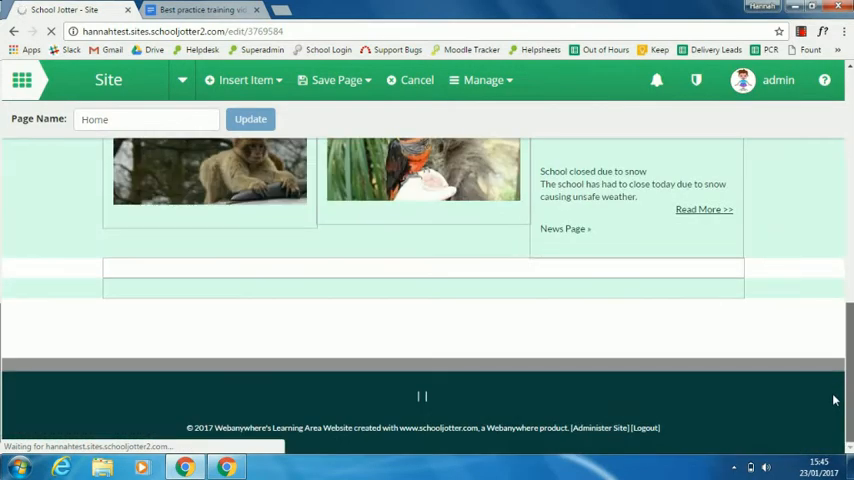
{"action": "scroll", "scroll_direction": "up", "scroll_amount": 3}
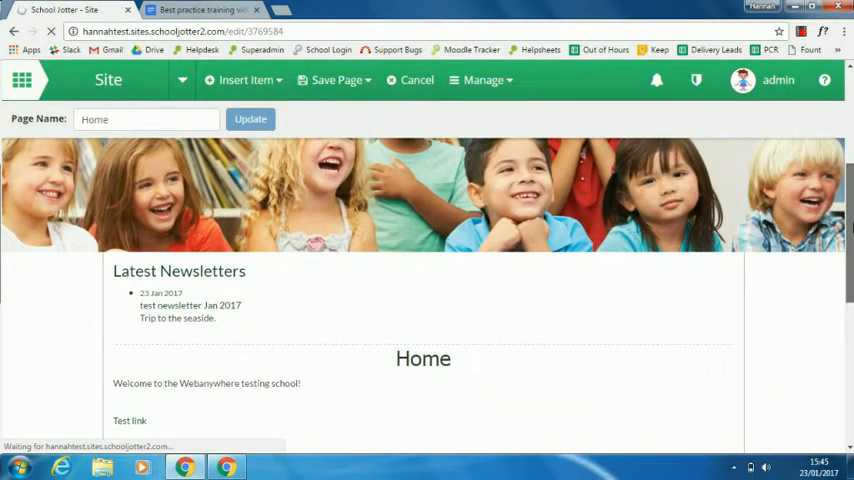
{"action": "left_click", "coordinate": [410, 80]}
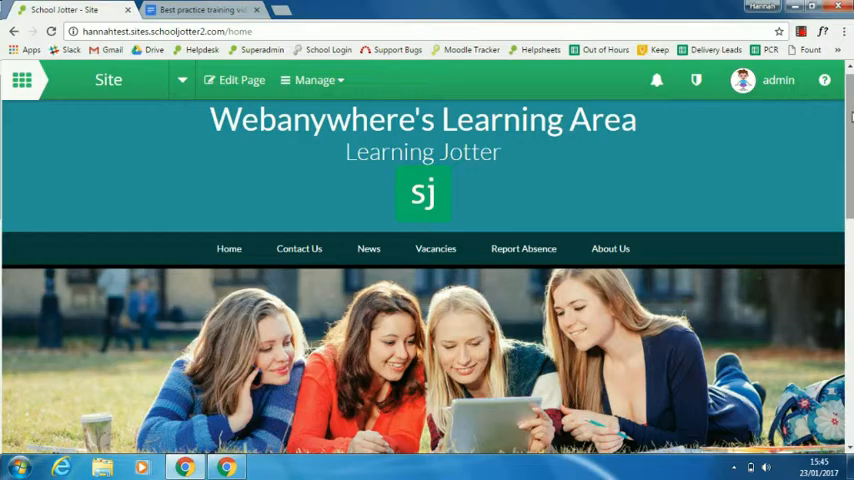
Step: Scroll through the live Home page's Newsletters block, then reopen the page for editing
{"action": "scroll", "scroll_direction": "down", "scroll_amount": 3}
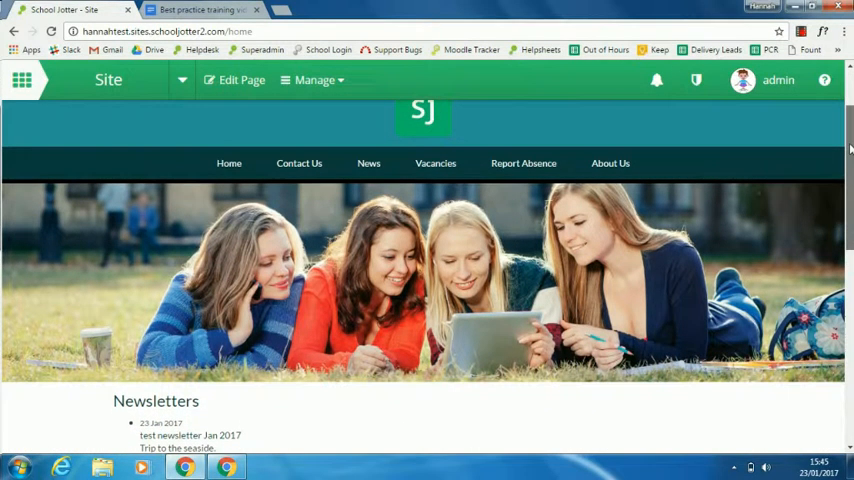
{"action": "scroll", "scroll_direction": "up", "scroll_amount": 3}
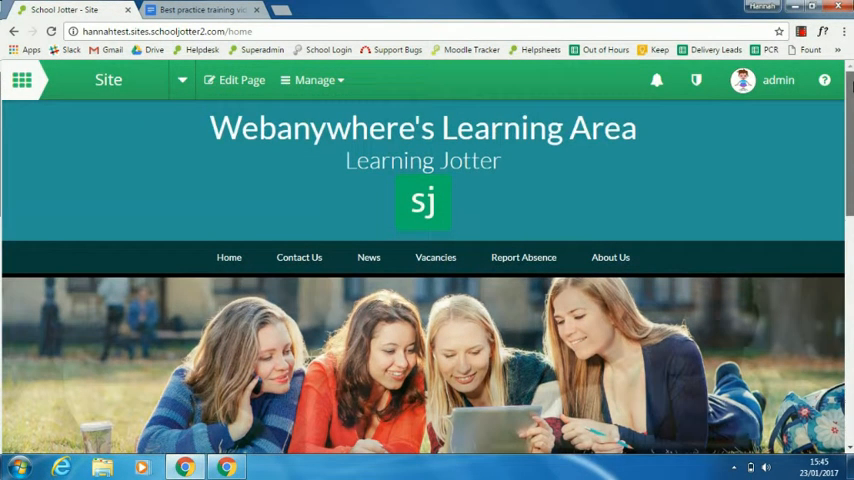
{"action": "scroll", "scroll_direction": "down", "scroll_amount": 3}
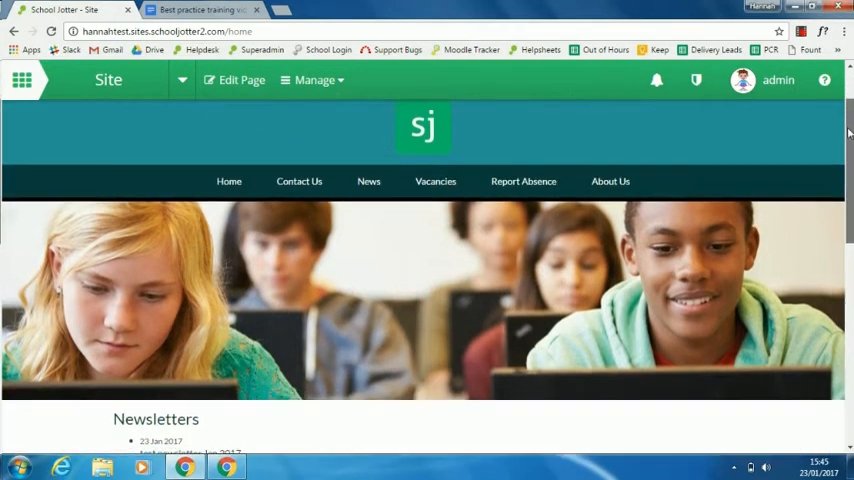
{"action": "scroll", "scroll_direction": "down", "scroll_amount": 3}
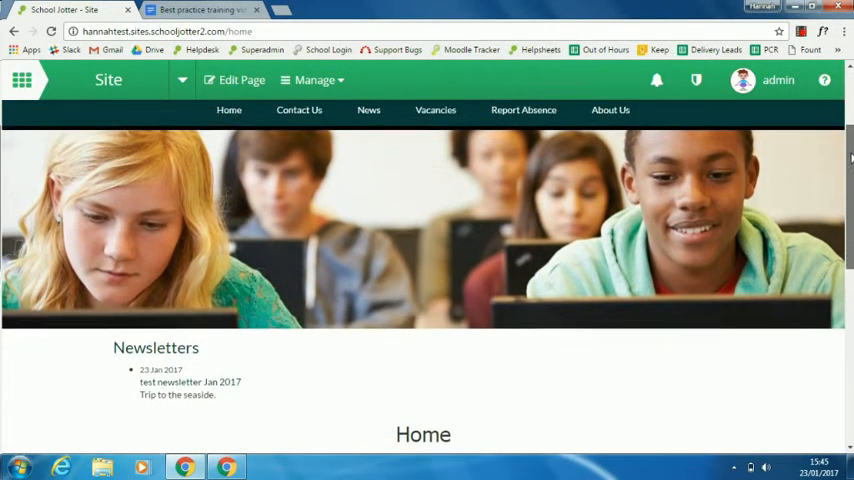
{"action": "scroll", "scroll_direction": "down", "scroll_amount": 3}
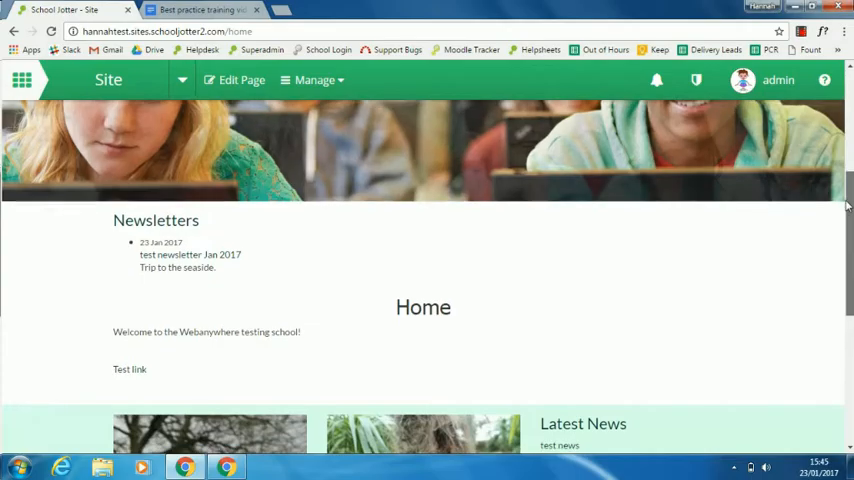
{"action": "scroll", "scroll_direction": "up", "scroll_amount": 3}
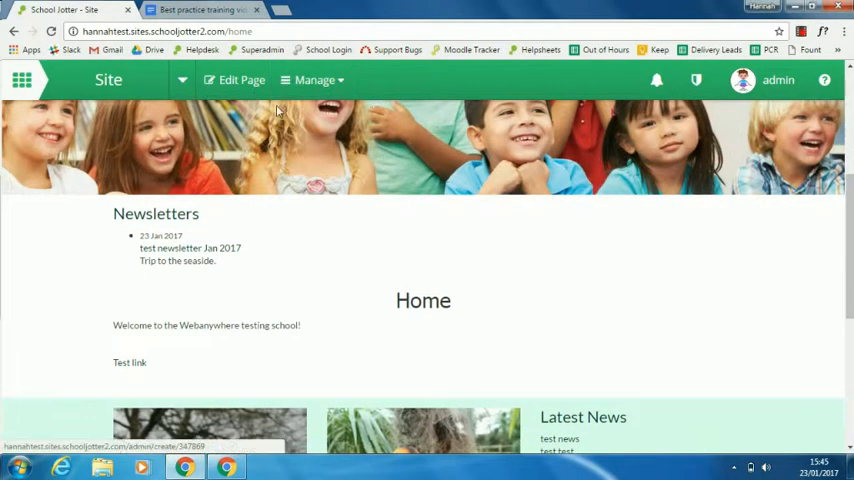
{"action": "left_click", "coordinate": [240, 80]}
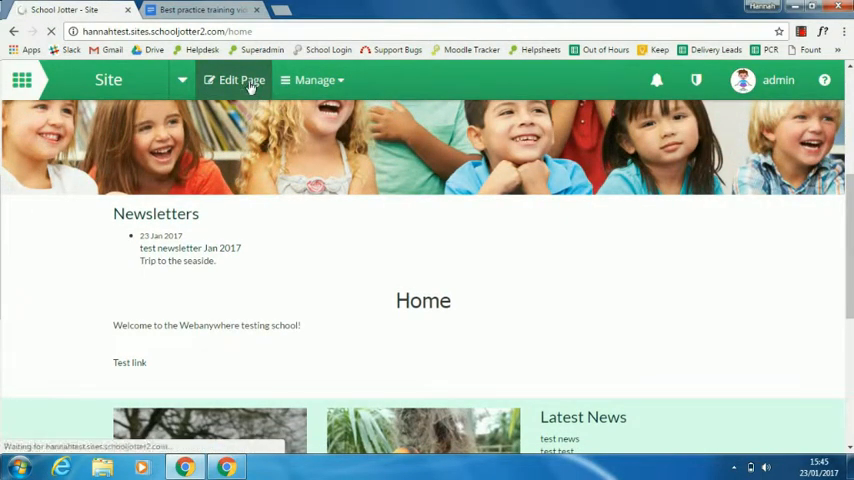
{"action": "left_click", "coordinate": [240, 80]}
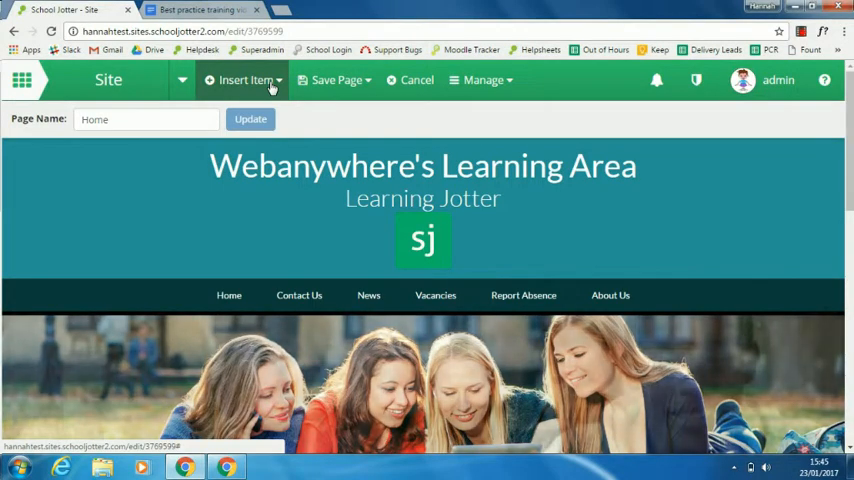
Step: Choose Newsletter Subscription from Insert Item, showing its drop spots around the Newsletters block
{"action": "left_click", "coordinate": [246, 80]}
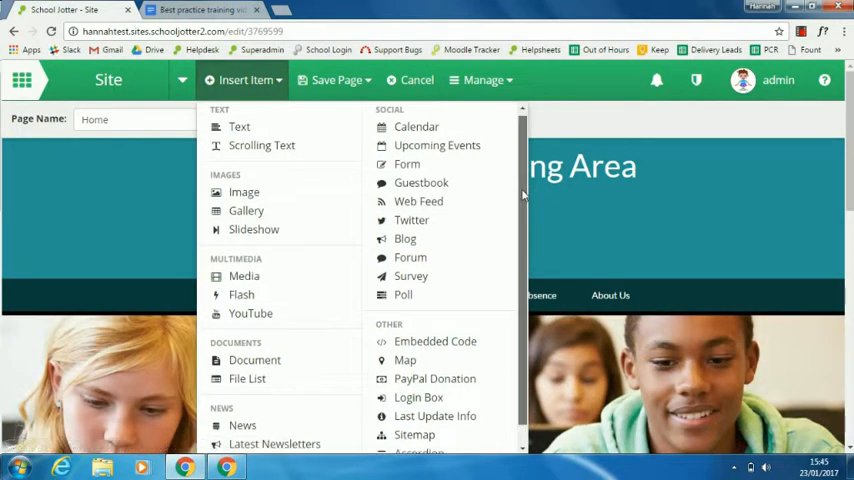
{"action": "scroll", "scroll_direction": "down", "scroll_amount": 3}
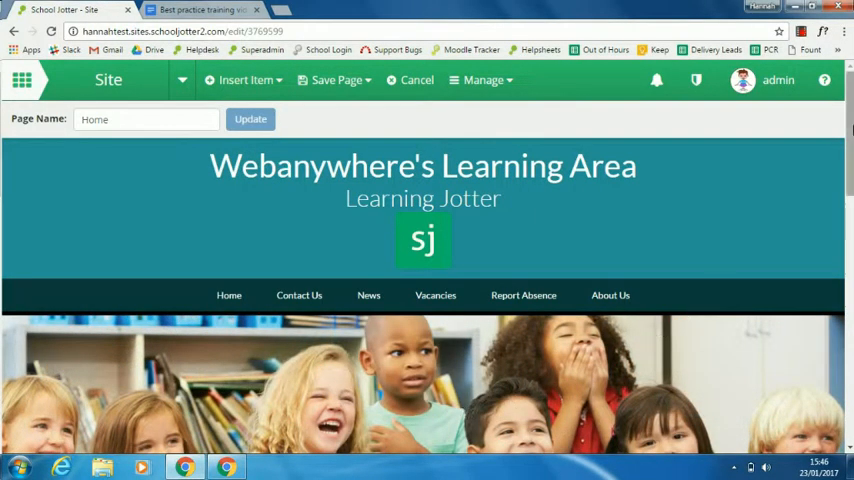
{"action": "scroll", "scroll_direction": "down", "scroll_amount": 3}
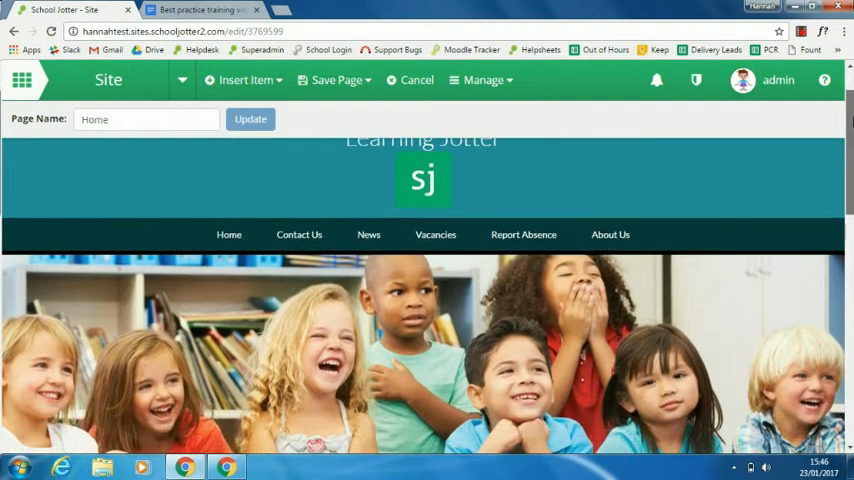
{"action": "scroll", "scroll_direction": "down", "scroll_amount": 3}
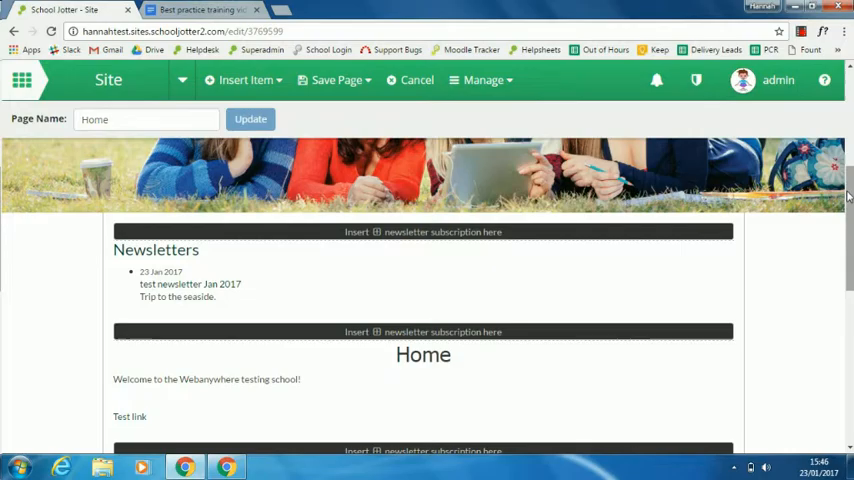
{"action": "scroll", "scroll_direction": "down", "scroll_amount": 3}
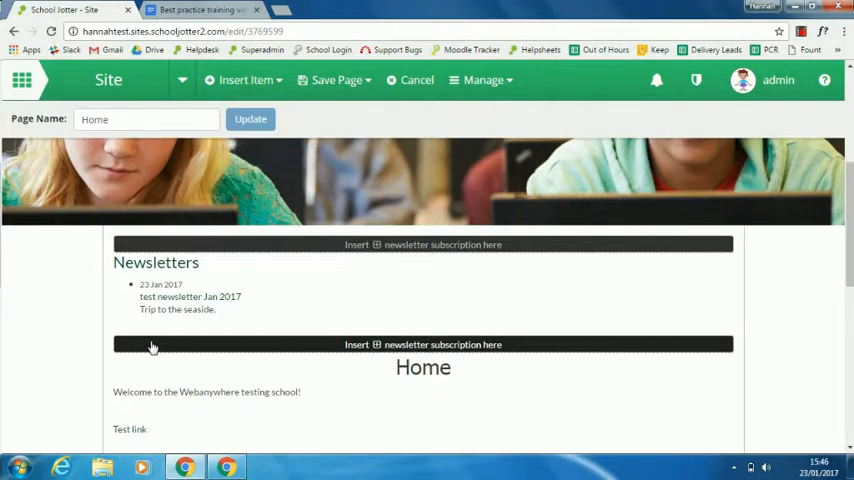
Step: Place the Newsletter Subscription form above the Latest Newsletters widget
{"action": "left_click", "coordinate": [424, 344]}
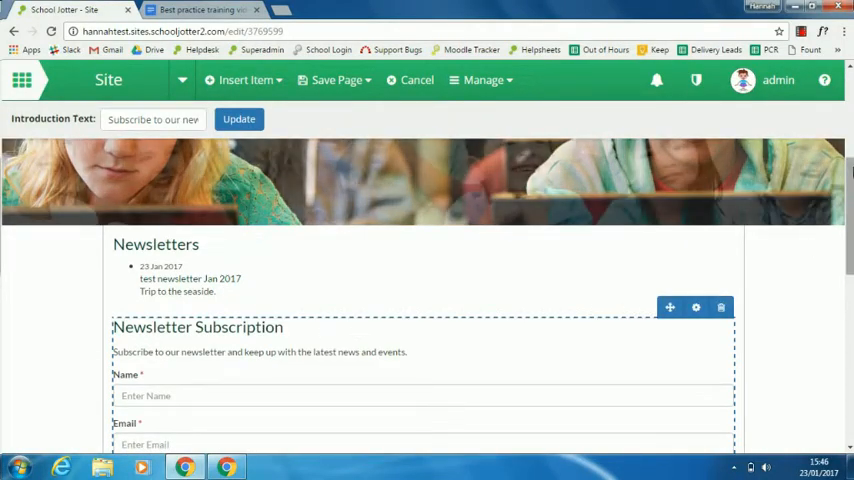
{"action": "scroll", "scroll_direction": "down", "scroll_amount": 3}
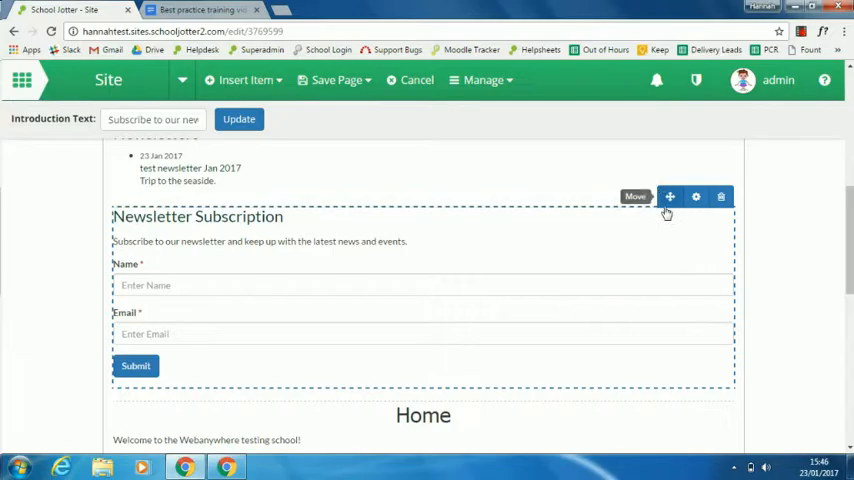
{"action": "scroll", "scroll_direction": "up", "scroll_amount": 3}
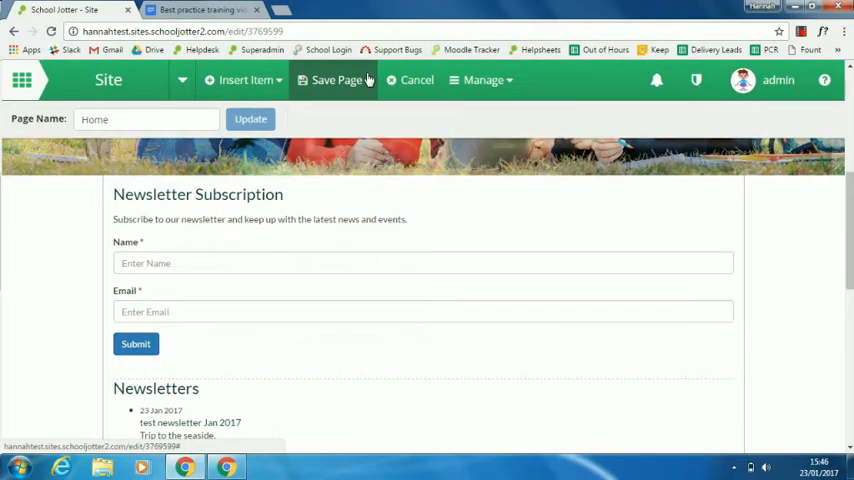
{"action": "left_click", "coordinate": [336, 80]}
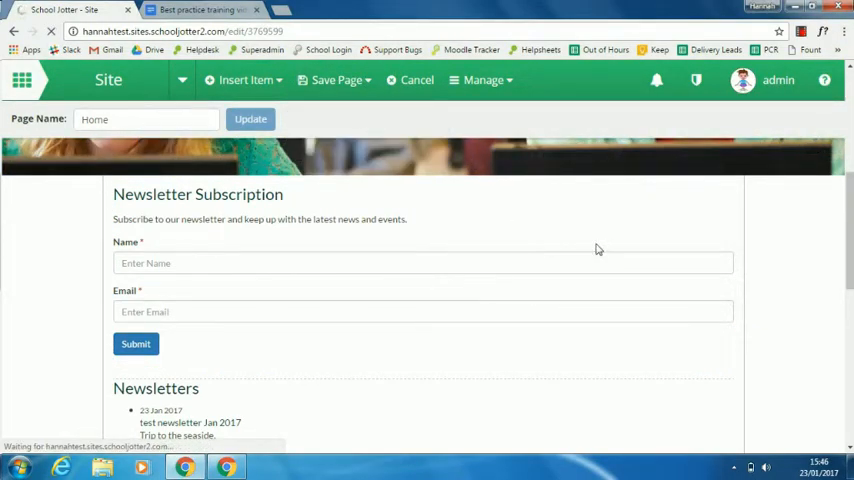
{"action": "left_click", "coordinate": [416, 80]}
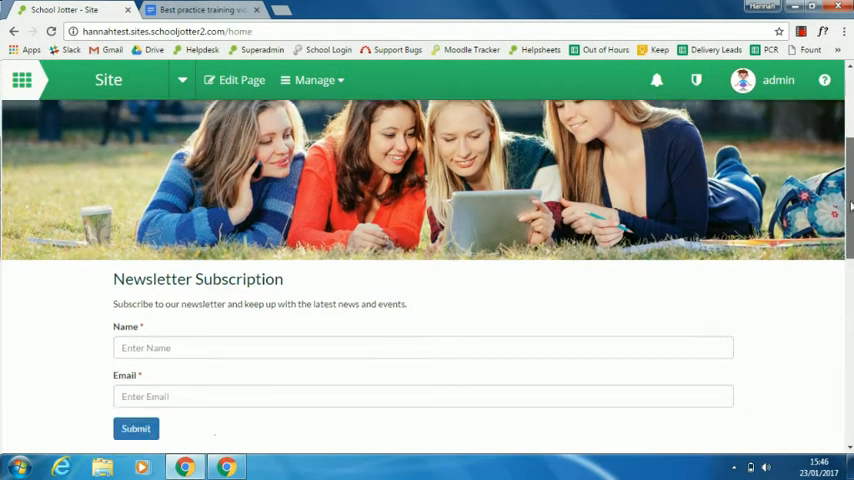
{"action": "scroll", "scroll_direction": "down", "scroll_amount": 3}
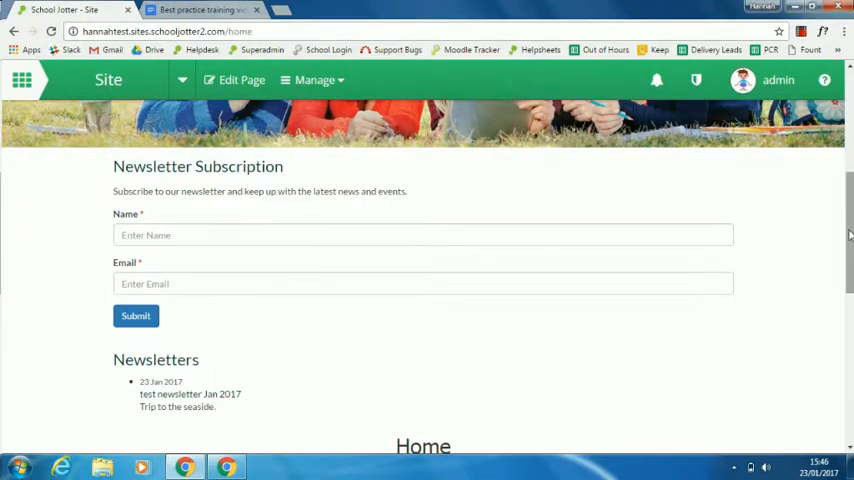
{"action": "scroll", "scroll_direction": "down", "scroll_amount": 3}
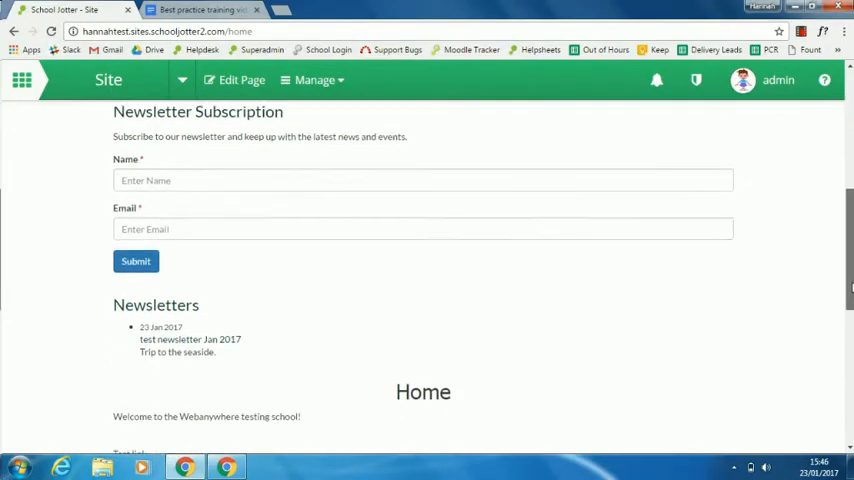
{"action": "scroll", "scroll_direction": "down", "scroll_amount": 3}
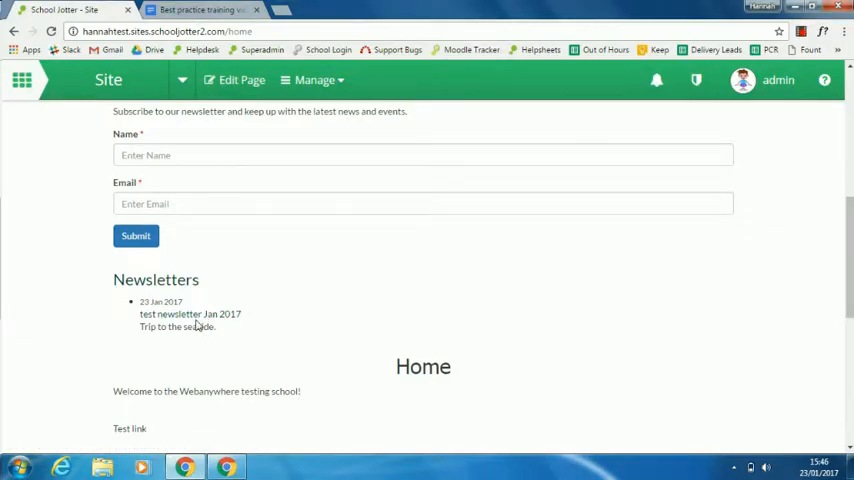
{"action": "mouse_move", "coordinate": [188, 314]}
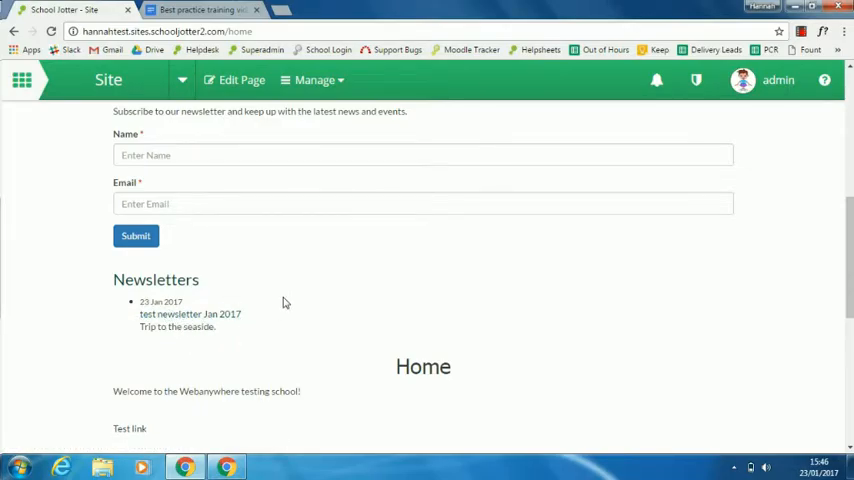
{"action": "mouse_move", "coordinate": [188, 314]}
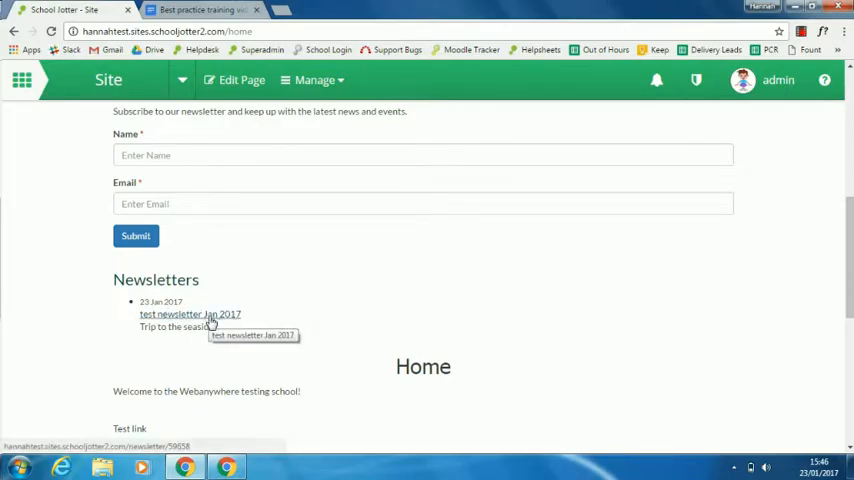
{"action": "mouse_move", "coordinate": [250, 316]}
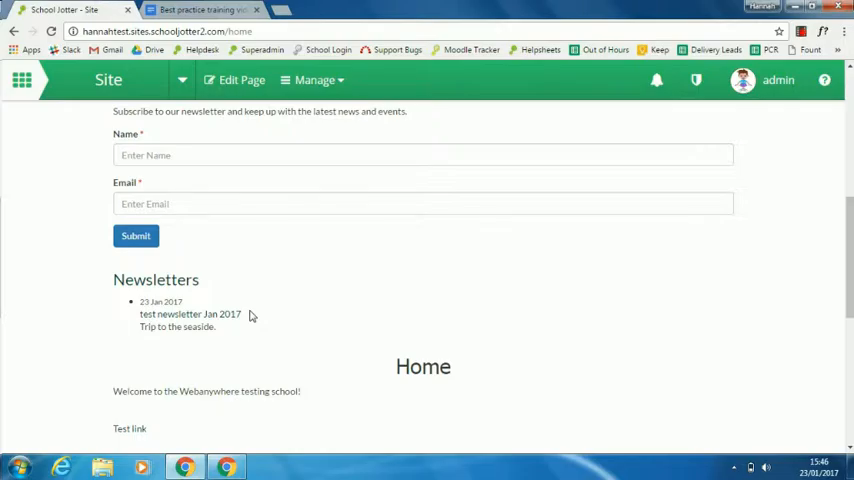
{"action": "left_click", "coordinate": [234, 80]}
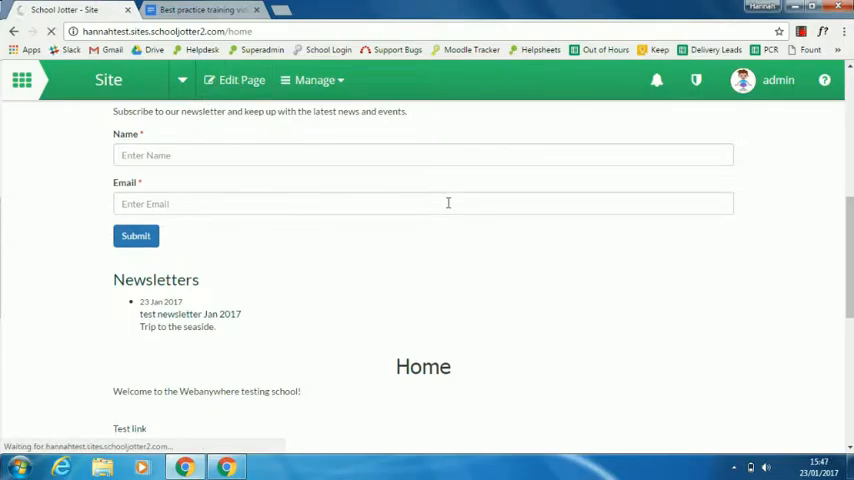
Step: Enter page editing and select the Latest Newsletters widget near the bottom of Home
{"action": "left_click", "coordinate": [240, 80]}
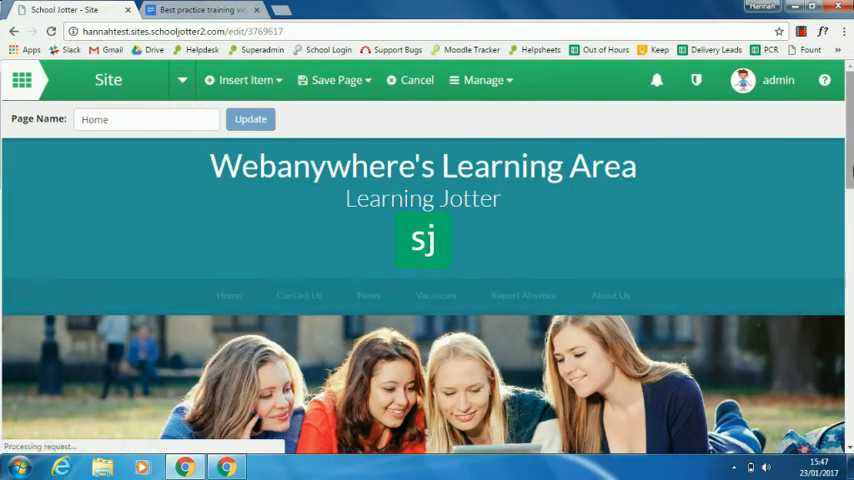
{"action": "scroll", "scroll_direction": "down", "scroll_amount": 3}
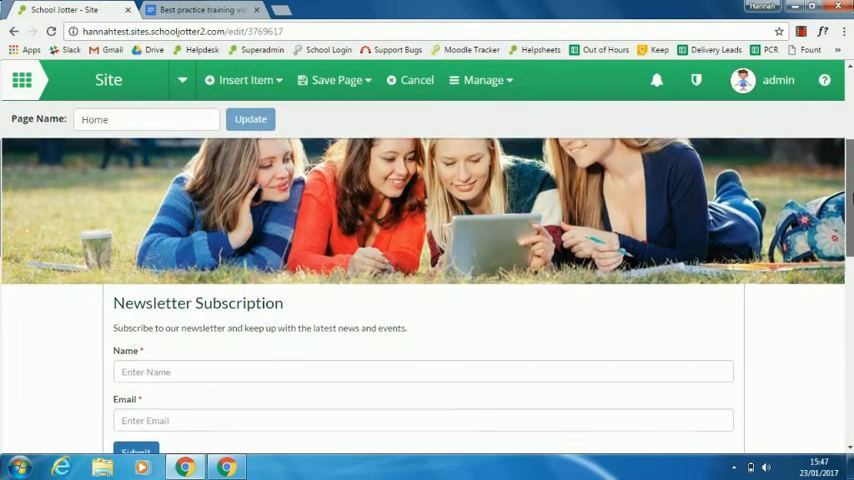
{"action": "scroll", "scroll_direction": "down", "scroll_amount": 3}
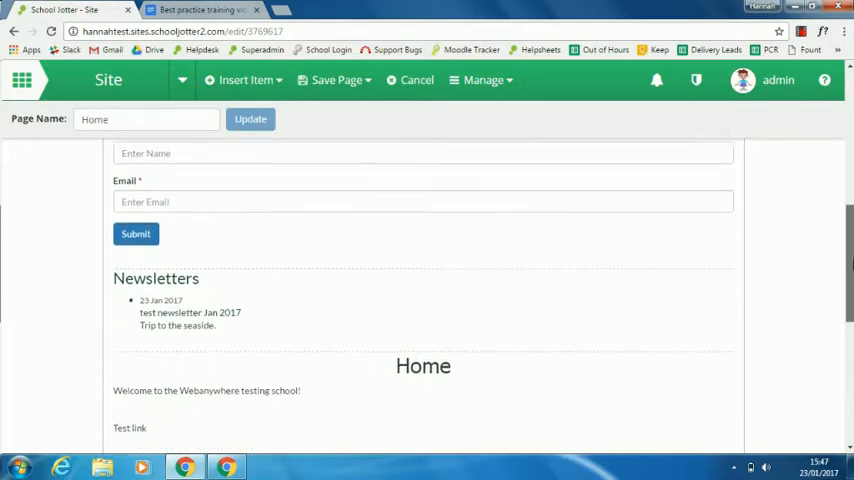
{"action": "scroll", "scroll_direction": "down", "scroll_amount": 3}
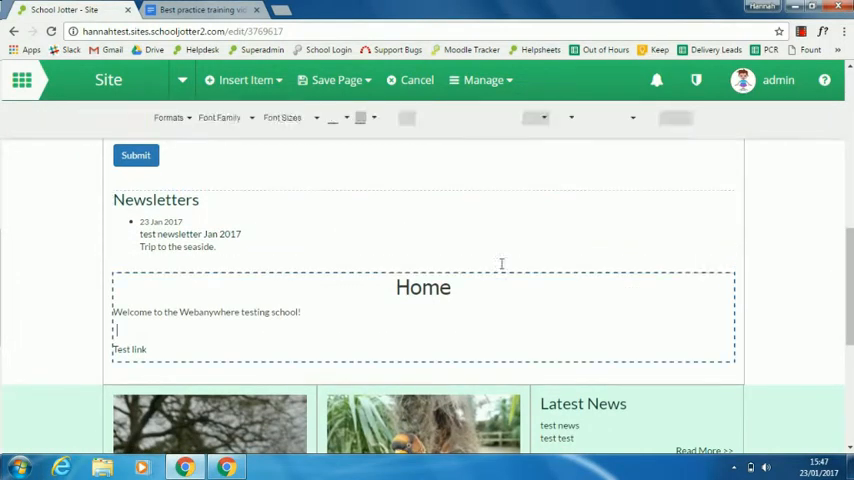
{"action": "left_click", "coordinate": [156, 200]}
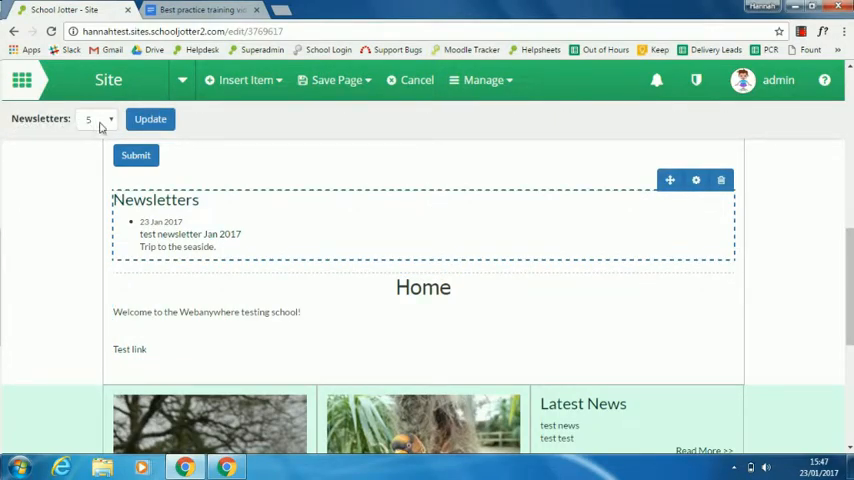
Step: Set the widget to show 40 newsletters and update it
{"action": "left_click", "coordinate": [96, 120]}
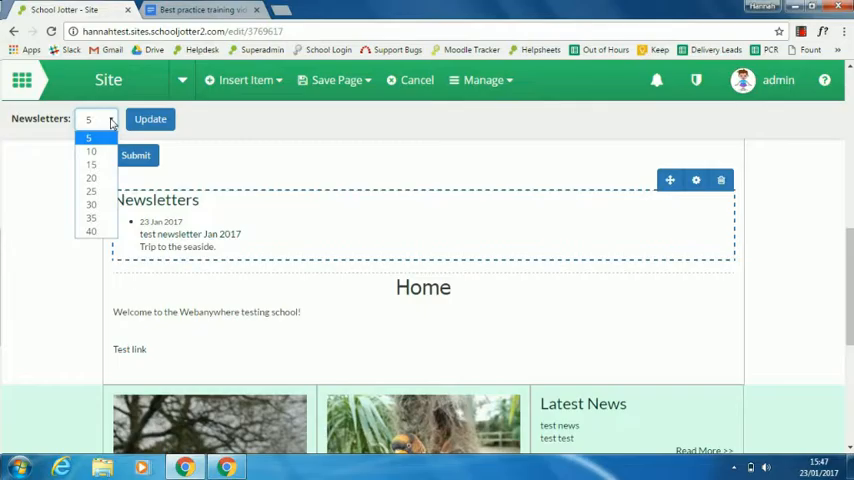
{"action": "mouse_move", "coordinate": [92, 232]}
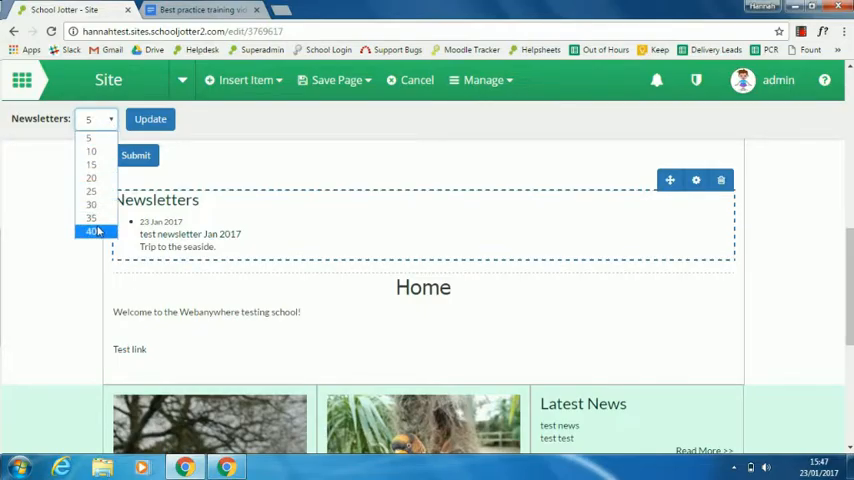
{"action": "left_click", "coordinate": [92, 232]}
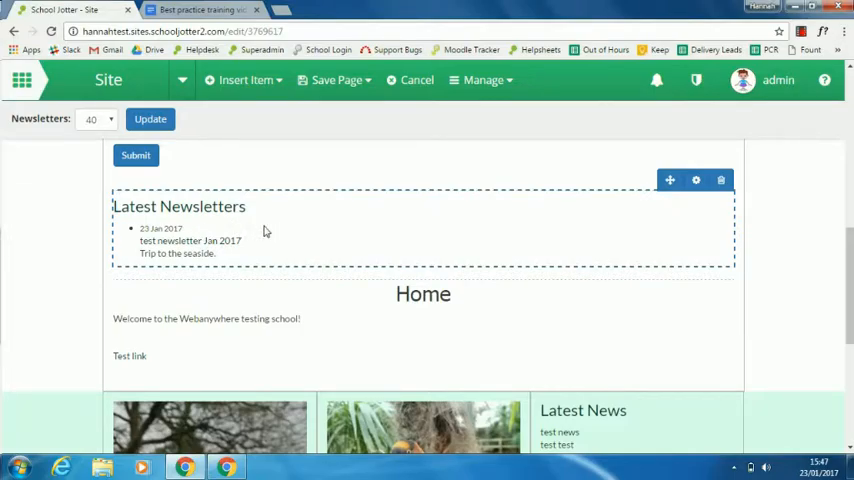
{"action": "mouse_move", "coordinate": [288, 212]}
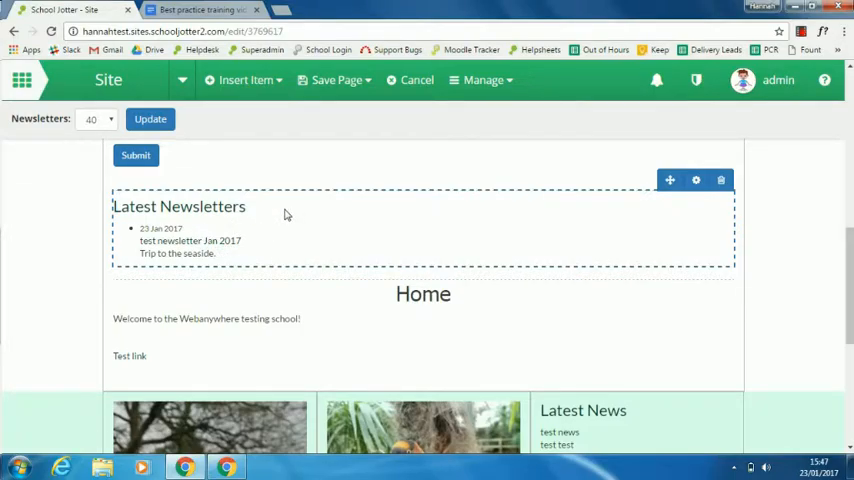
{"action": "mouse_move", "coordinate": [170, 252]}
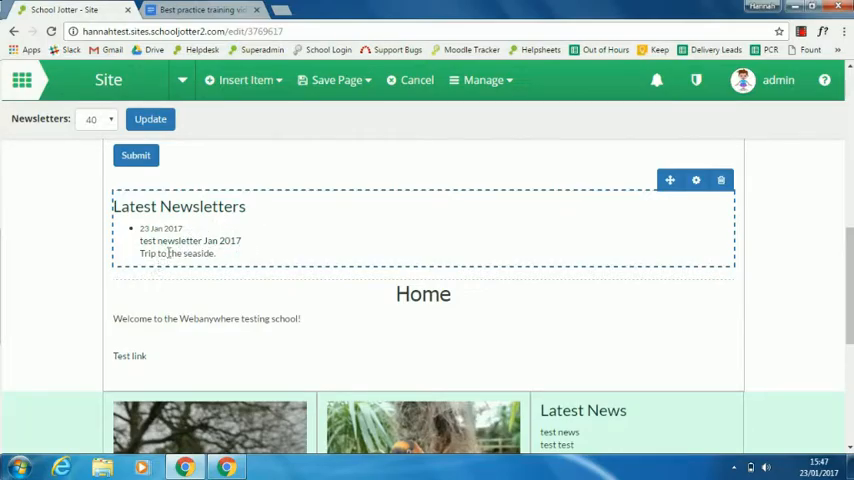
{"action": "left_click", "coordinate": [96, 120]}
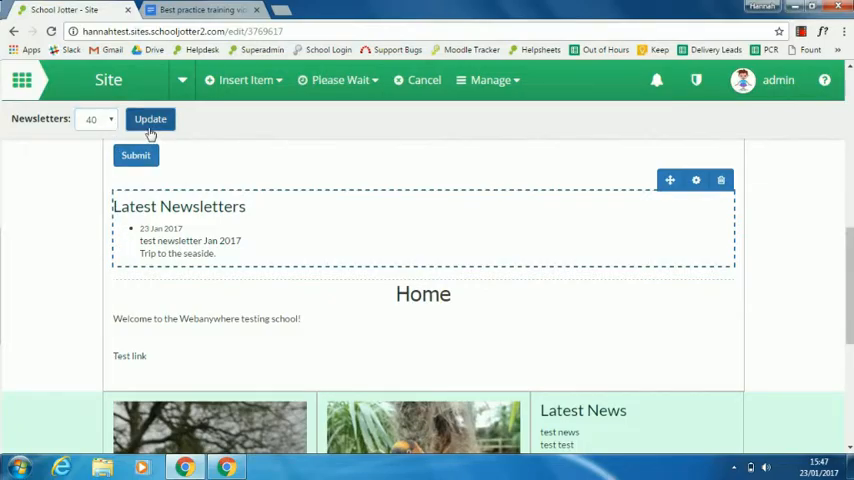
Step: Save and publish the Home page, then review the live subscription form and newsletters
{"action": "left_click", "coordinate": [336, 80]}
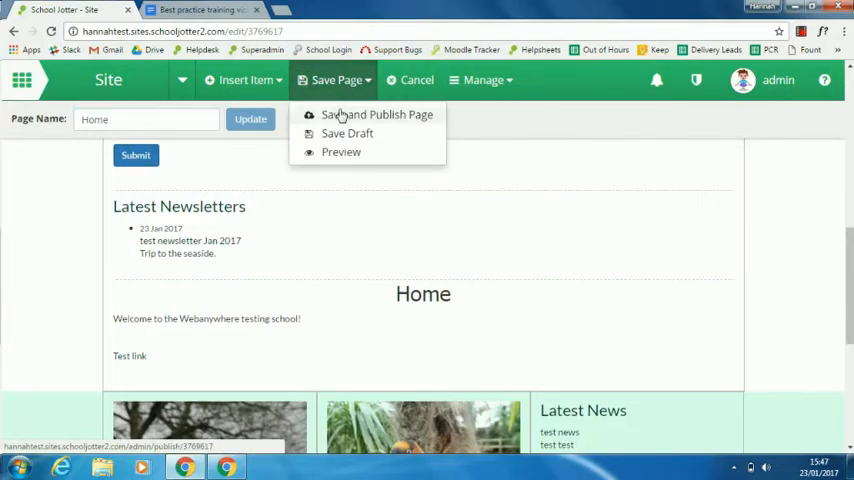
{"action": "left_click", "coordinate": [376, 114]}
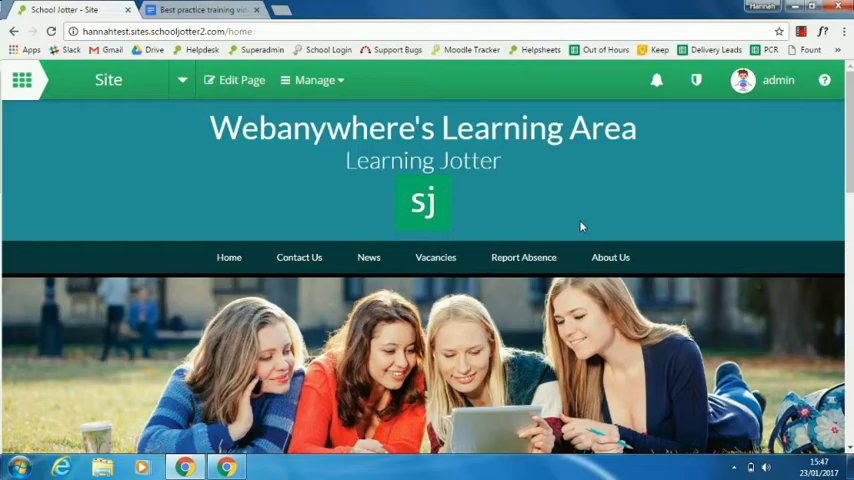
{"action": "scroll", "scroll_direction": "down", "scroll_amount": 3}
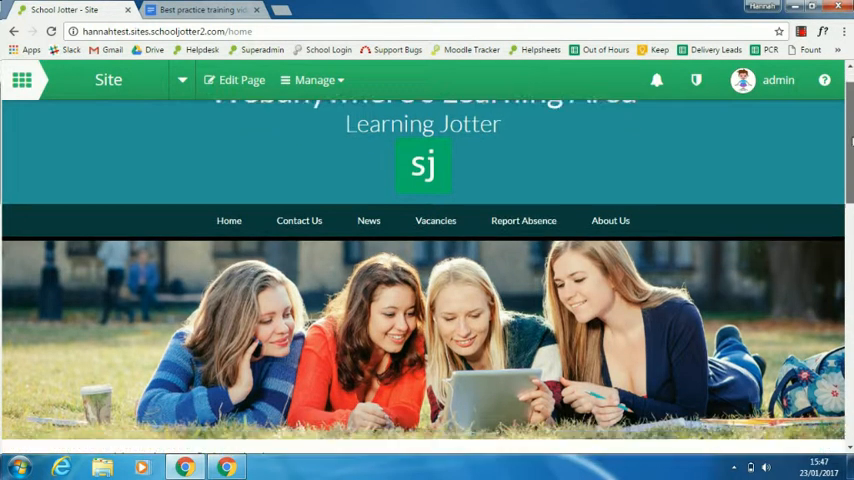
{"action": "scroll", "scroll_direction": "down", "scroll_amount": 3}
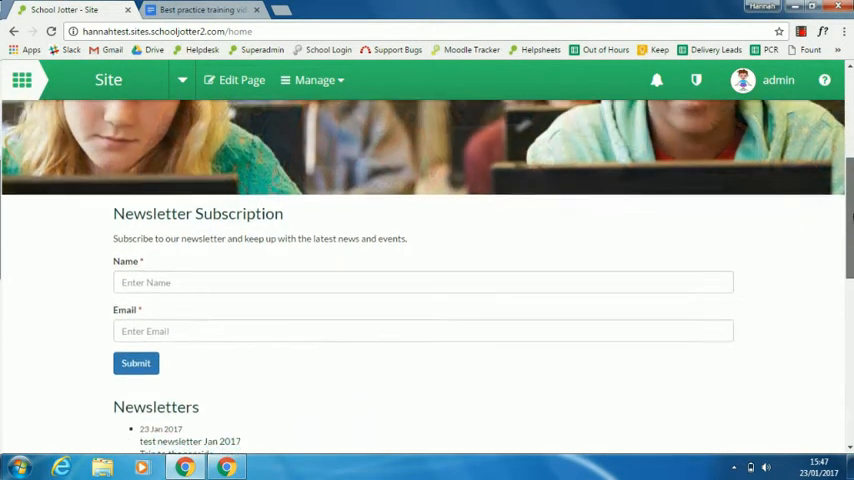
{"action": "scroll", "scroll_direction": "down", "scroll_amount": 3}
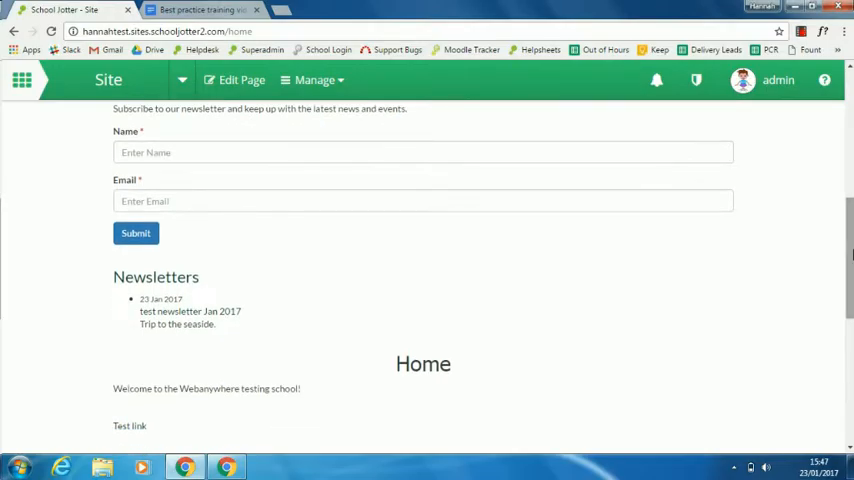
{"action": "scroll", "scroll_direction": "up", "scroll_amount": 3}
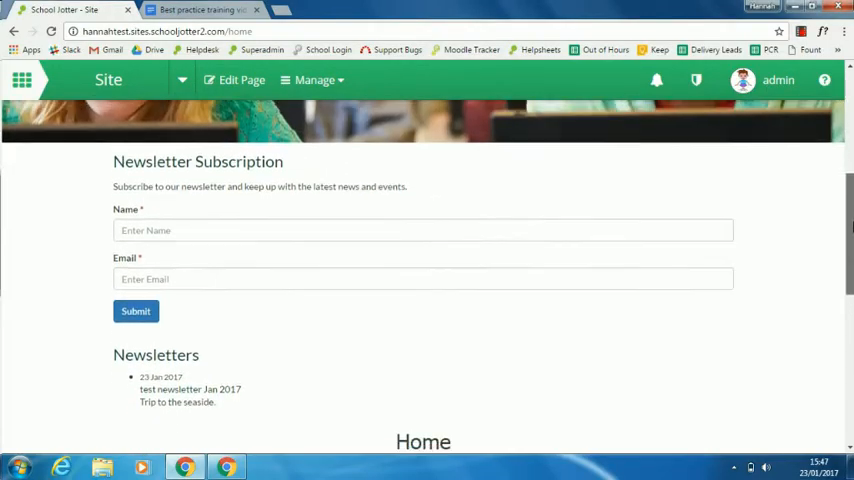
{"action": "scroll", "scroll_direction": "down", "scroll_amount": 3}
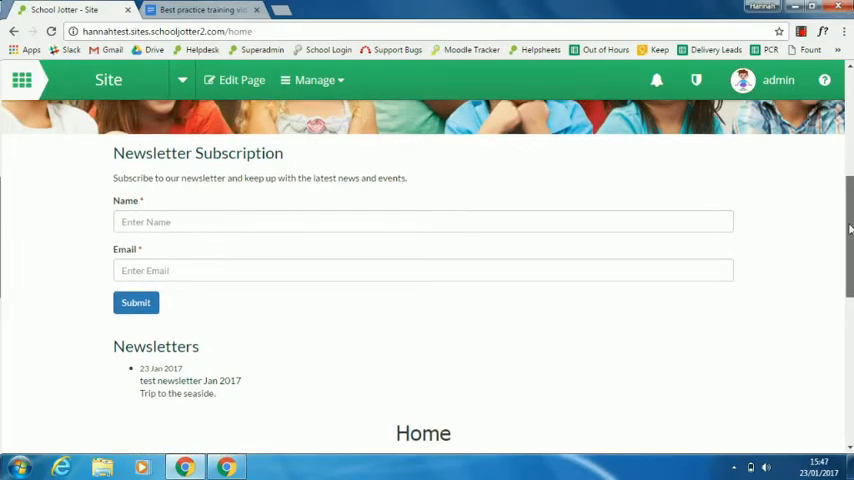
{"action": "mouse_move", "coordinate": [570, 190]}
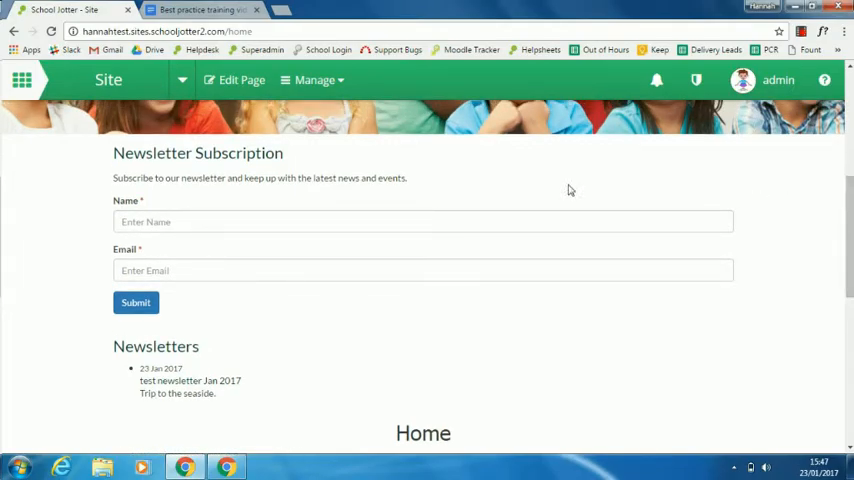